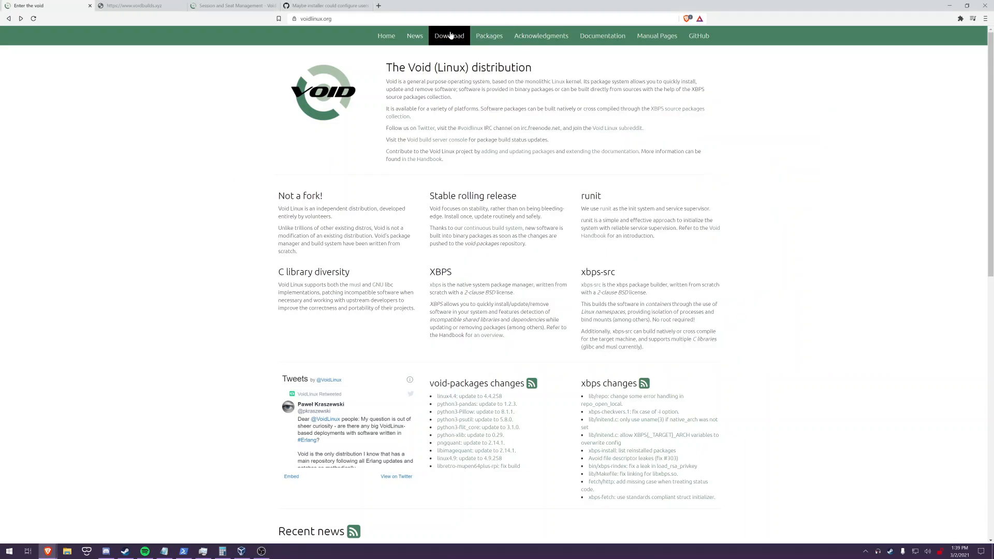
# Step: Show the voidlinux.org downloads page listing the live images and rootfs tarballs
pyautogui.click(448, 35)
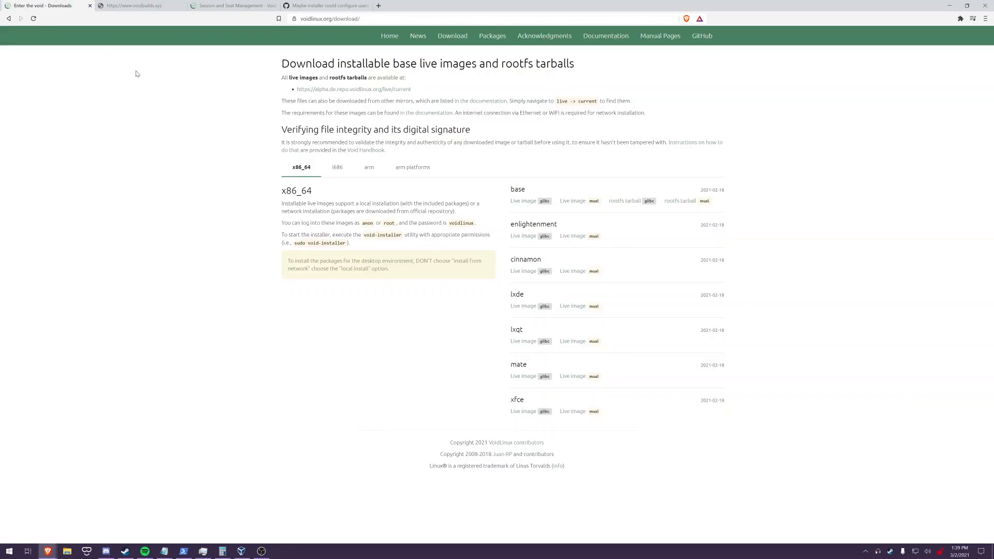
pyautogui.moveTo(576, 185)
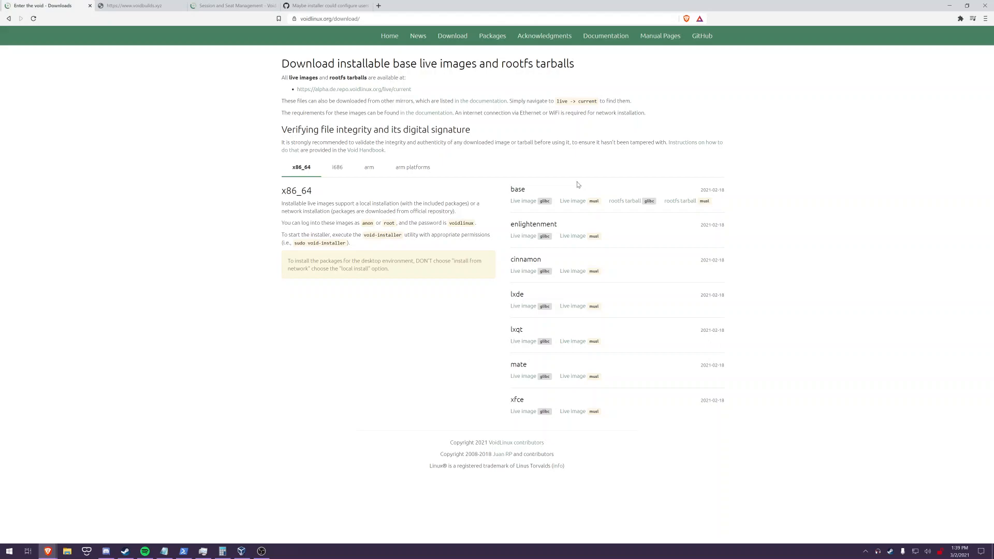
pyautogui.moveTo(546, 170)
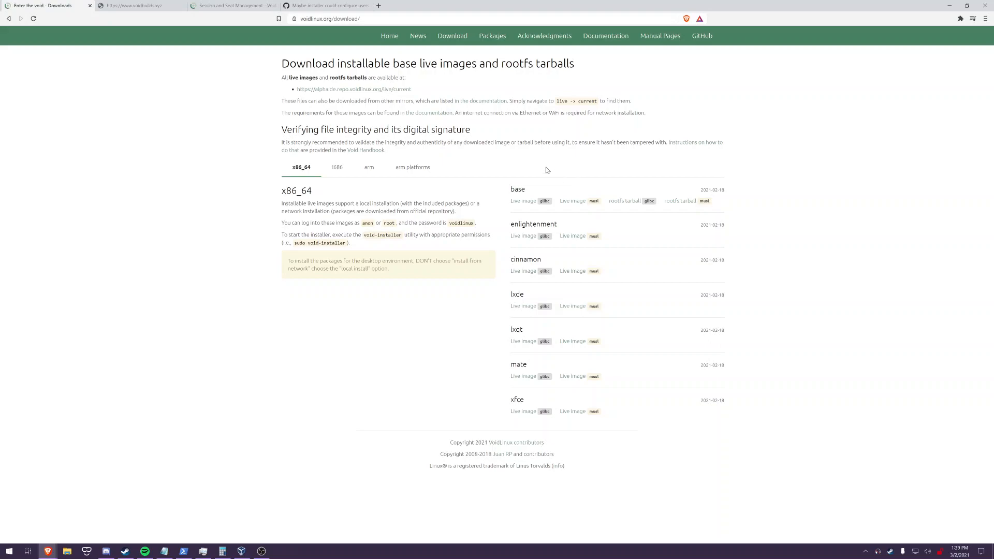
pyautogui.moveTo(140, 7)
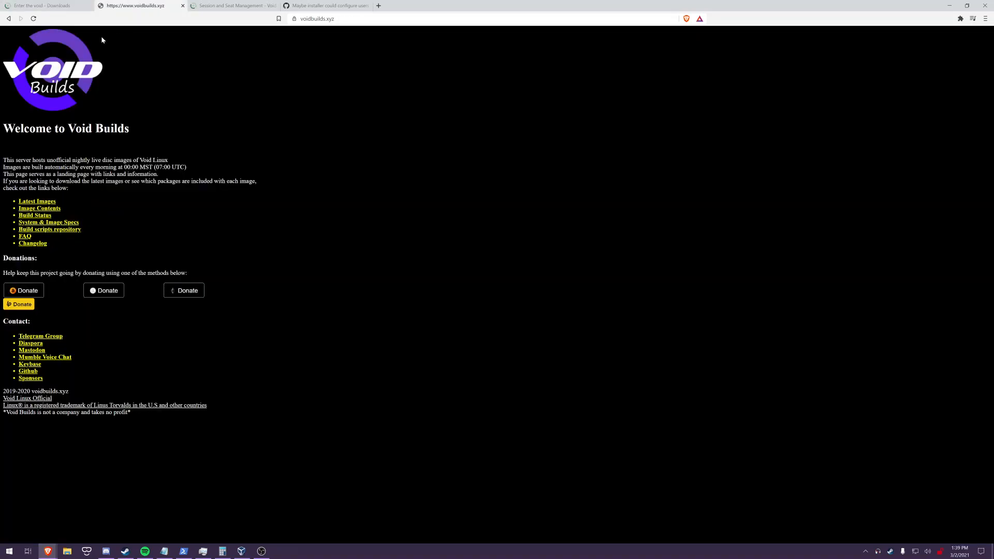
pyautogui.moveTo(52, 17)
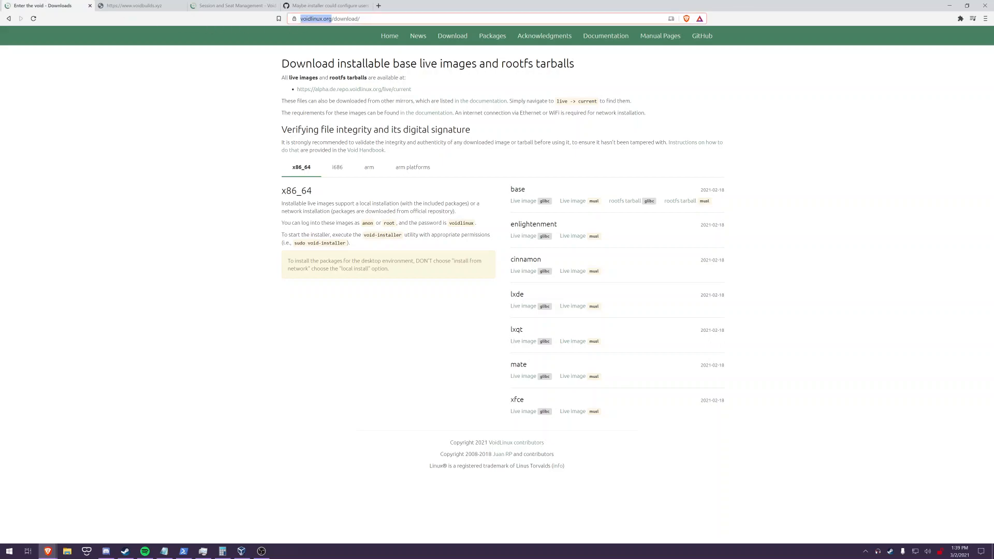
pyautogui.click(337, 19)
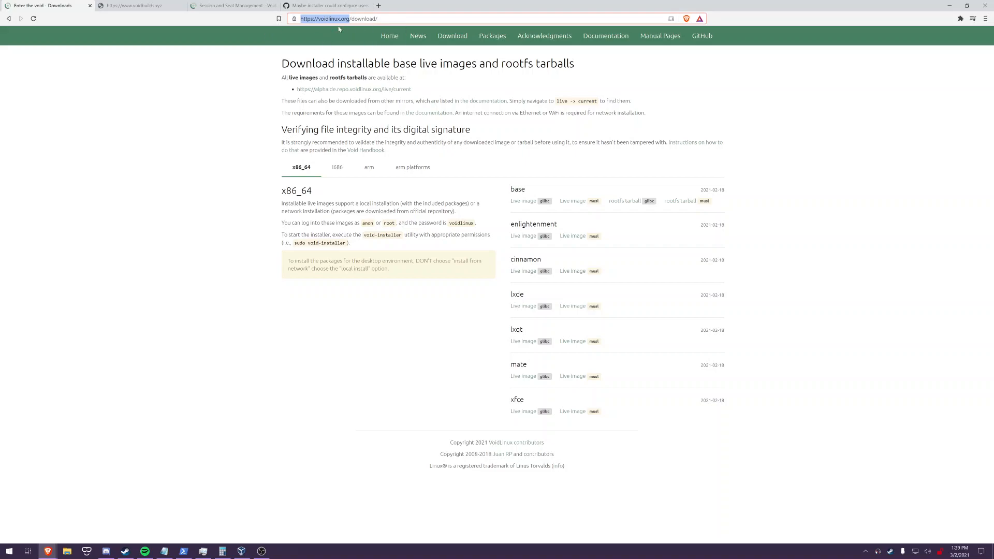
pyautogui.moveTo(339, 29)
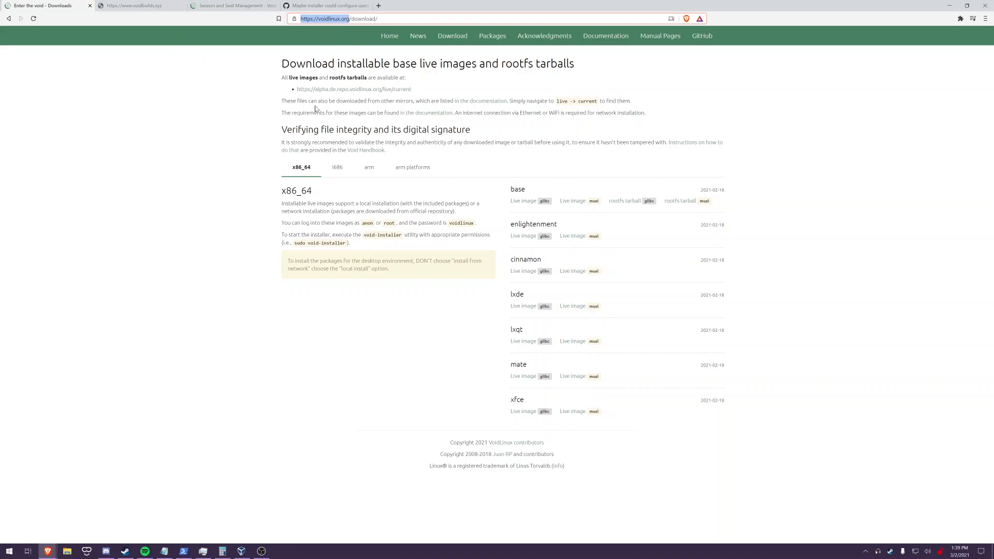
pyautogui.moveTo(529, 200)
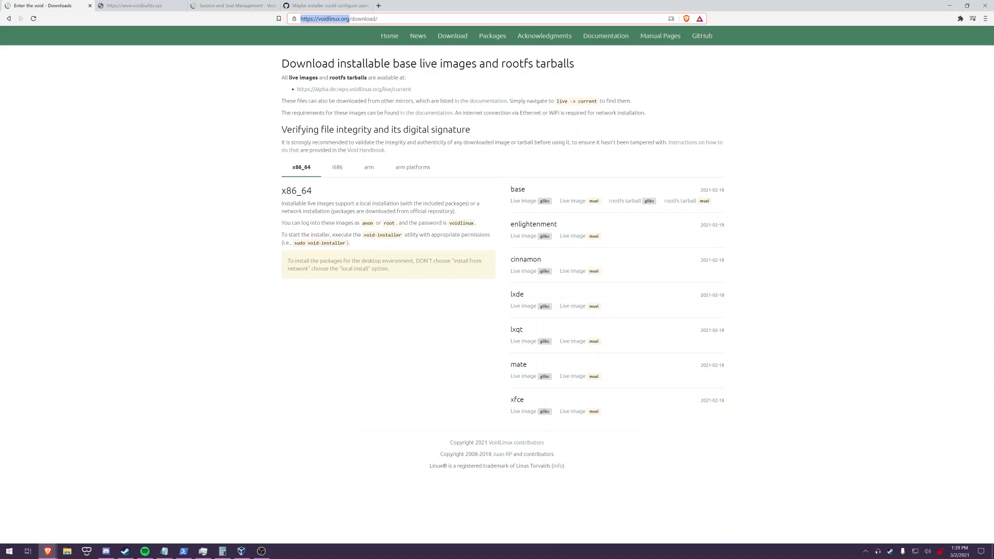
pyautogui.moveTo(512, 189)
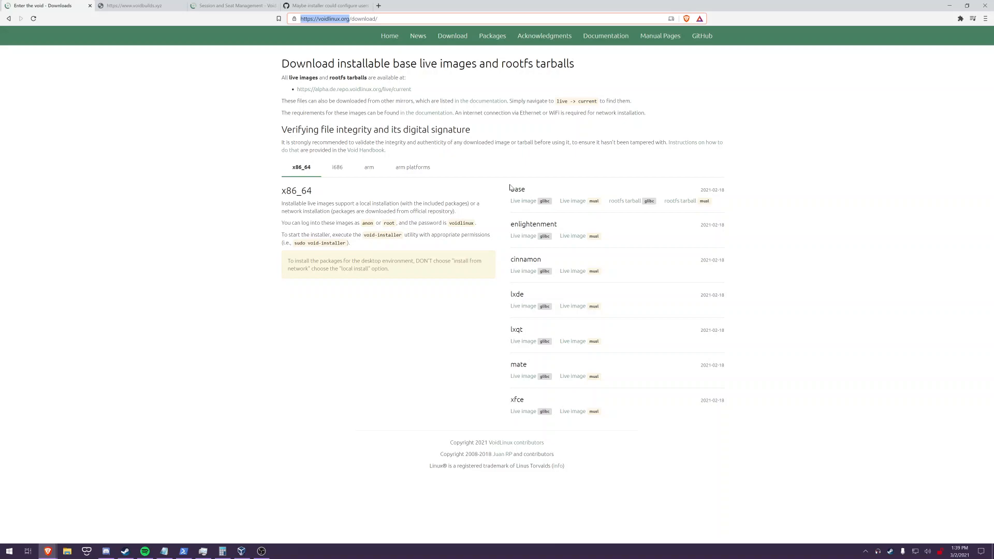
pyautogui.moveTo(498, 198)
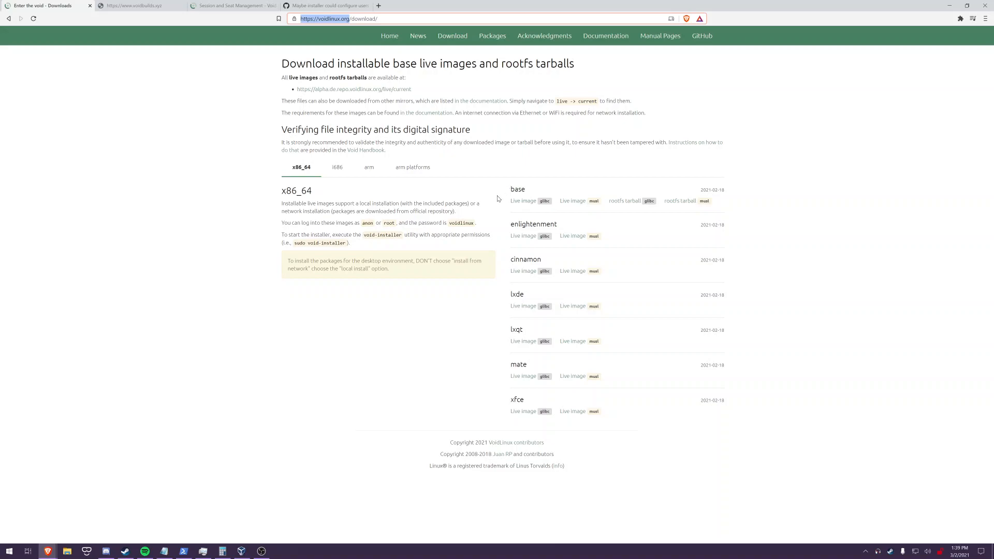
pyautogui.moveTo(454, 197)
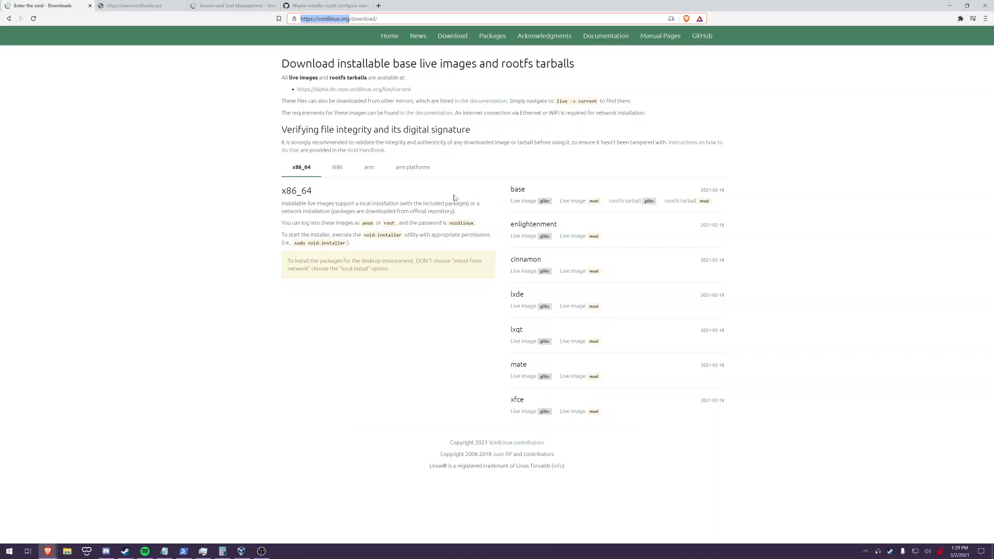
pyautogui.moveTo(454, 197)
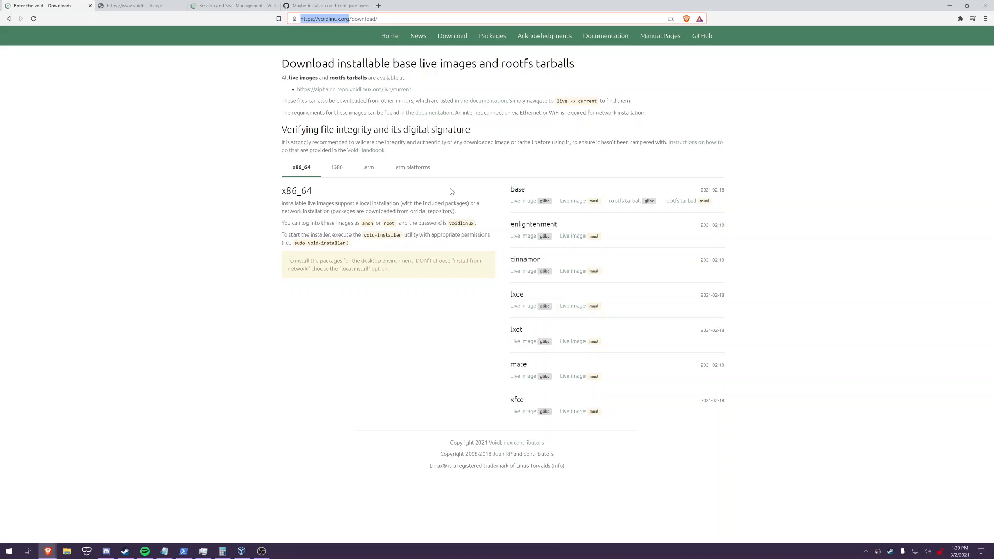
pyautogui.moveTo(445, 193)
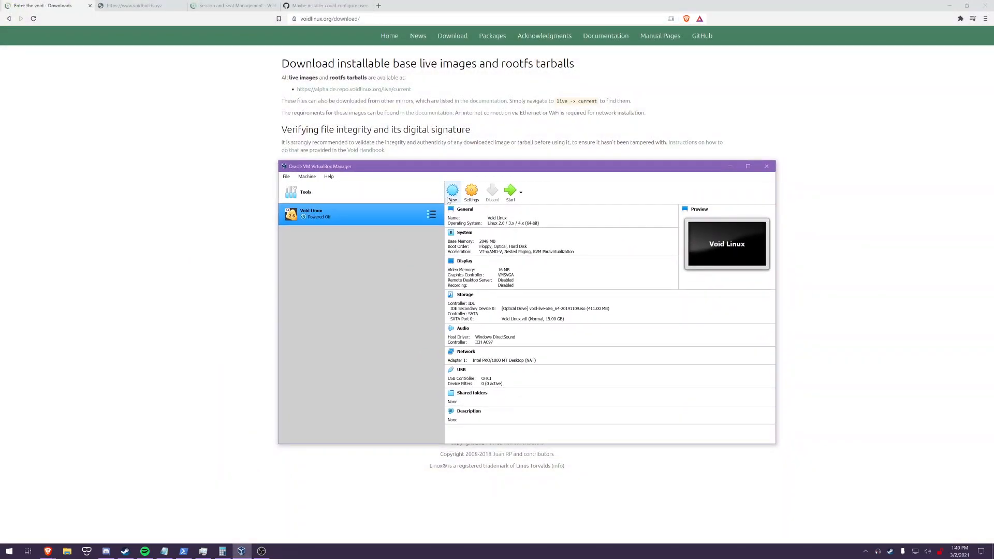
# Step: Start the Void Linux VM from the void-live ISO start-up disk
pyautogui.moveTo(526, 165); pyautogui.dragTo(526, 150)
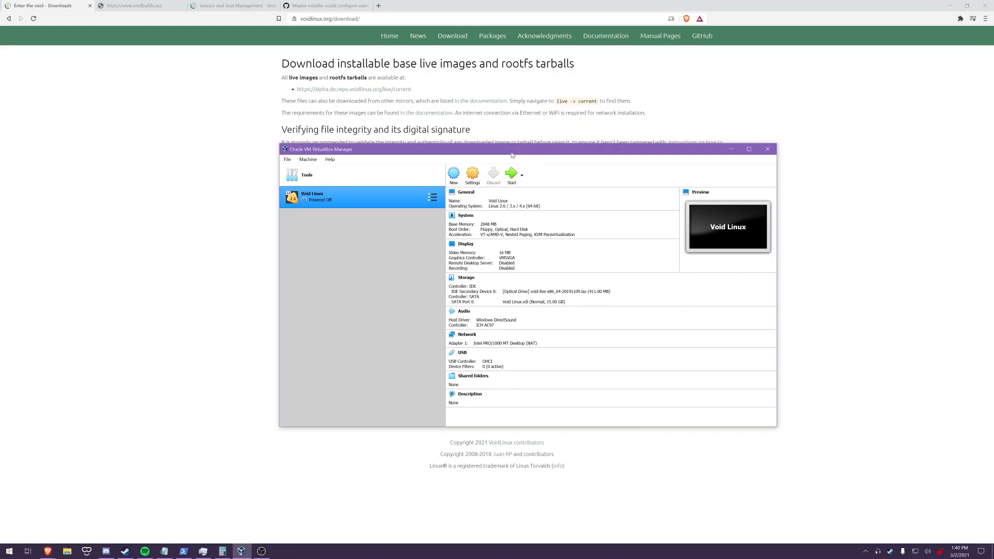
pyautogui.moveTo(498, 149)
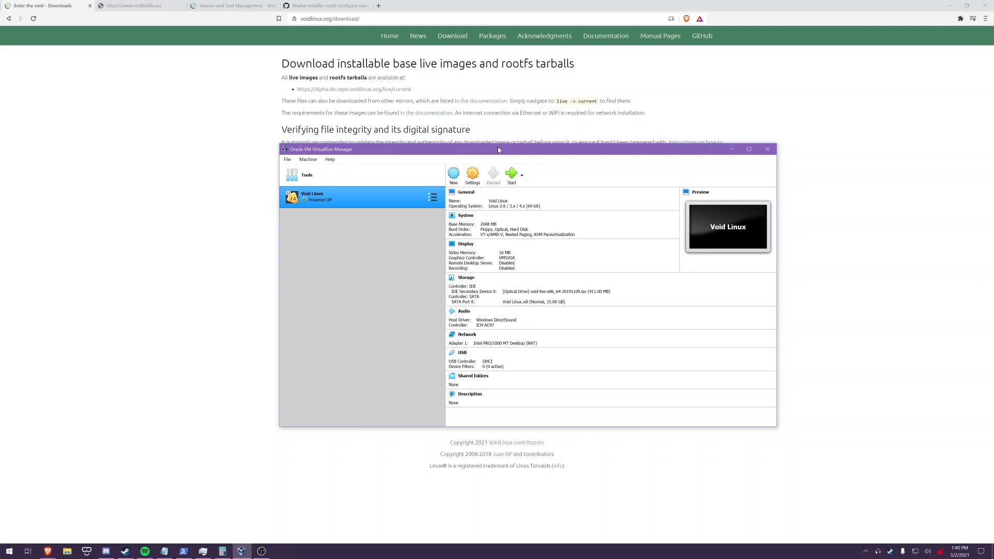
pyautogui.moveTo(498, 149); pyautogui.dragTo(511, 145)
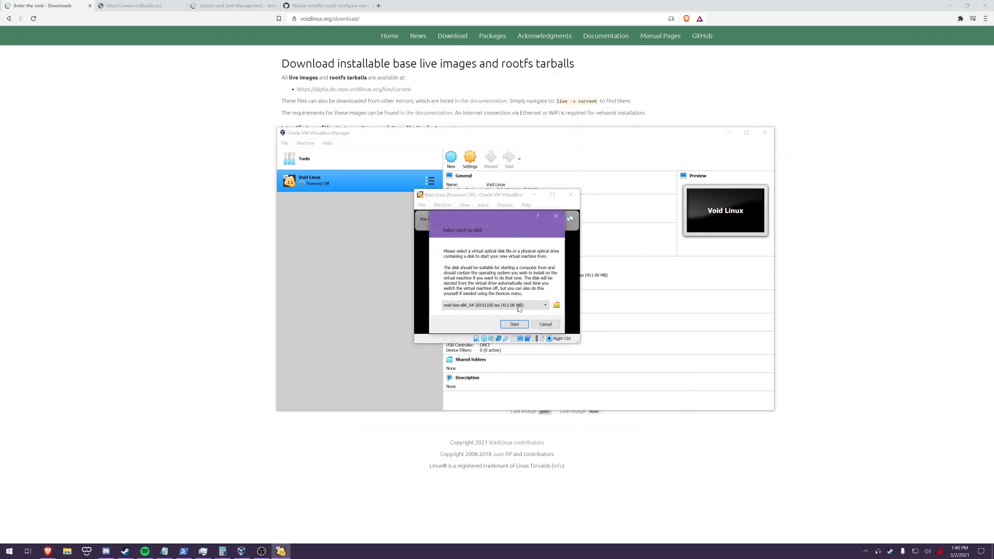
pyautogui.click(515, 324)
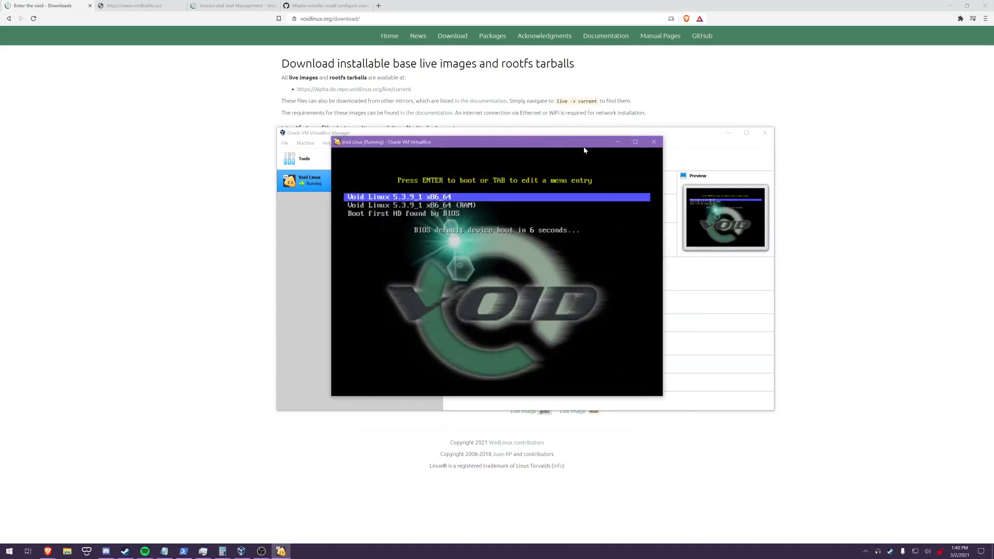
# Step: Boot the default Void live entry and log in as root to reach the installer
pyautogui.click(634, 142)
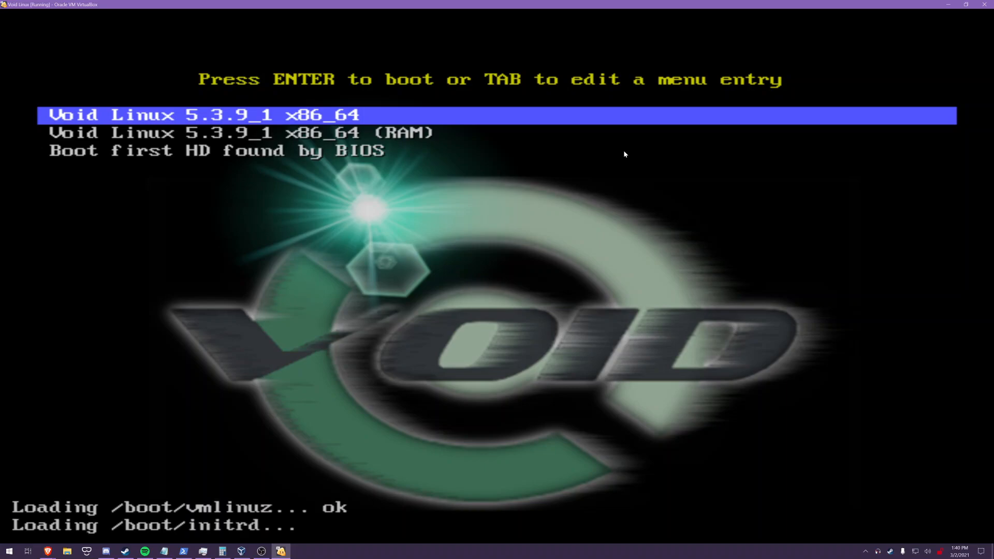
pyautogui.press('enter')
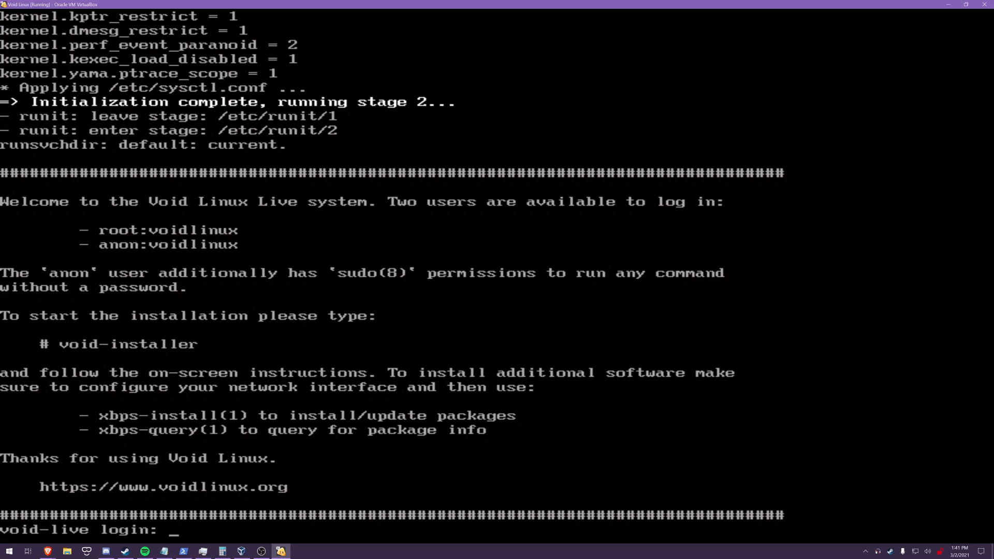
pyautogui.write('r')
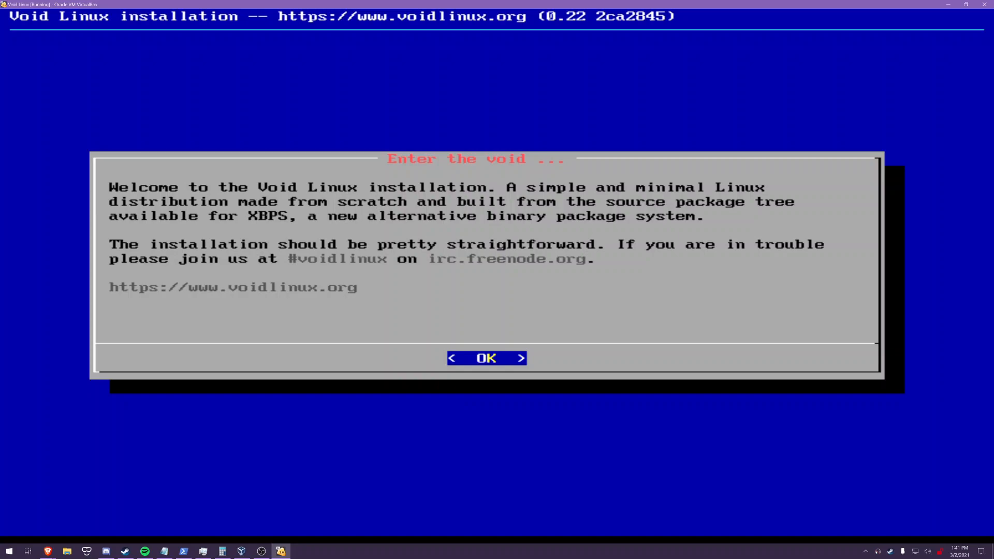
# Step: Dismiss the installer welcome and set the keymap to uk
pyautogui.click(486, 358)
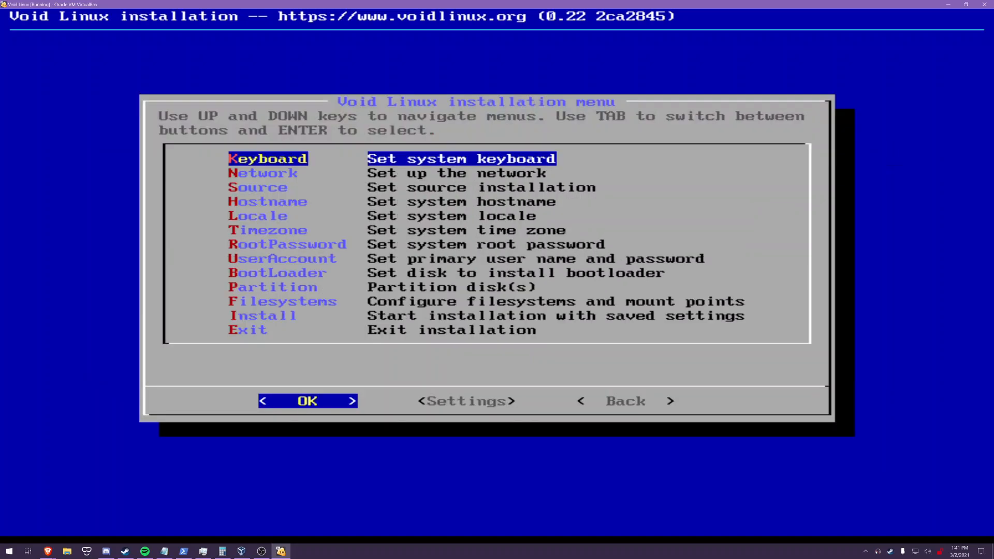
pyautogui.click(306, 401)
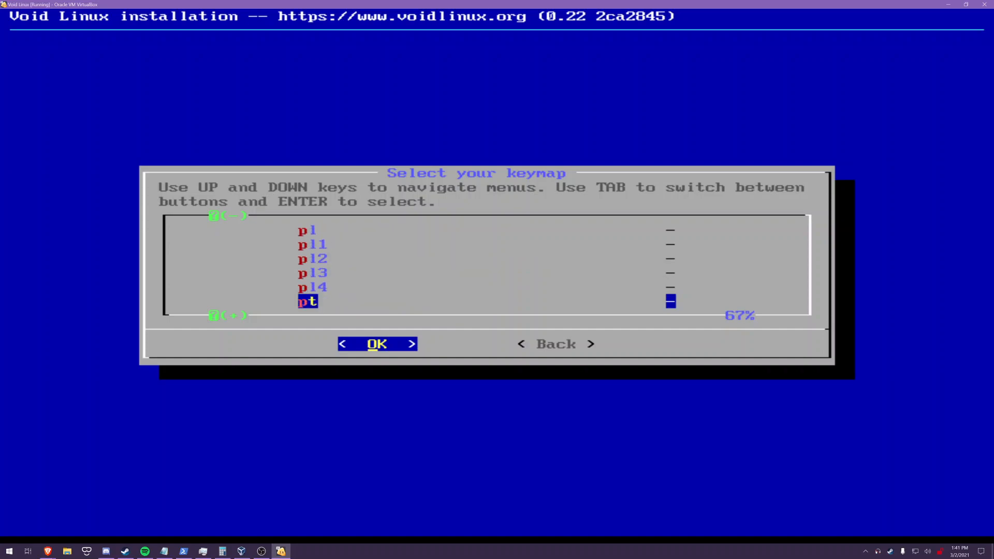
pyautogui.scroll(-3)
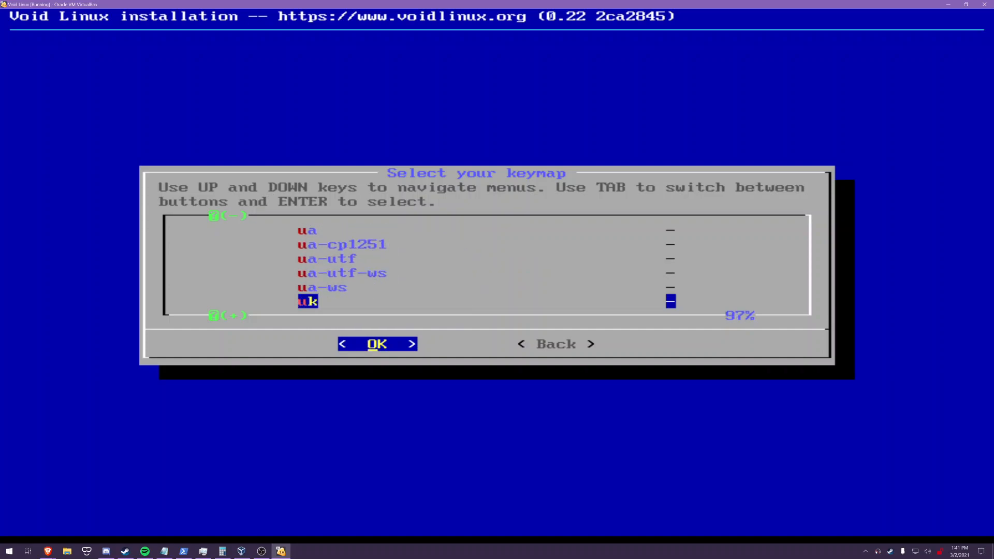
pyautogui.click(377, 343)
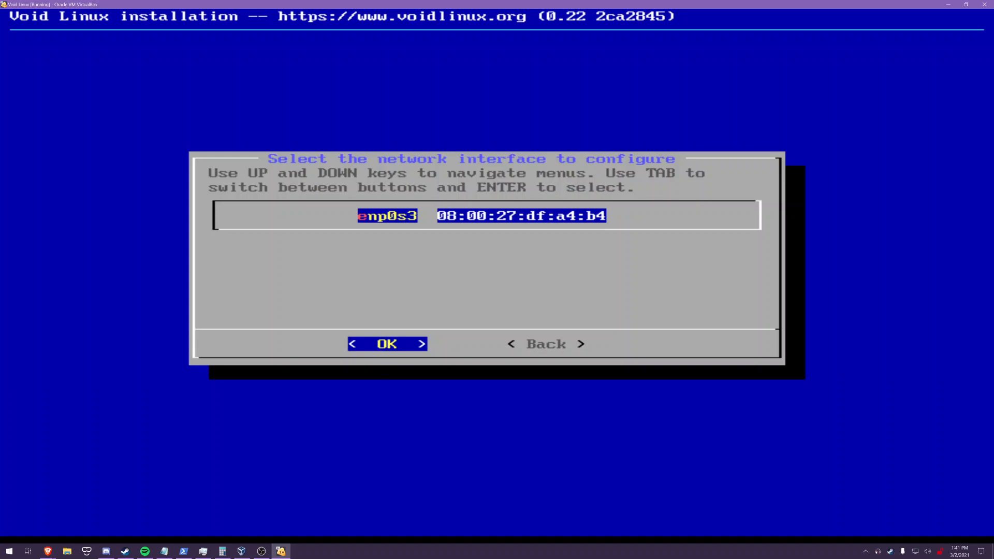
pyautogui.click(387, 344)
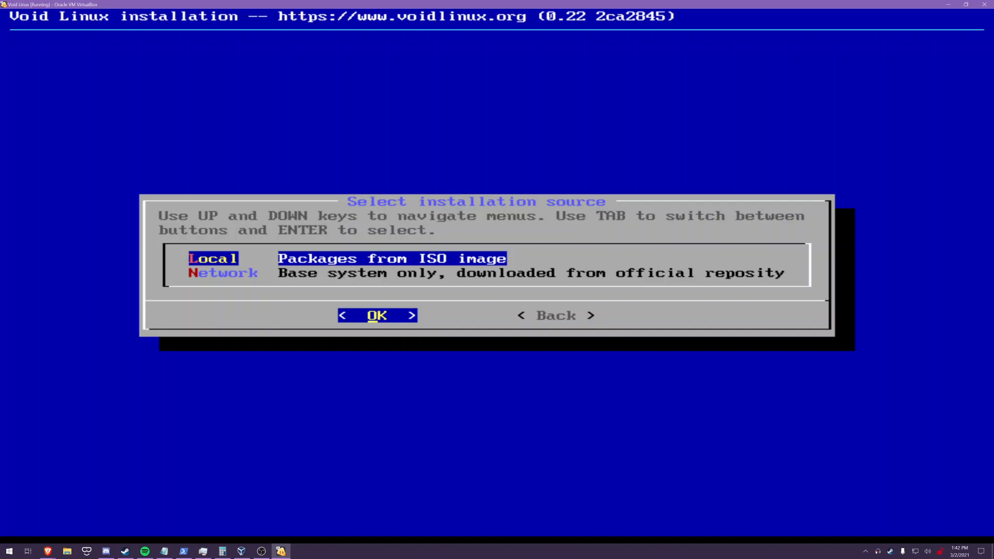
# Step: Move the installation source highlight between the Network and official repository options
pyautogui.press('Down')
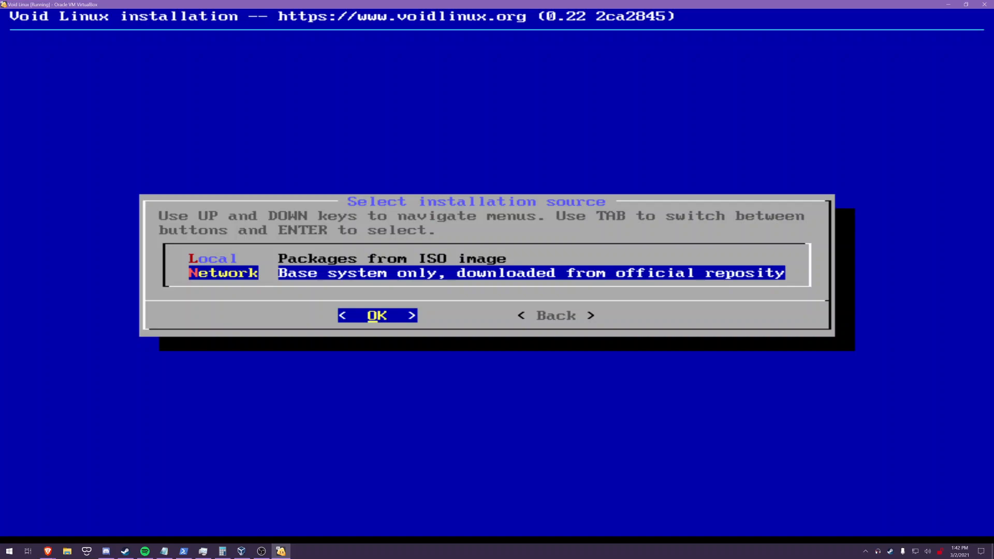
pyautogui.press('Up')
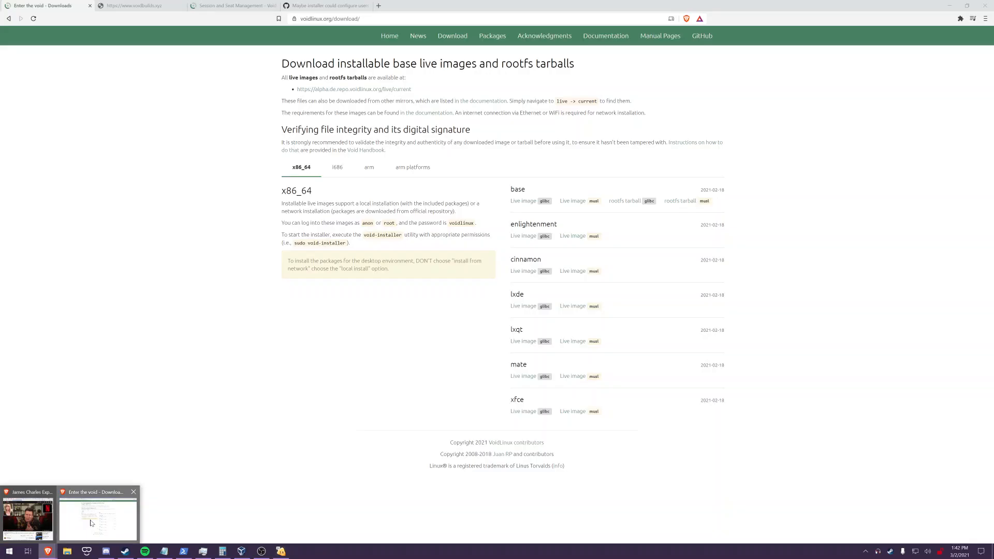
# Step: Read GitHub issue #181 on chroot user setup, then return to the Void VM
pyautogui.click(325, 5)
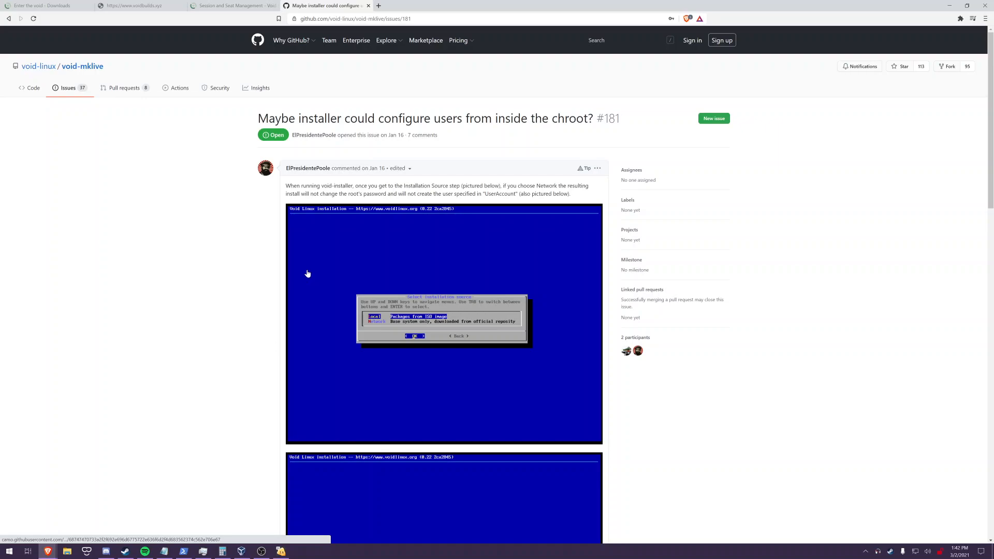
pyautogui.scroll(-3)
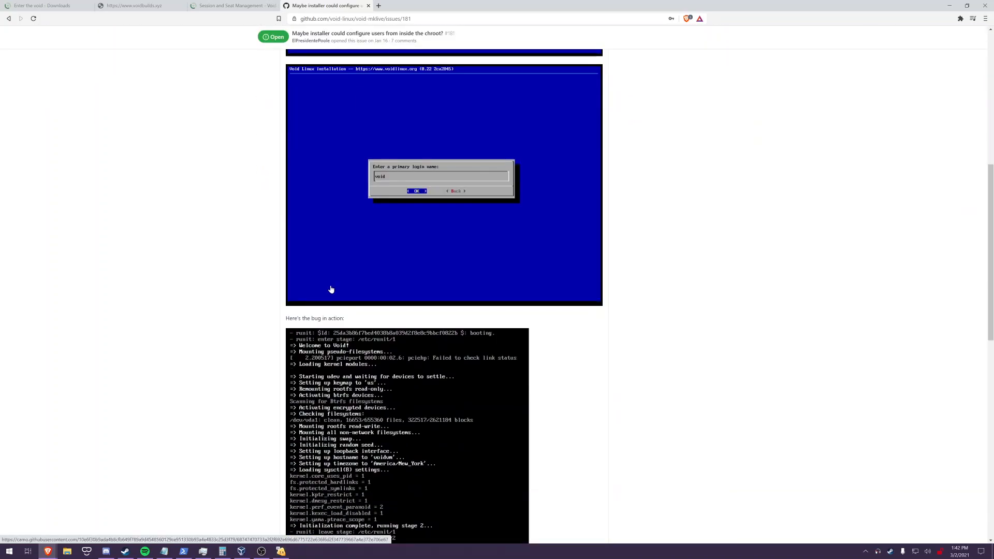
pyautogui.scroll(-3)
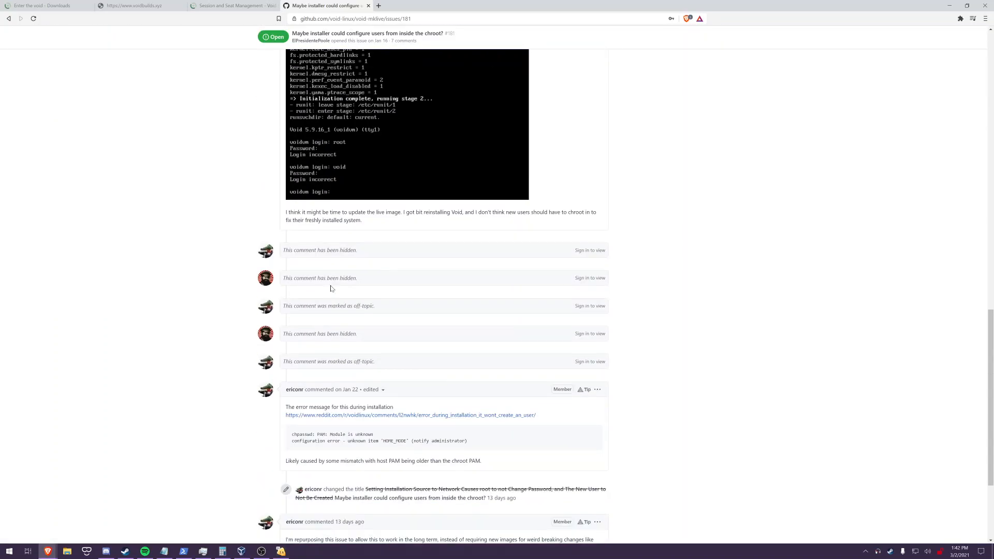
pyautogui.scroll(-3)
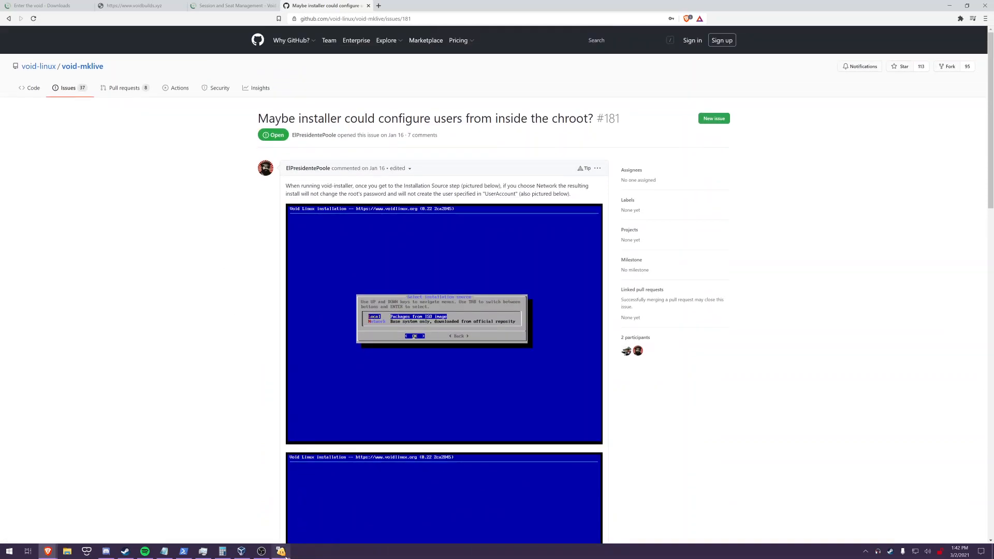
pyautogui.click(281, 550)
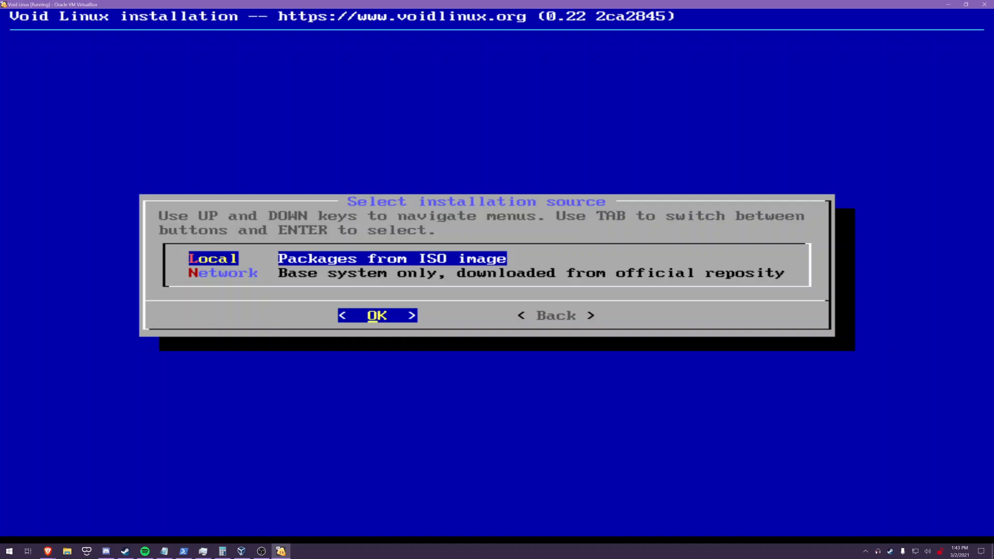
# Step: Choose Local, packages from the ISO image, as the installation source
pyautogui.click(377, 315)
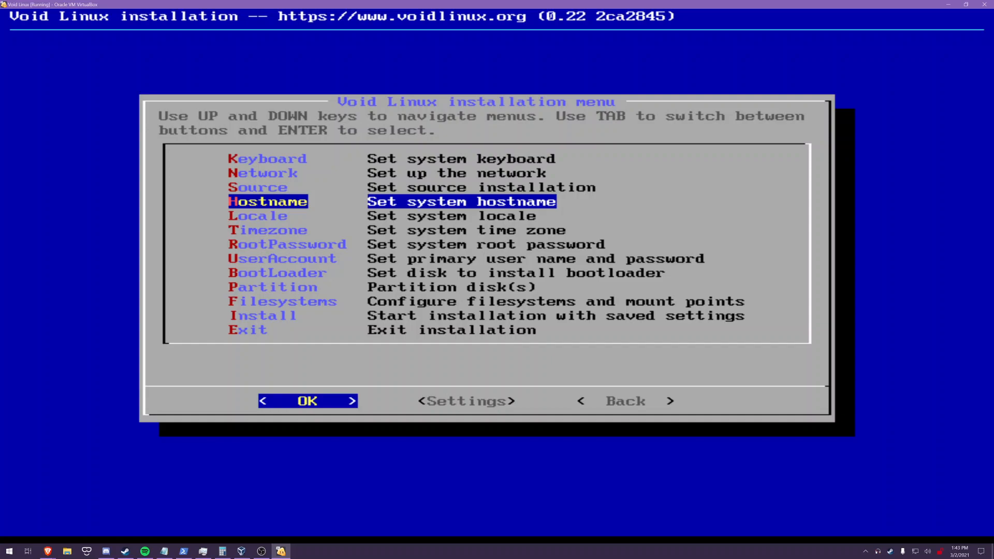
# Step: Set the machine hostname to voidvm
pyautogui.click(308, 401)
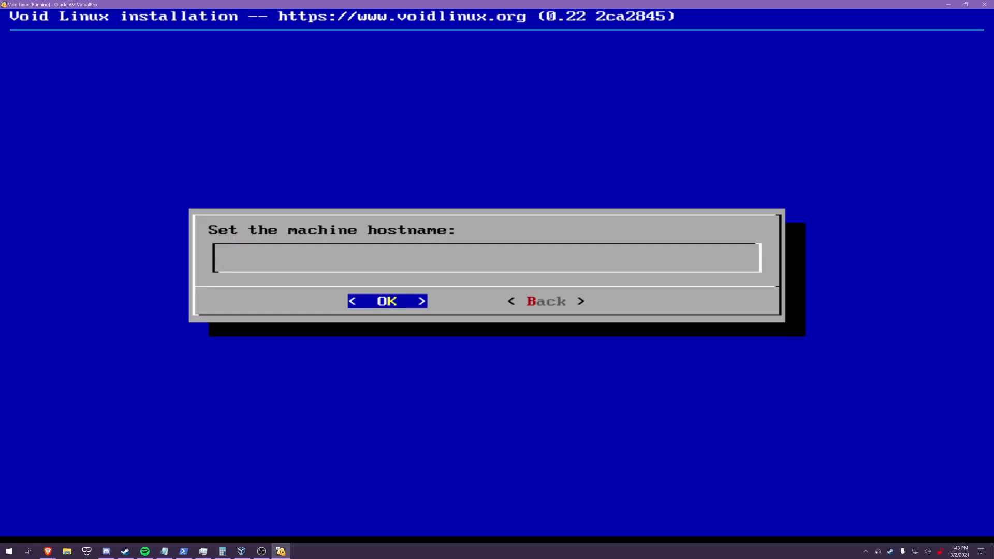
pyautogui.write('voidvm')
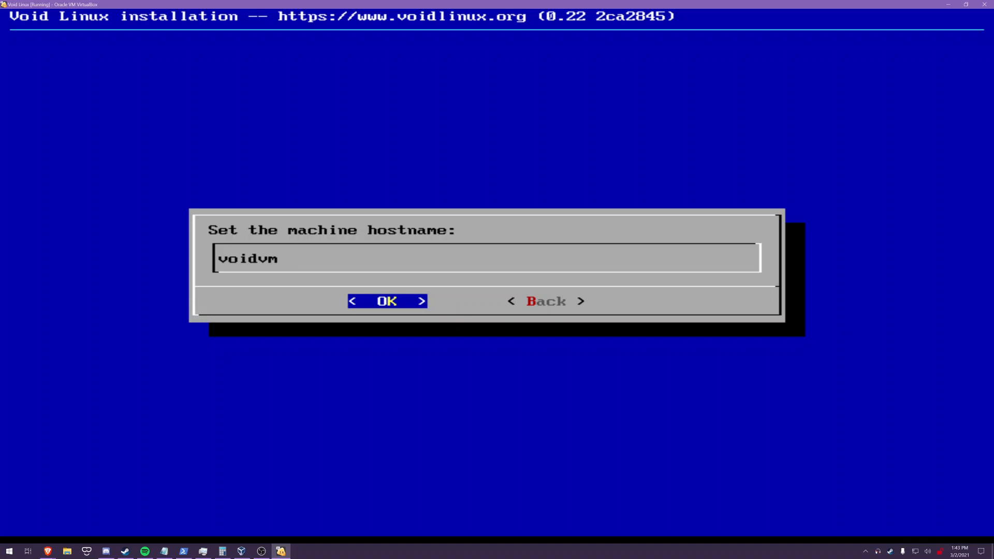
pyautogui.click(386, 300)
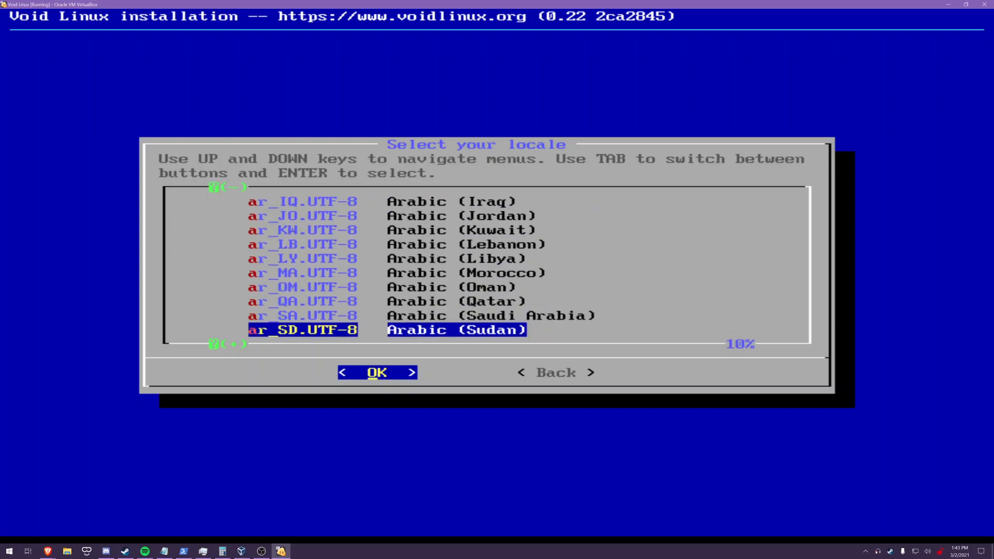
# Step: Set the locale to en_US.UTF-8
pyautogui.scroll(-3)
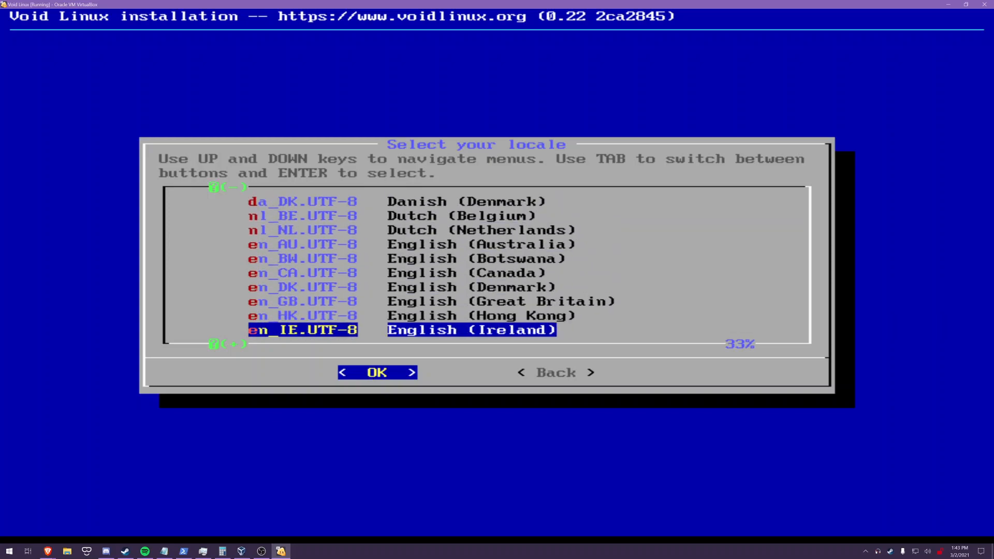
pyautogui.scroll(-3)
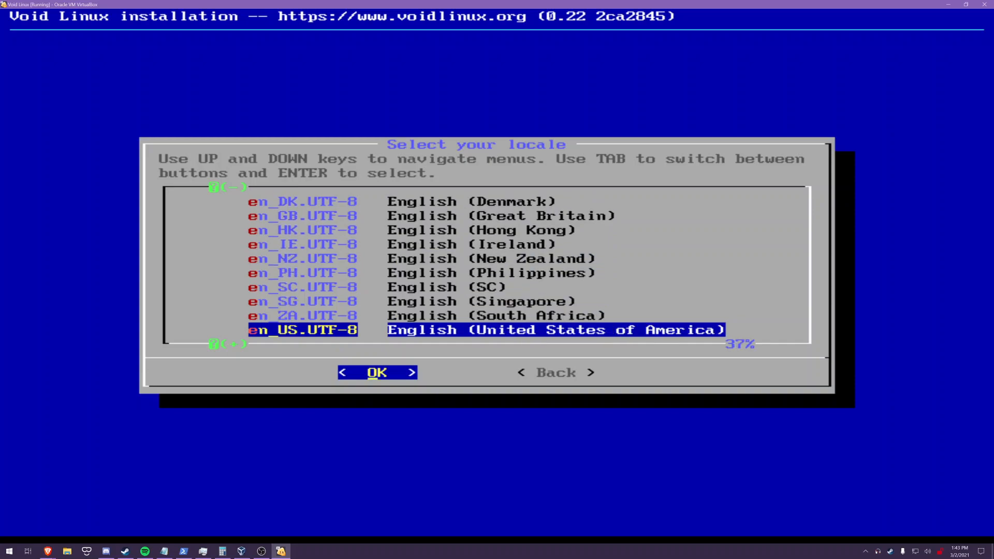
pyautogui.click(377, 372)
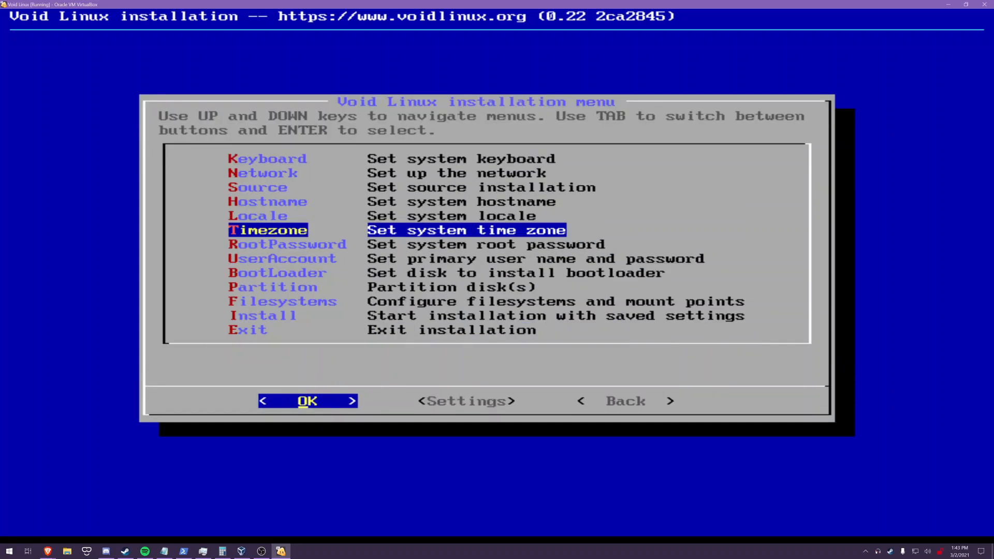
# Step: Set the time zone to an America location
pyautogui.click(307, 401)
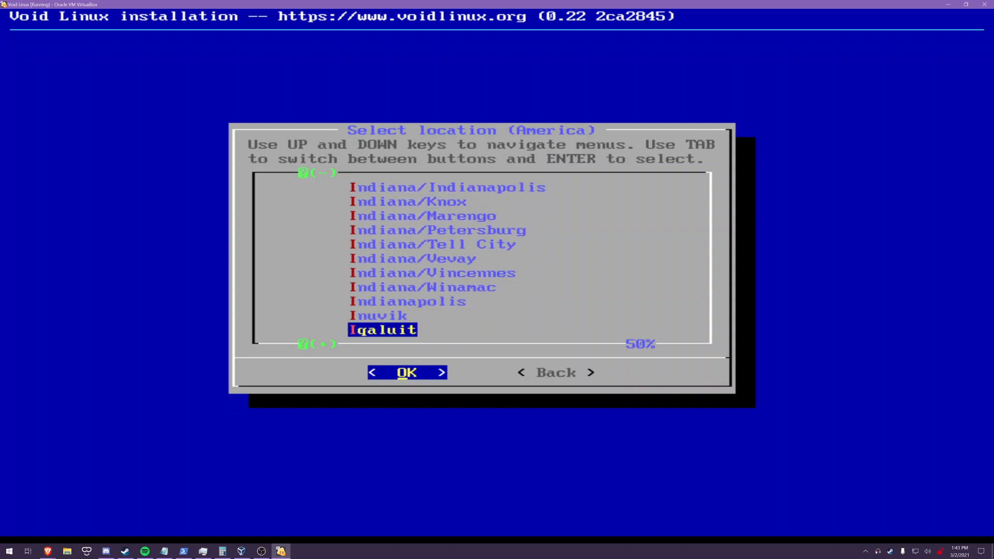
pyautogui.scroll(-3)
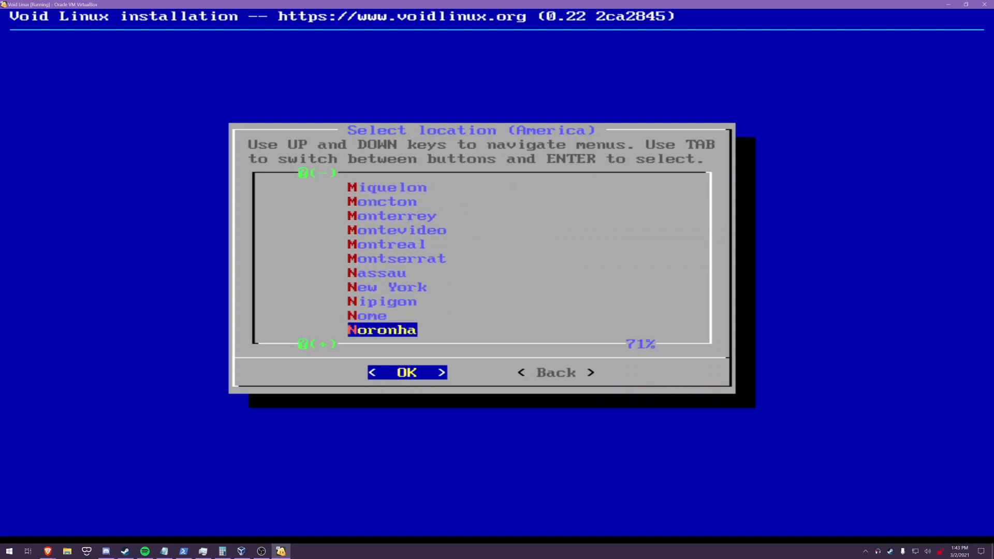
pyautogui.press('Up')
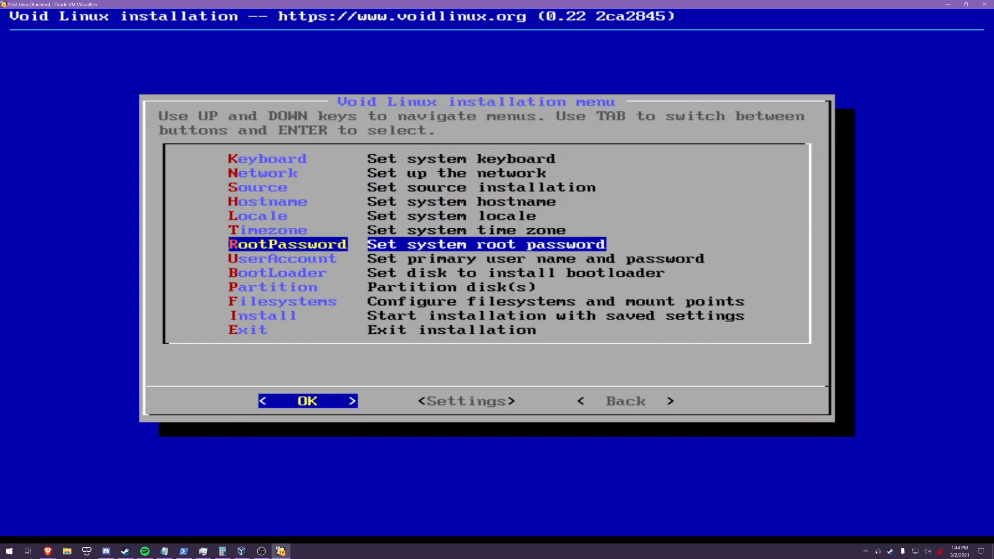
# Step: Set the root password and create user prez named 'El Presidente' with a password
pyautogui.click(308, 401)
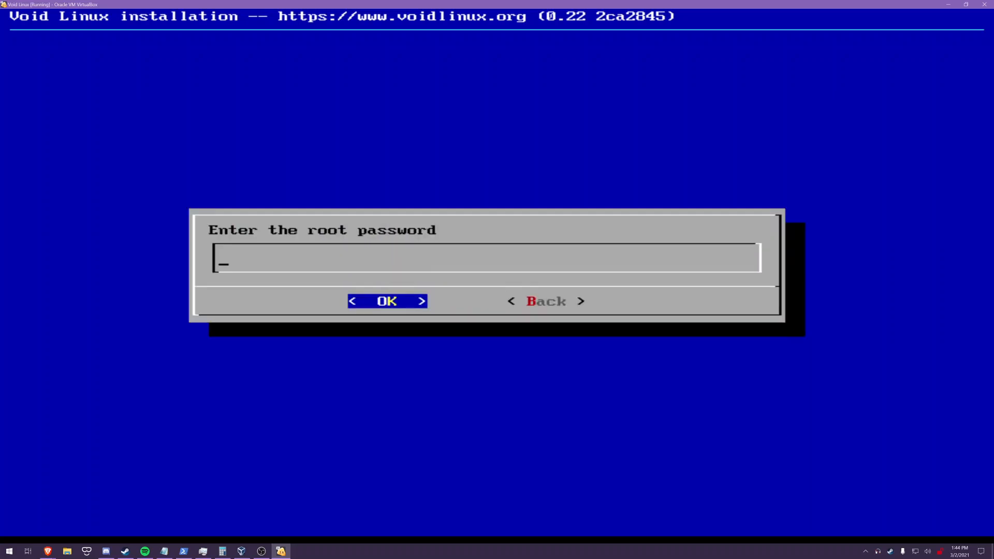
pyautogui.write('**')
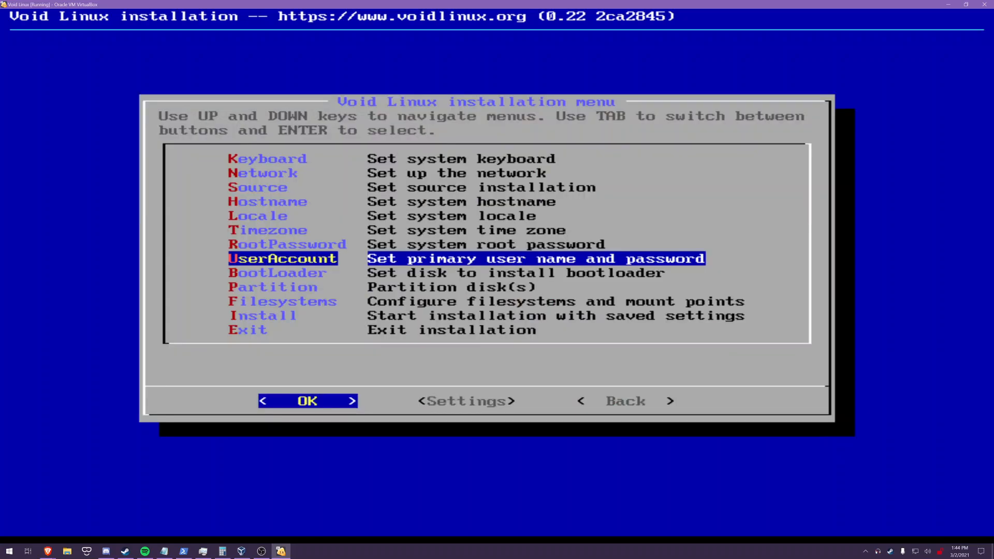
pyautogui.click(307, 400)
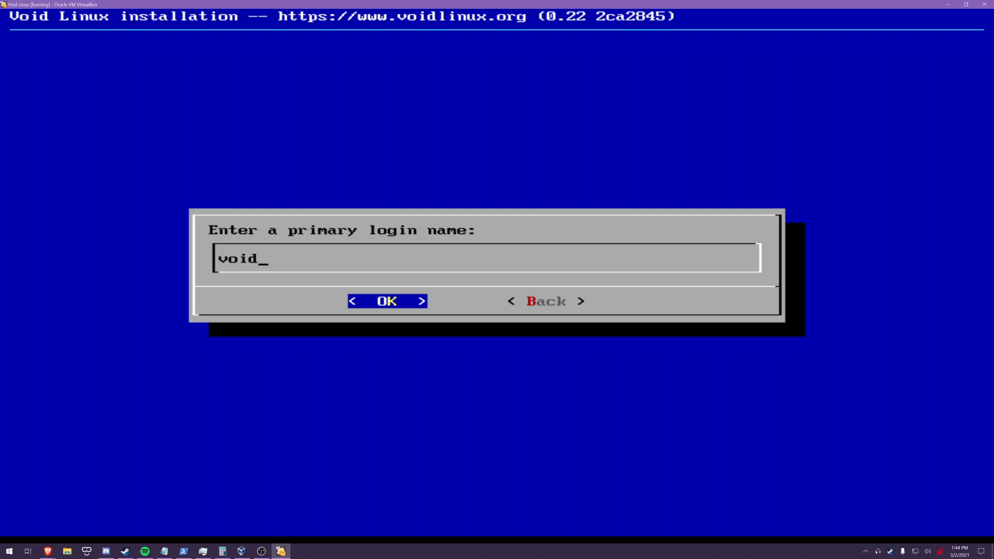
pyautogui.write('prez')
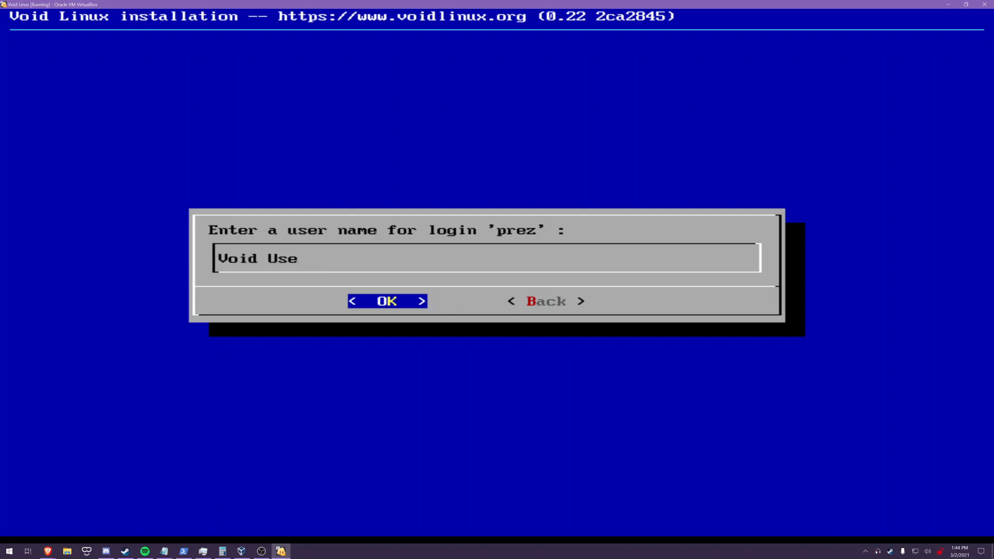
pyautogui.write('El Presidente')
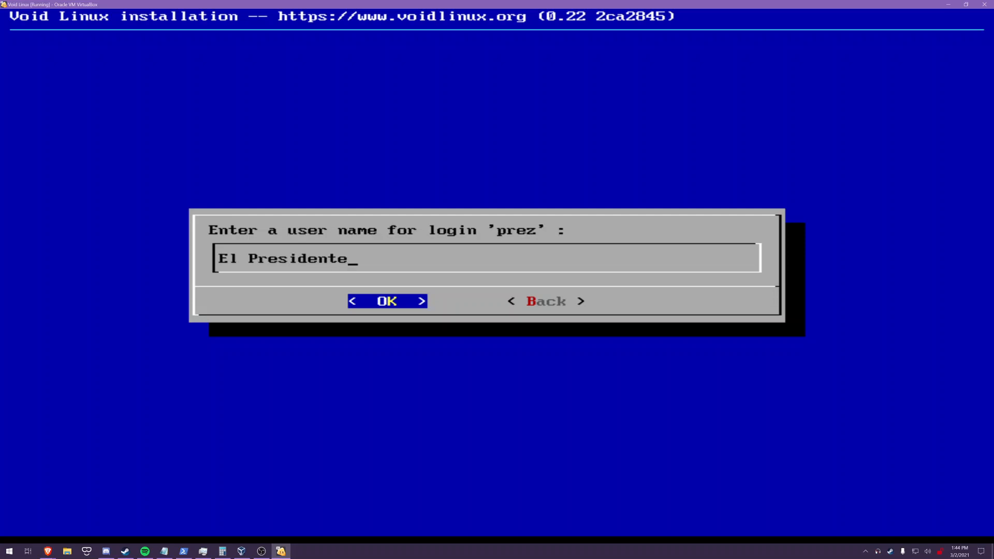
pyautogui.click(386, 300)
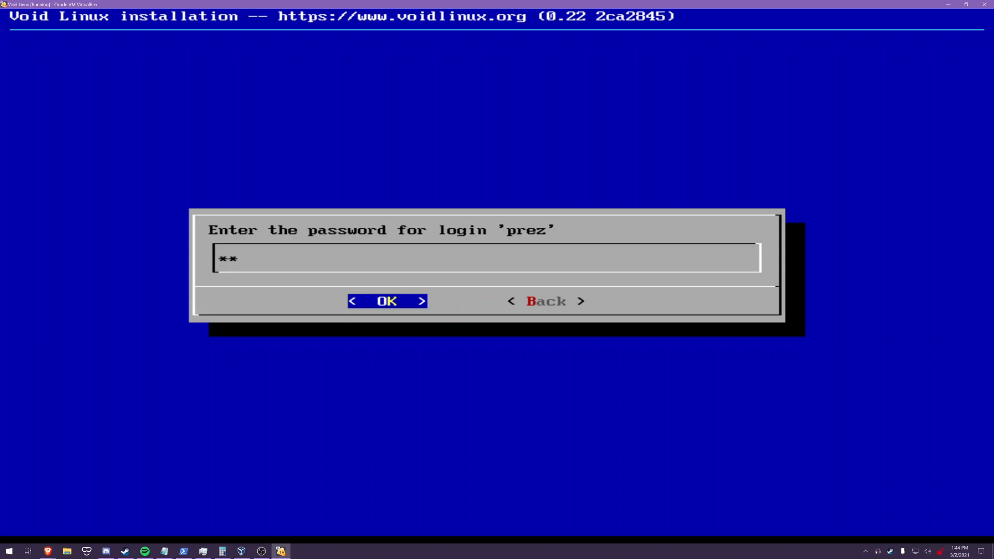
pyautogui.click(386, 301)
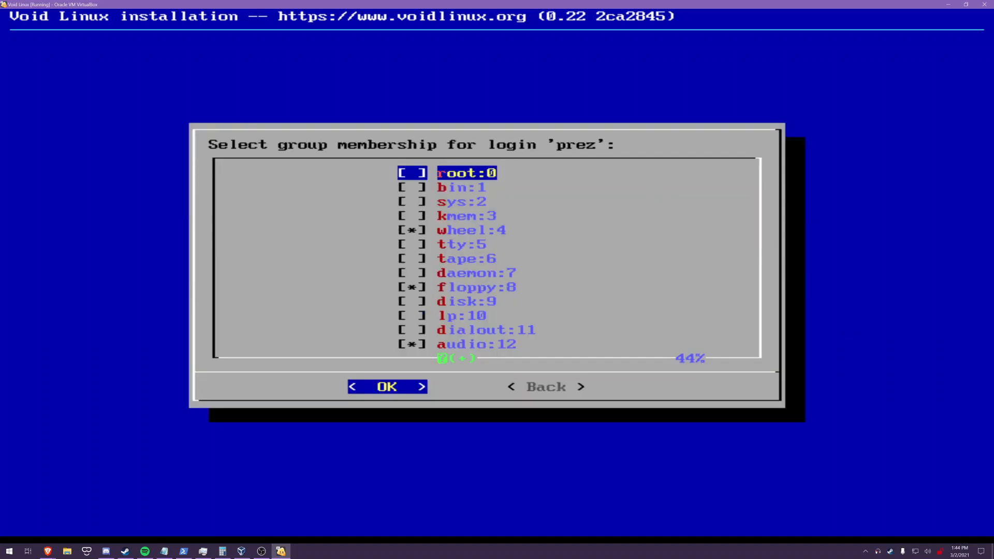
# Step: Select the user's groups including wheel, floppy, audio, video, cdrom and optical, and save
pyautogui.press('Down')
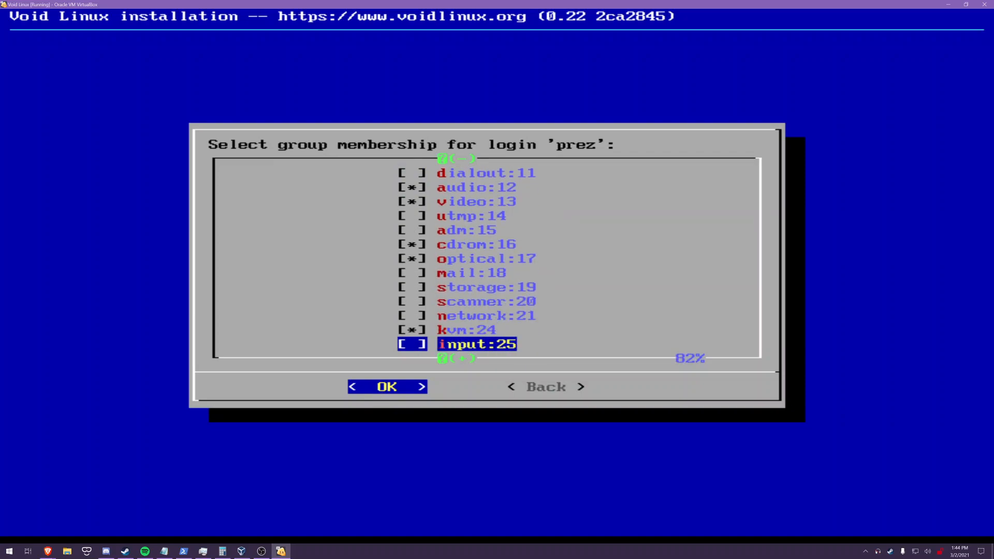
pyautogui.scroll(-3)
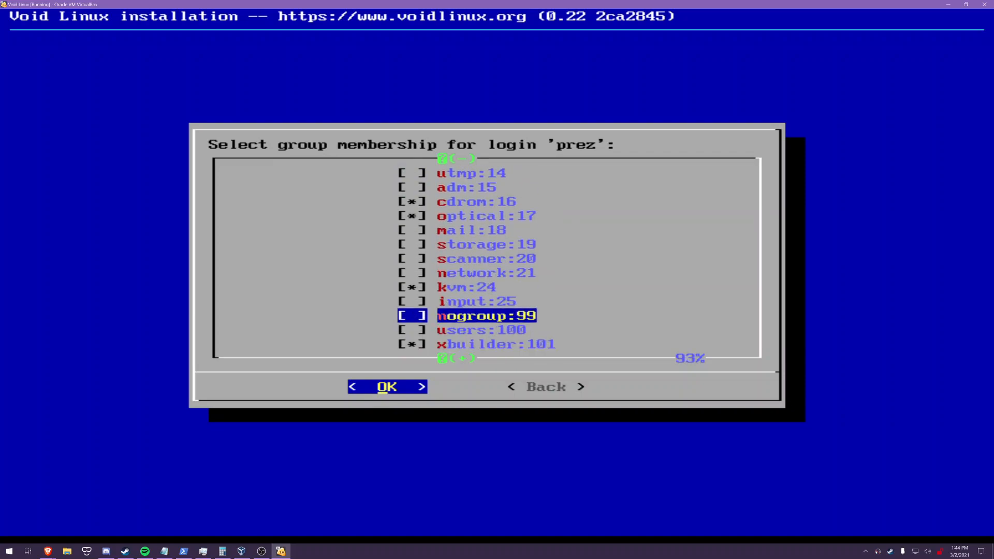
pyautogui.scroll(-3)
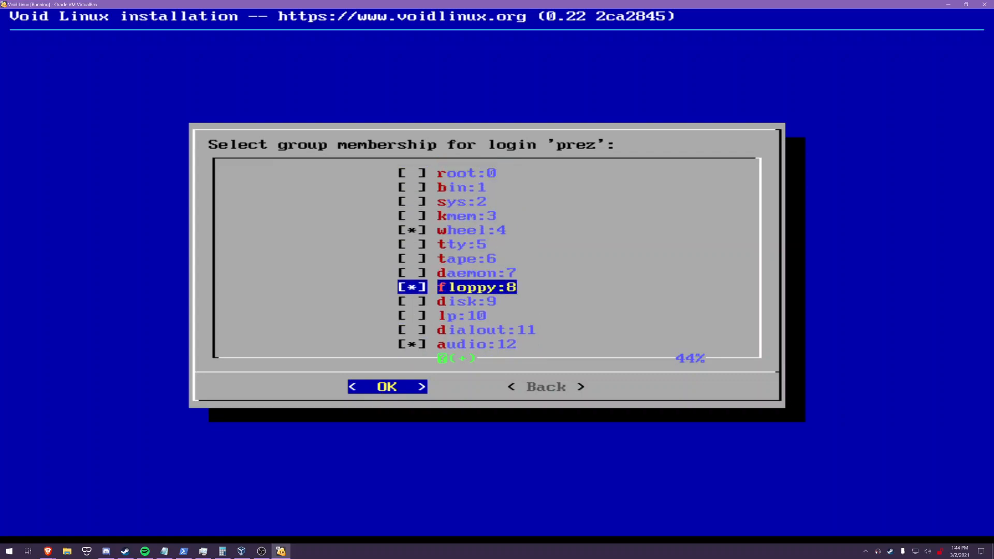
pyautogui.press('up')
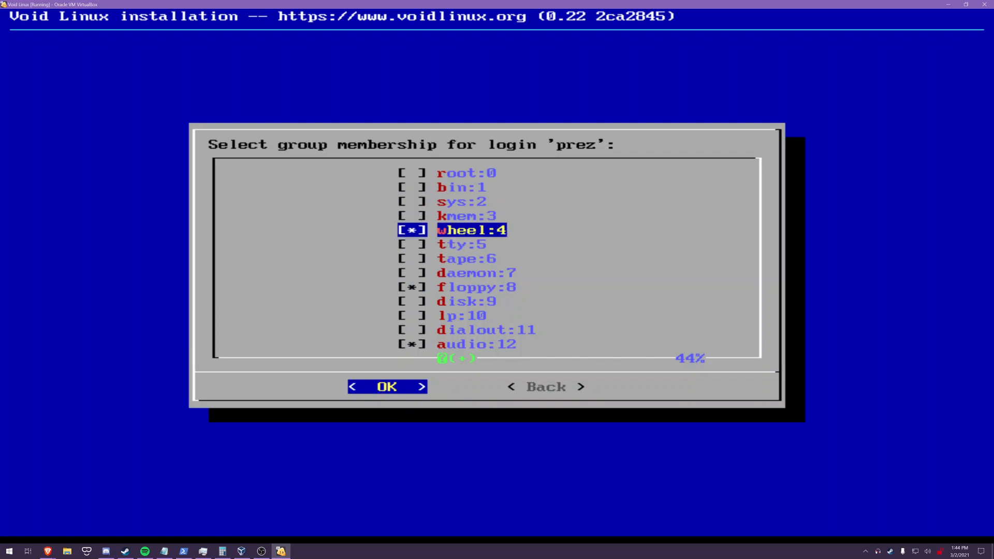
pyautogui.press('Down')
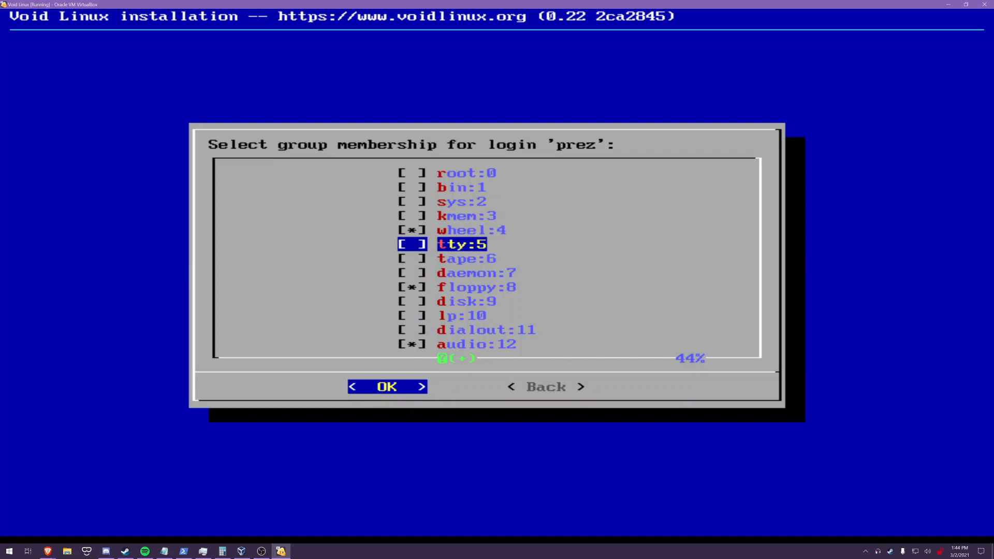
pyautogui.scroll(-3)
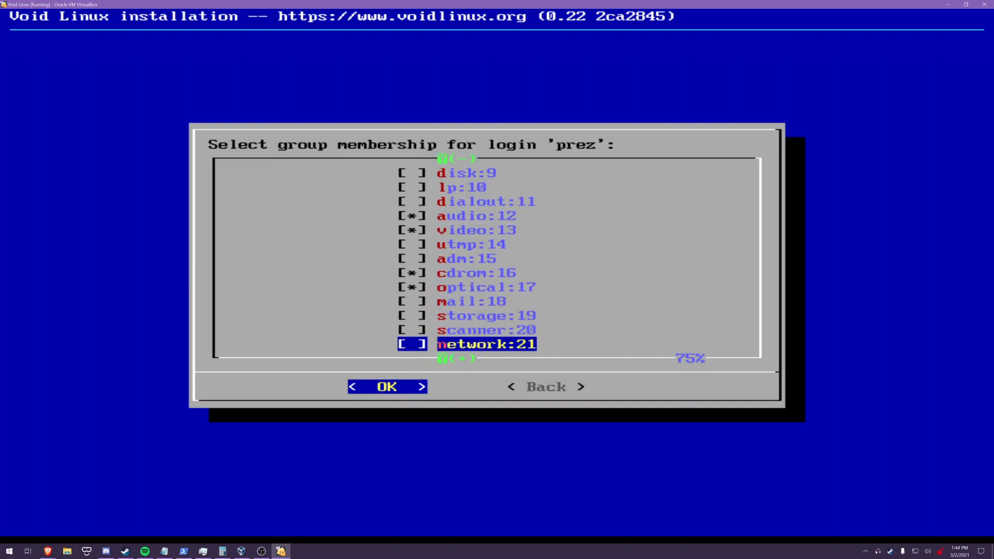
pyautogui.scroll(3)
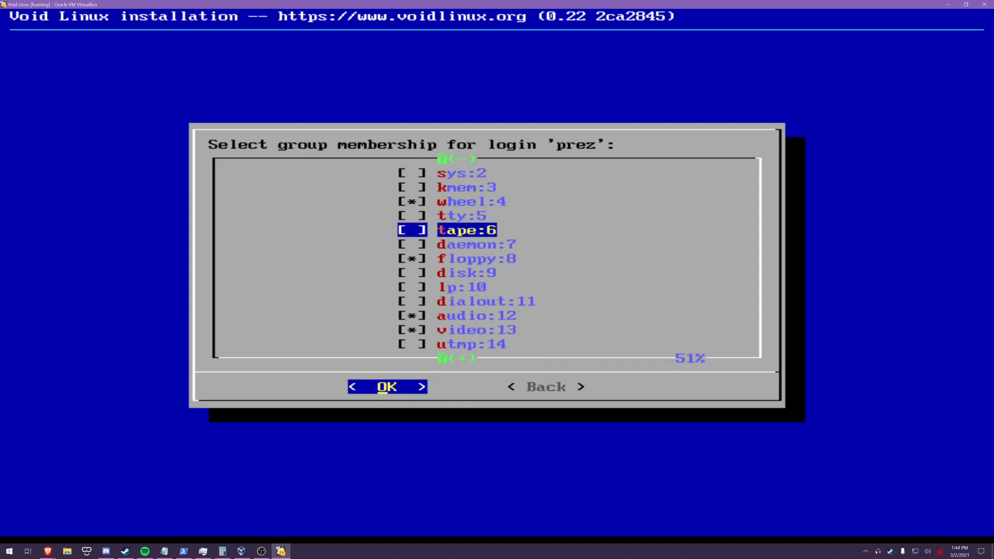
pyautogui.press('Down')
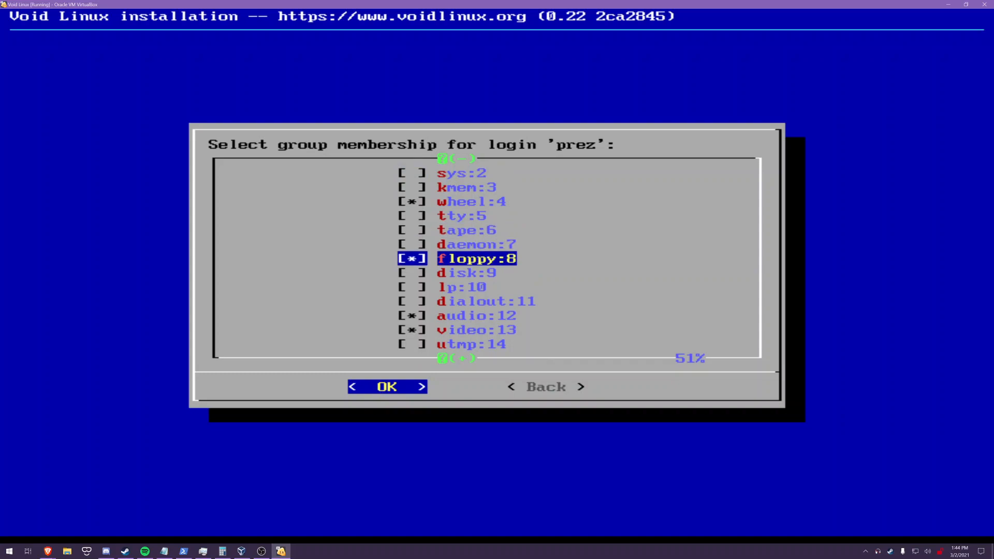
pyautogui.scroll(-3)
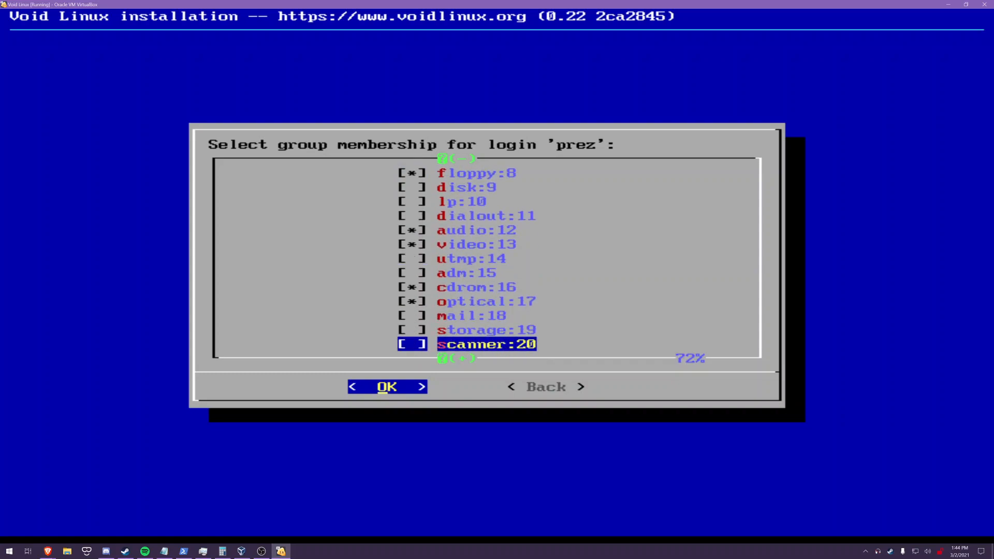
pyautogui.click(386, 386)
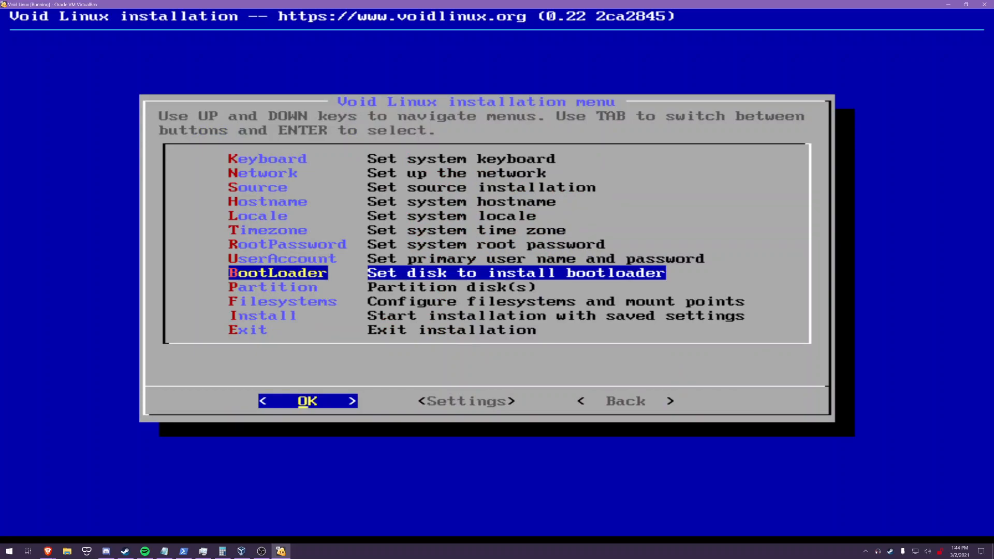
# Step: Enter the Partition step, reaching the disk selection offering the 15GB /dev/sda
pyautogui.click(308, 400)
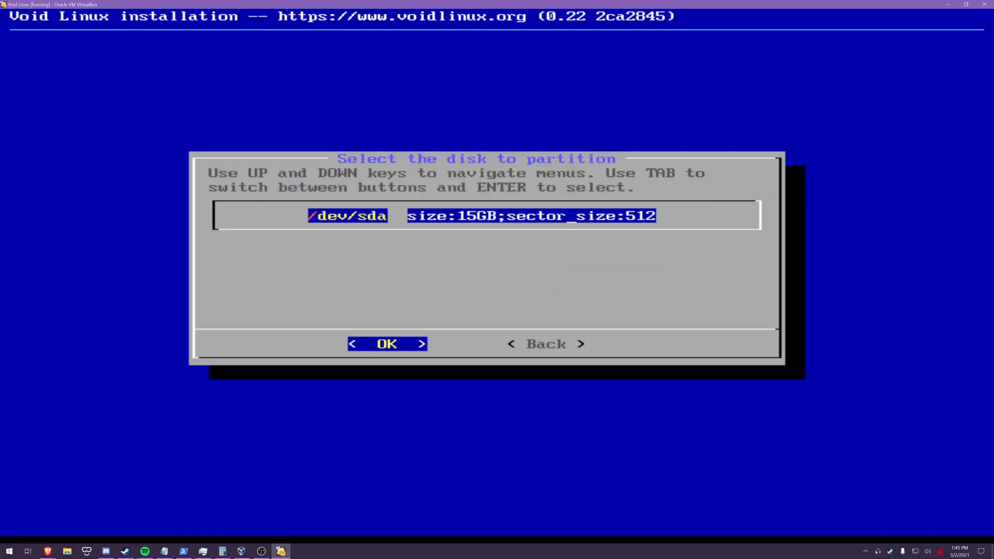
# Step: Partition /dev/sda in cfdisk with a single full-size 15G partition and return to the menu
pyautogui.click(385, 344)
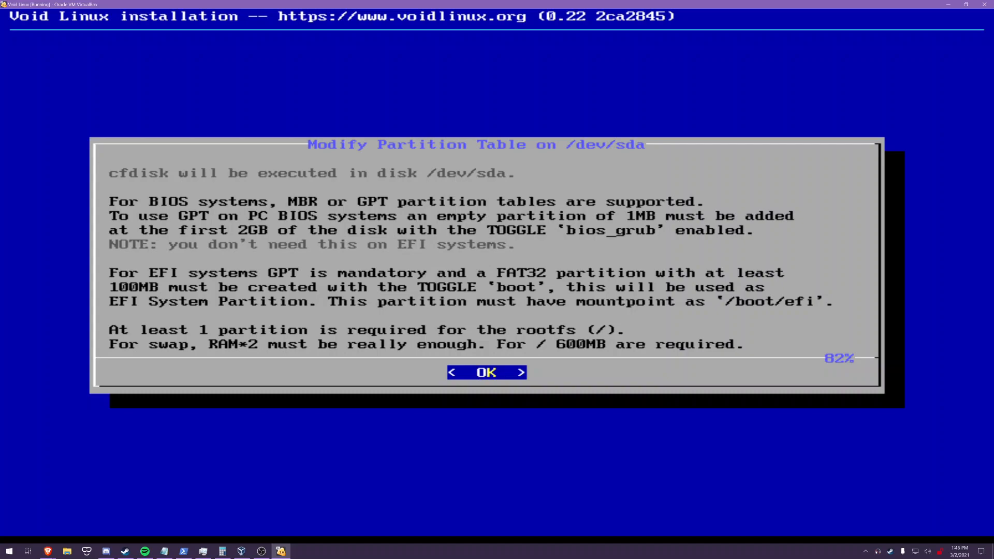
pyautogui.click(486, 372)
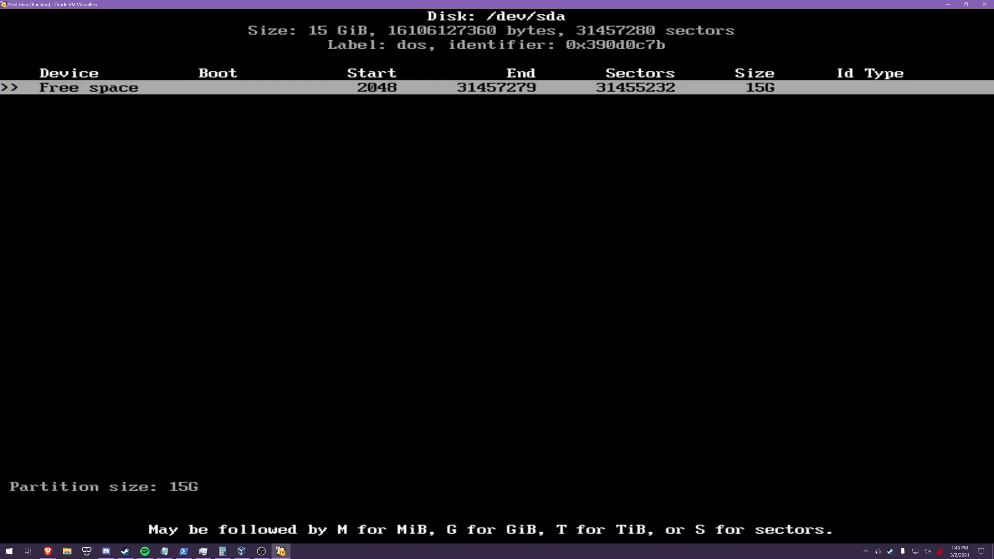
pyautogui.press('enter')
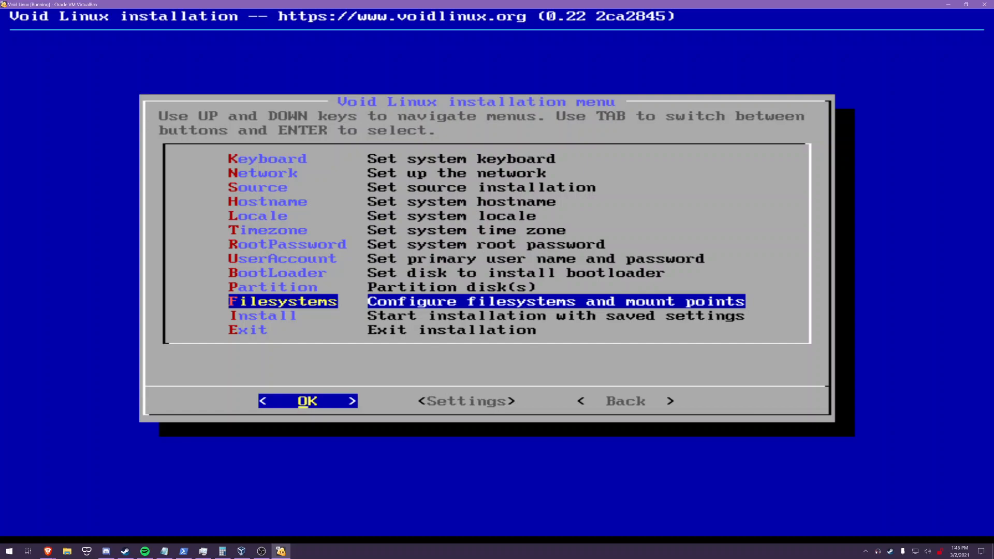
# Step: Assign /dev/sda1 a new filesystem mounted at / in the Filesystems step
pyautogui.press('Up')
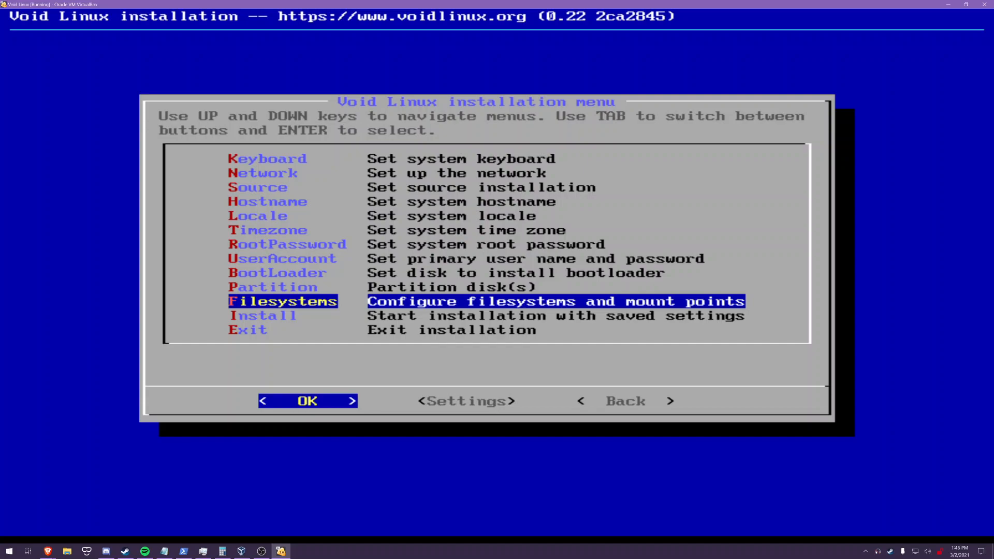
pyautogui.click(307, 401)
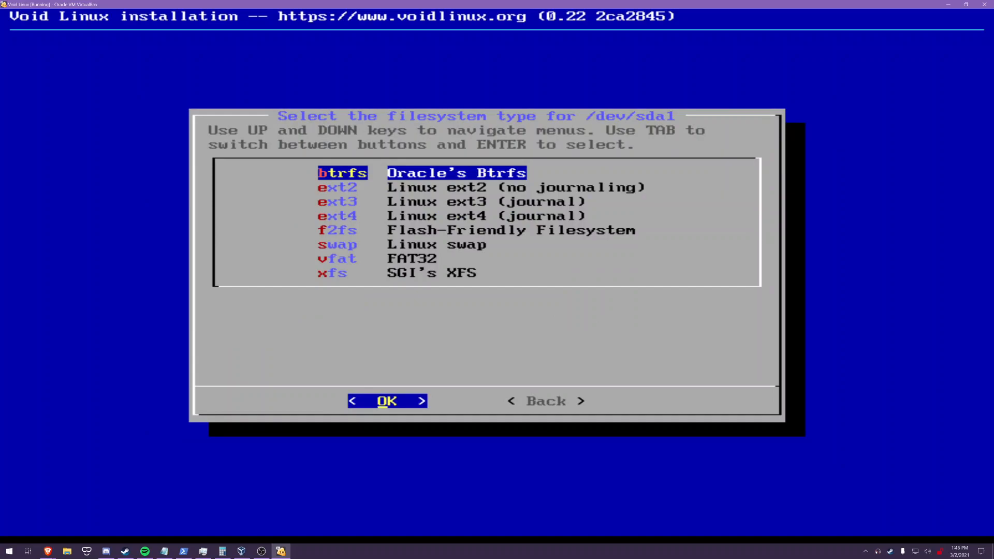
pyautogui.press('Down')
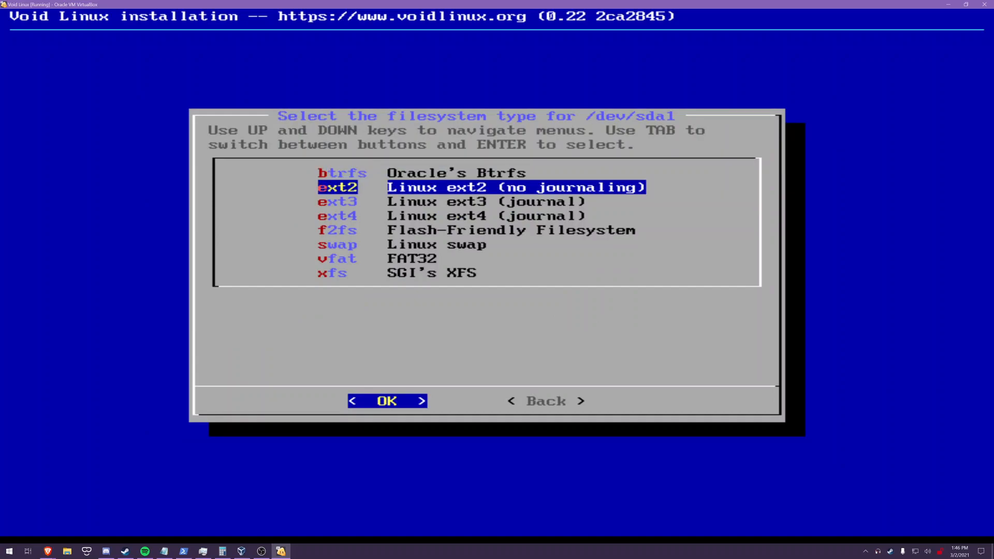
pyautogui.press('Up')
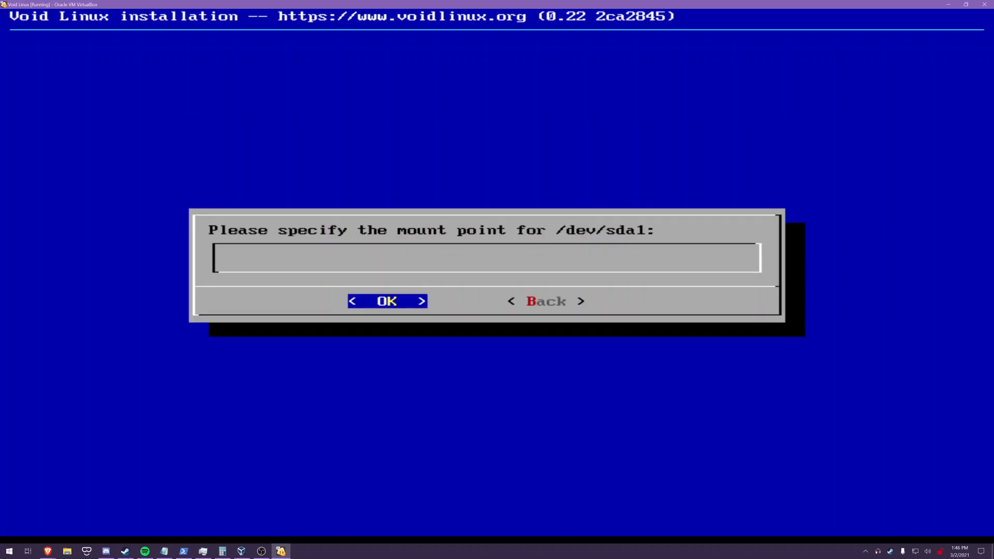
pyautogui.write('/')
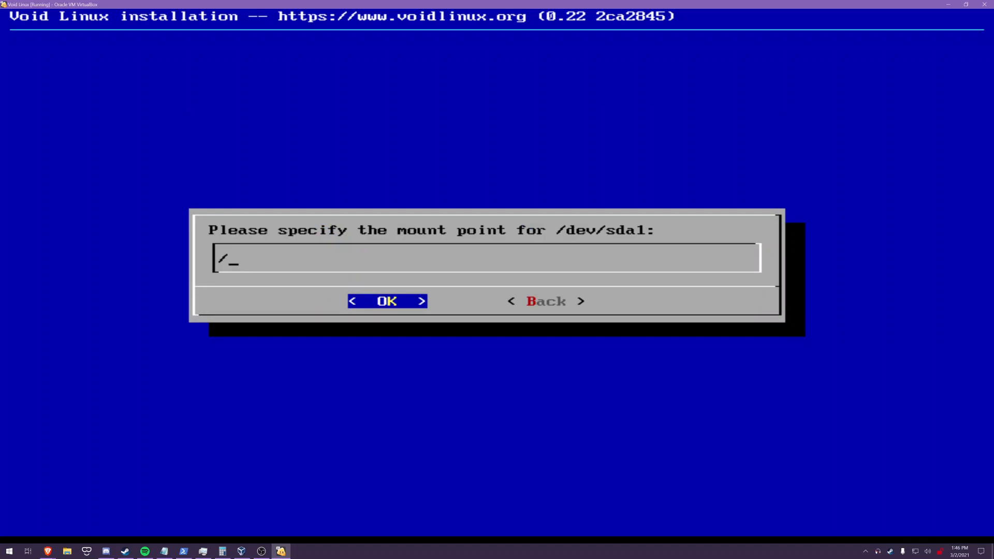
pyautogui.click(386, 302)
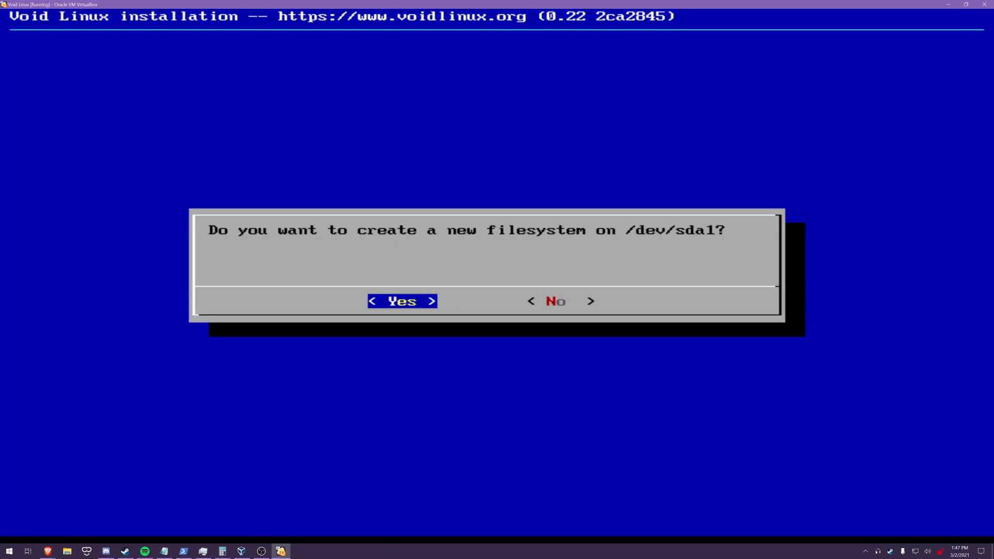
pyautogui.click(401, 300)
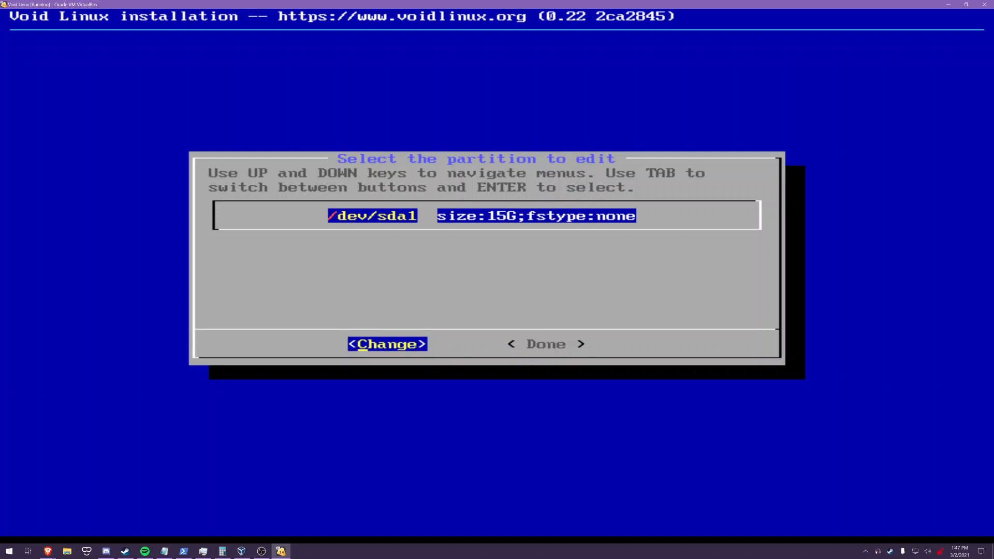
pyautogui.click(545, 344)
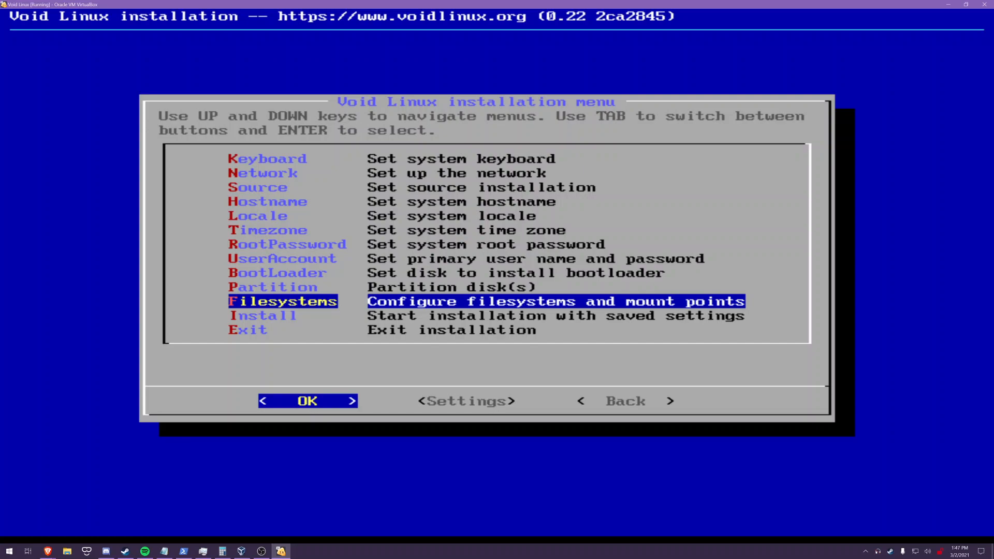
# Step: Revisit the Filesystems step to confirm the /dev/sda1 filesystem choice
pyautogui.click(308, 400)
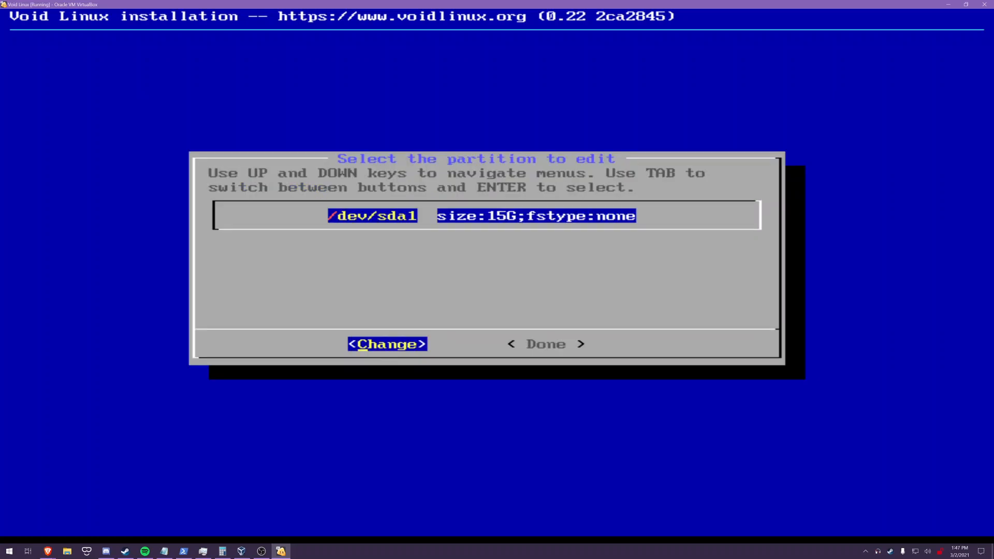
pyautogui.click(386, 344)
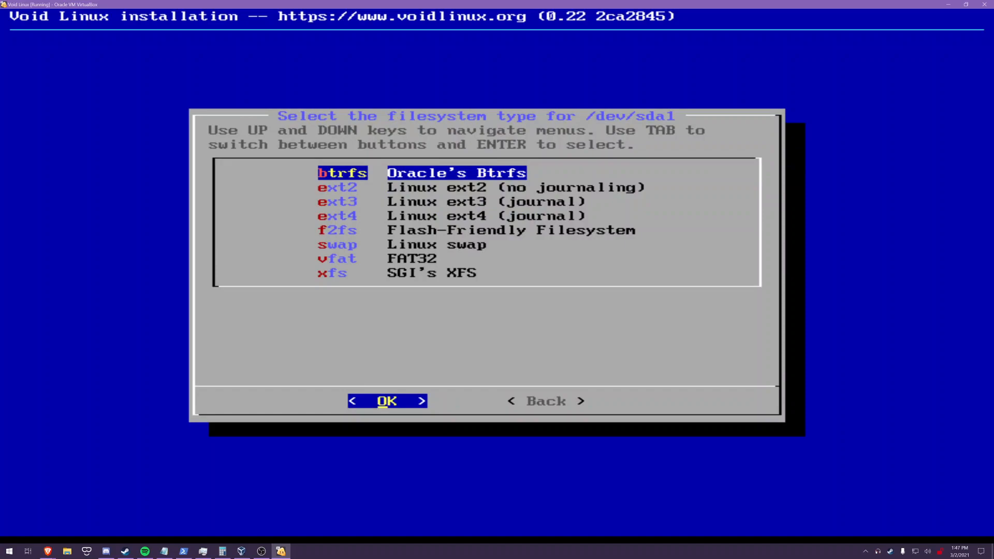
pyautogui.click(386, 400)
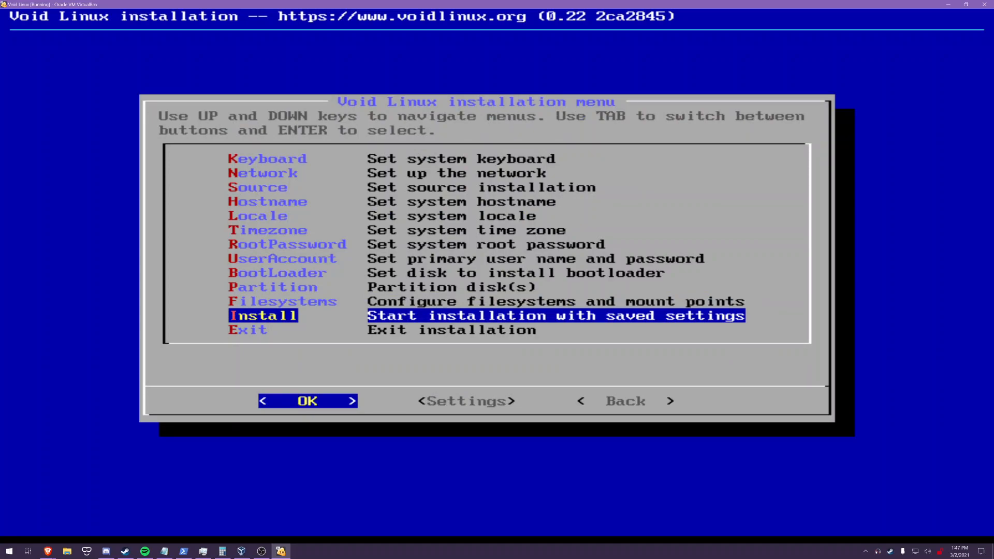
# Step: Run Install with the saved settings and let the VM restart to the Void boot menu
pyautogui.press('Up')
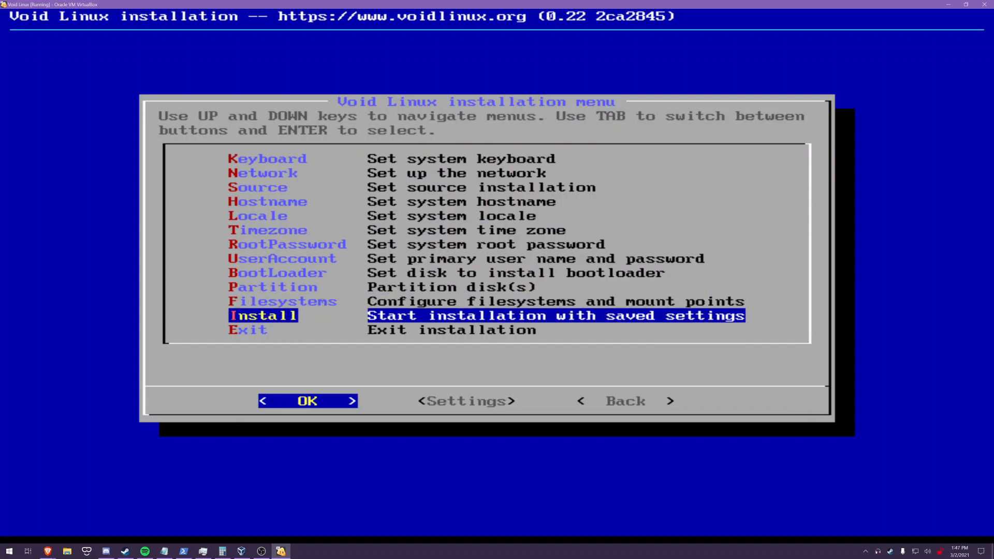
pyautogui.click(307, 401)
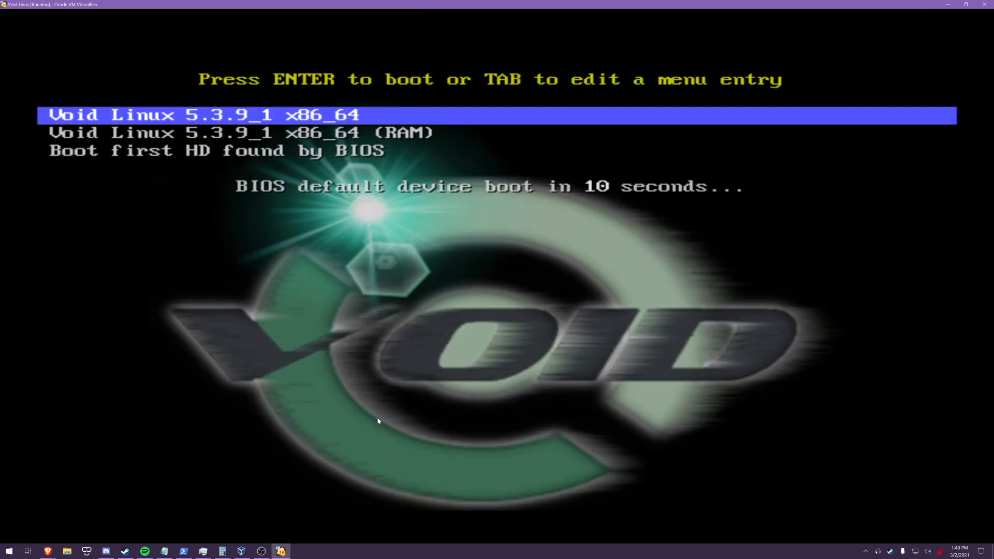
# Step: Capture input in the VM, boot the first HD from BIOS, and start Void GNU/Linux from GRUB
pyautogui.click(376, 422)
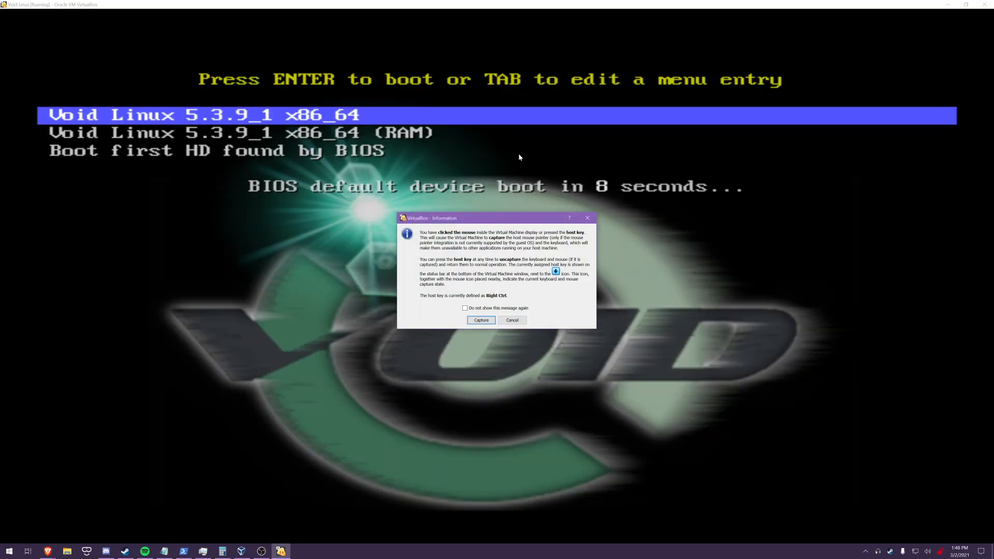
pyautogui.click(480, 320)
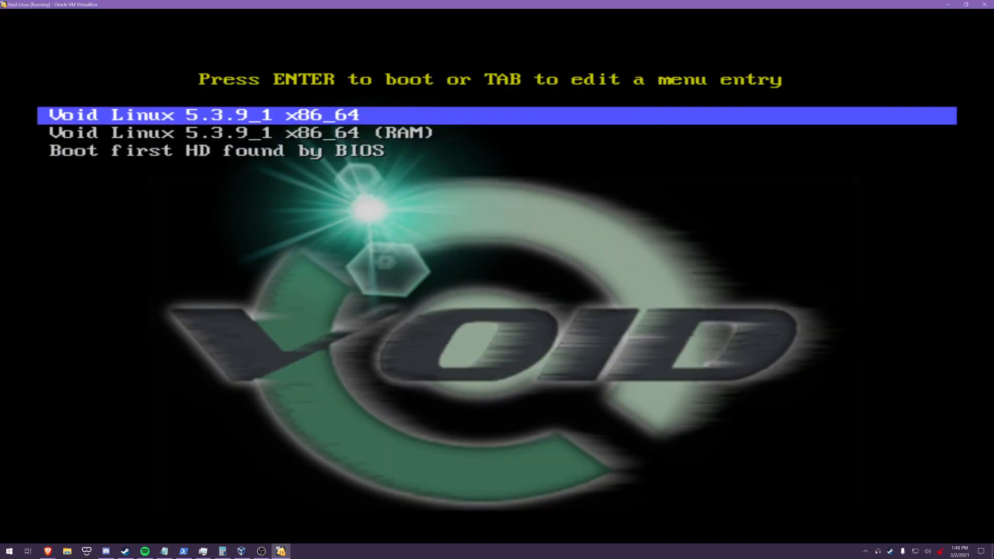
pyautogui.press('Return')
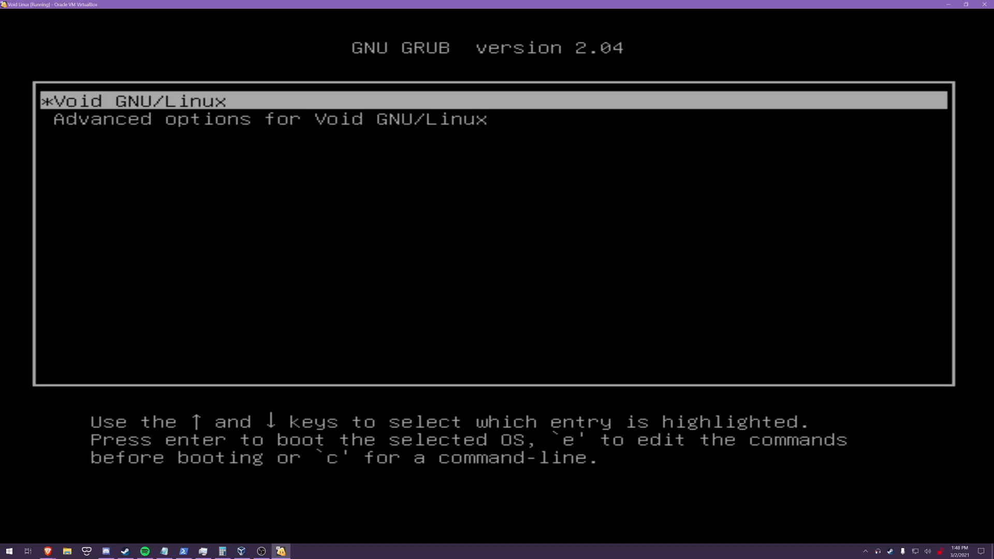
pyautogui.press('Return')
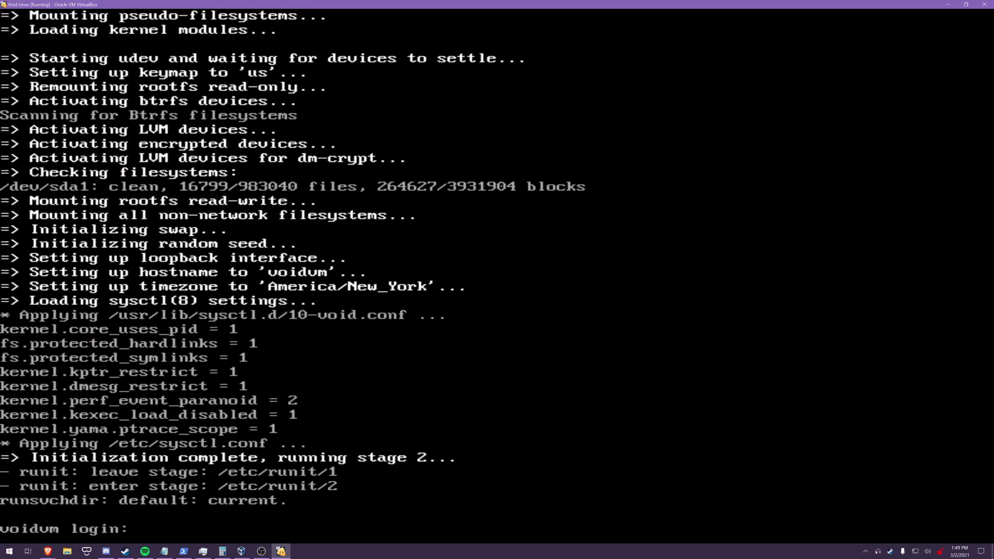
# Step: Log in as root at the voidvm login prompt
pyautogui.write('pw')
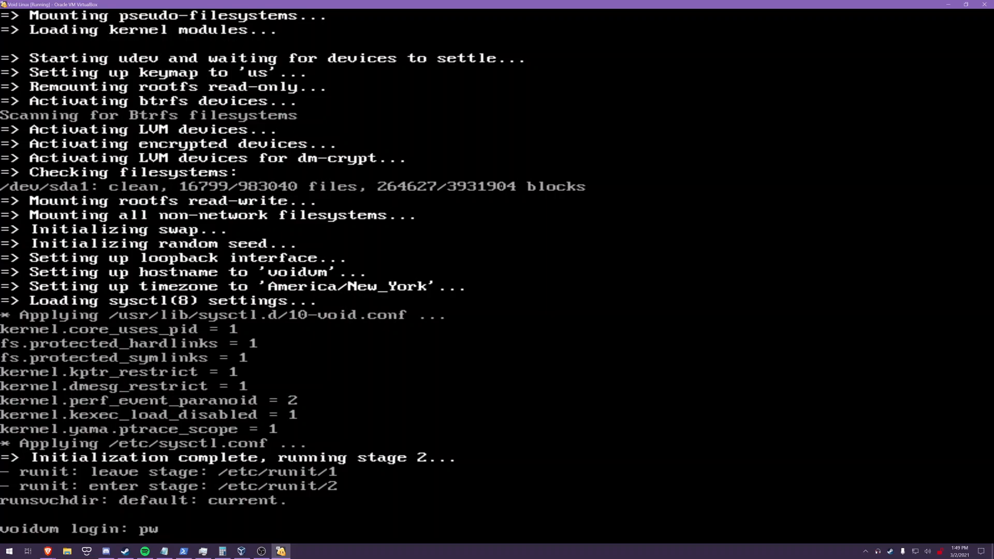
pyautogui.write('r')
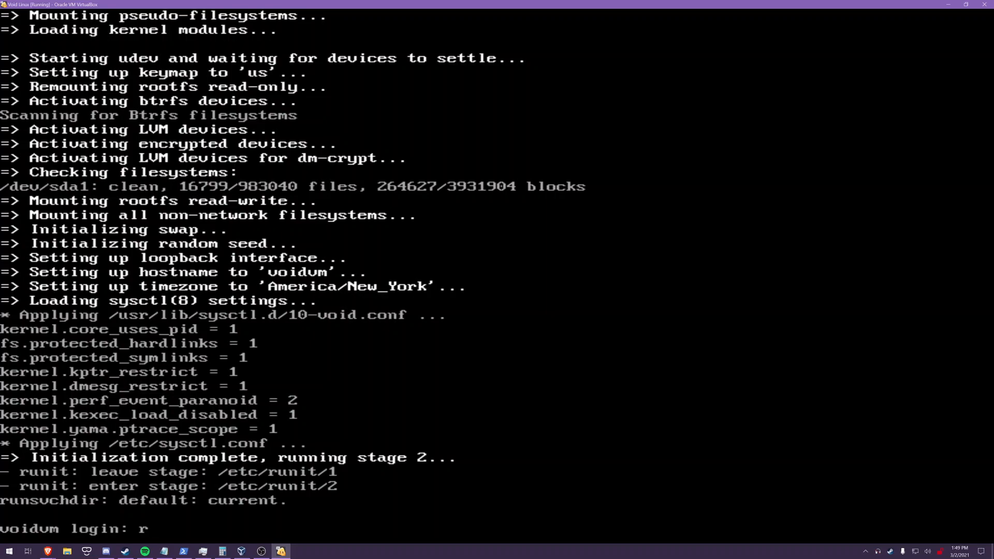
pyautogui.write('oot')
pyautogui.write('ln -')
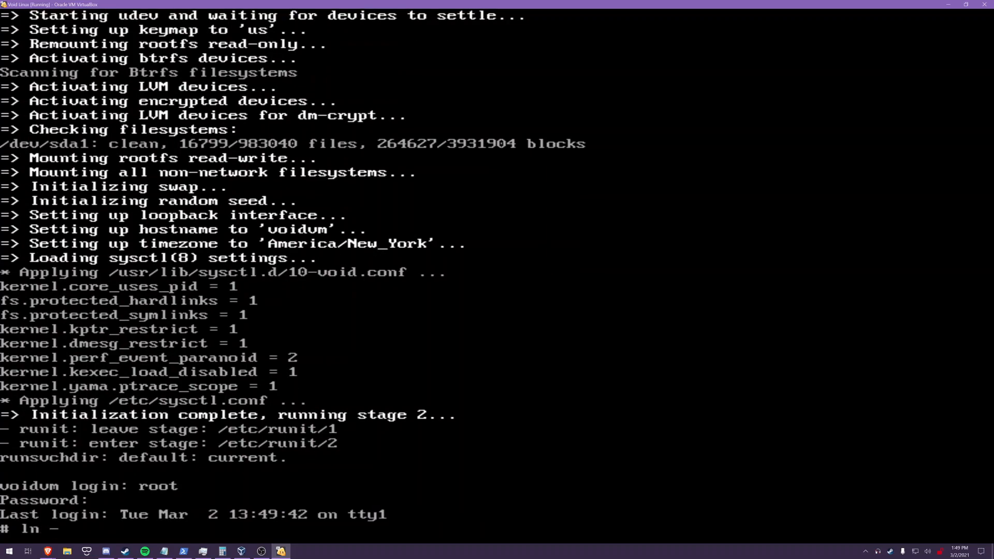
# Step: Start /bin/bash and list the available runit services under /etc/sv
pyautogui.write('s /var/service')
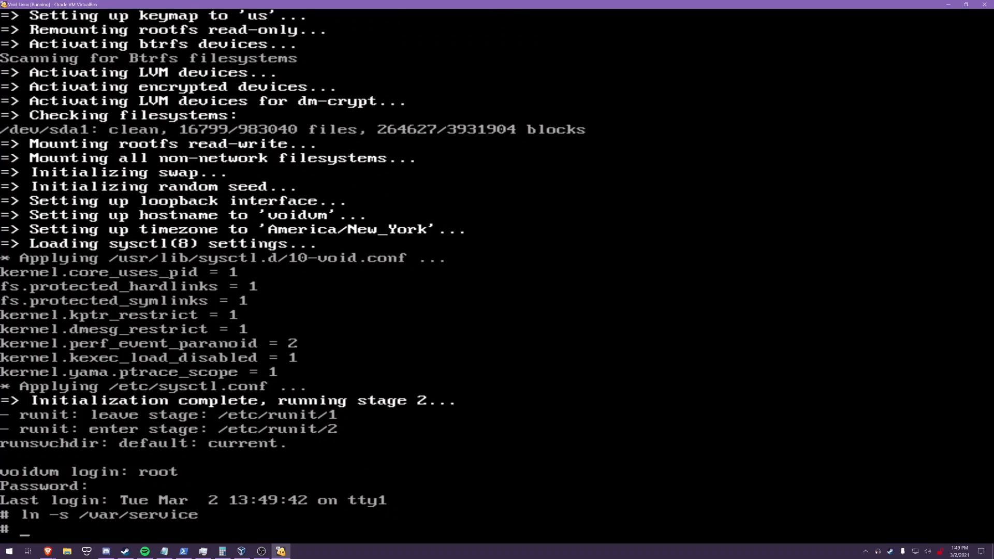
pyautogui.write('ln -s /var/services')
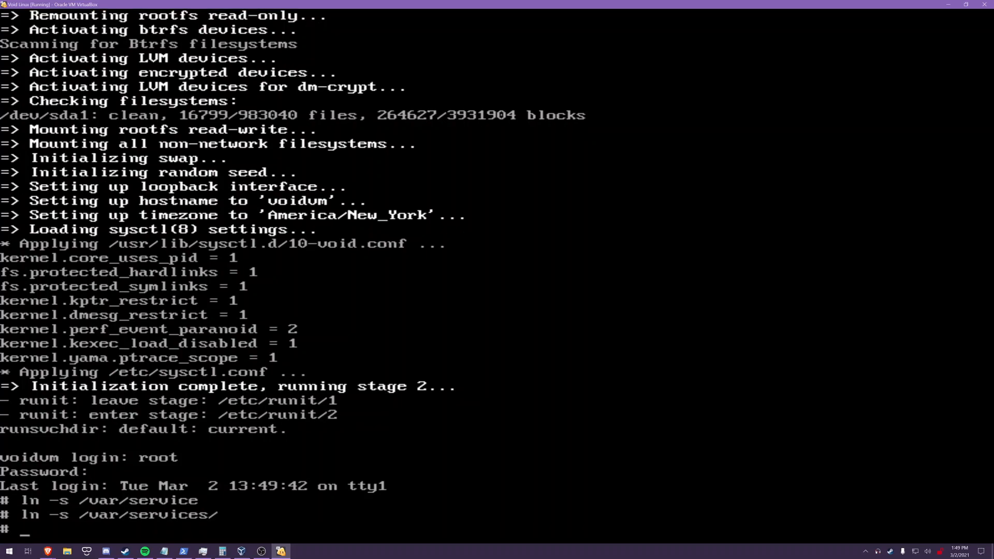
pyautogui.write('/bin')
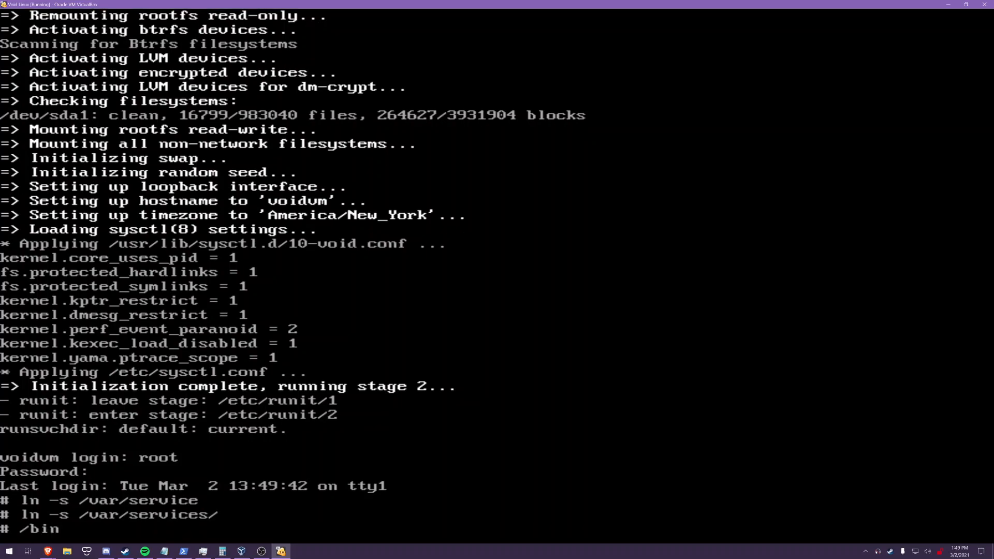
pyautogui.write('l')
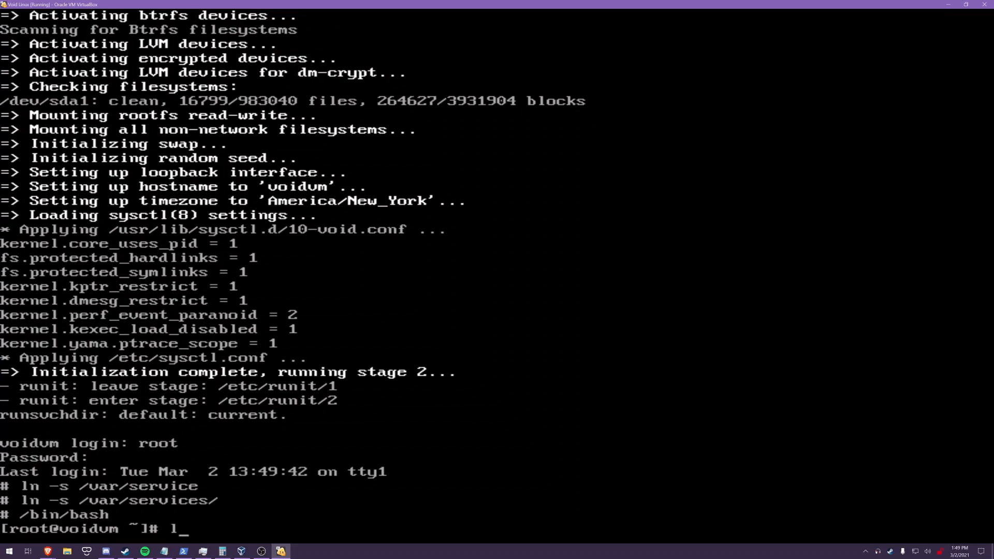
pyautogui.write('s -s /etc/sv/')
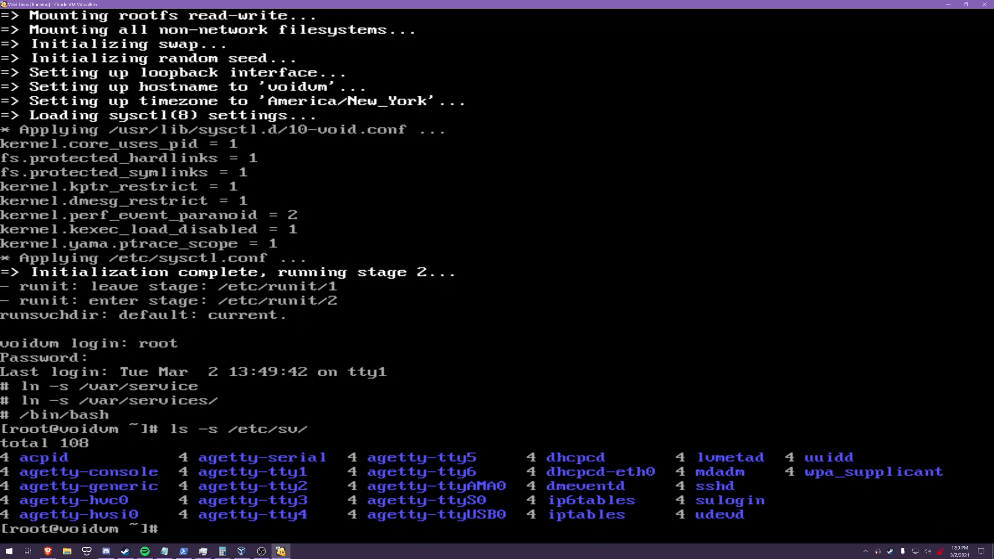
# Step: Run xbps-install -Suy to update xbps, glibc and base-system (7 downloaded, 4 updated)
pyautogui.write('xbps-in')
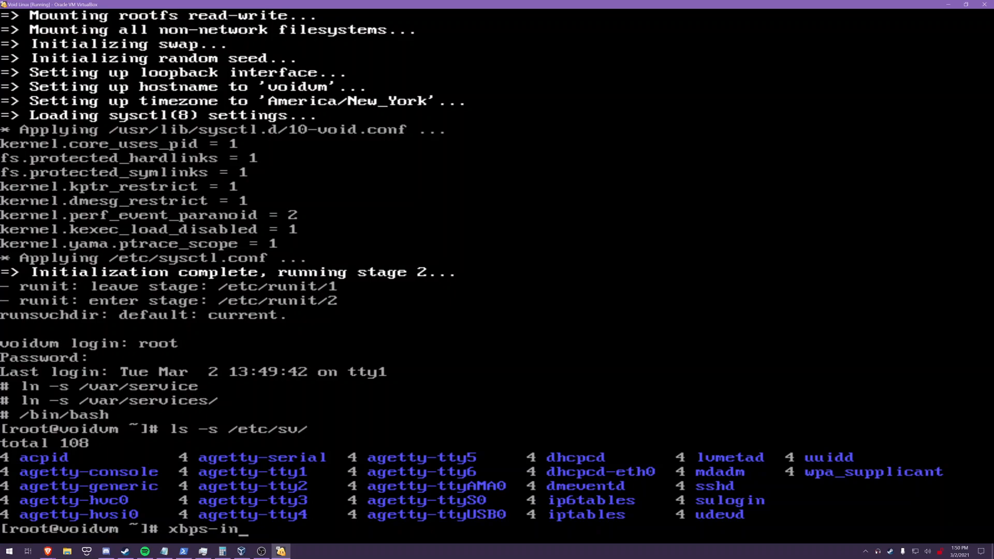
pyautogui.write('stall -S')
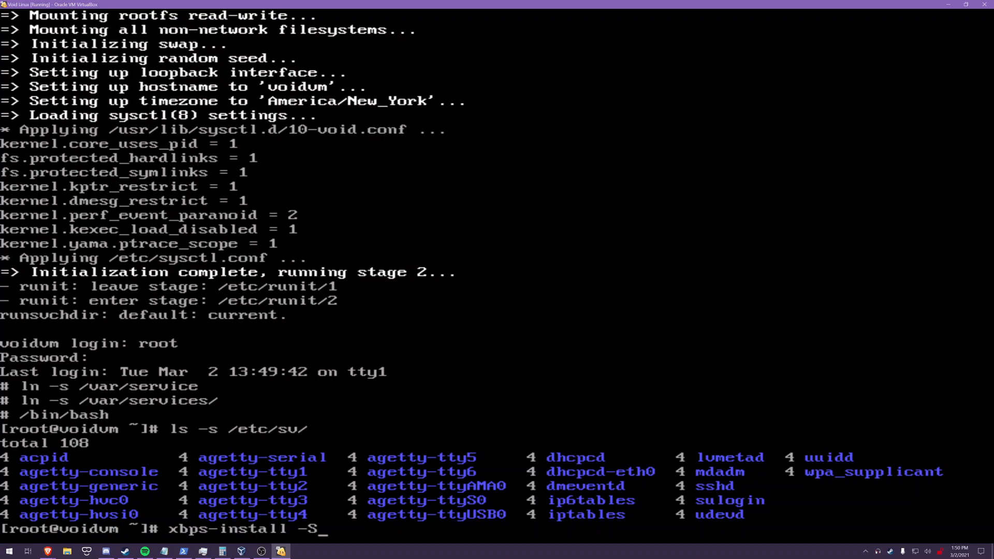
pyautogui.write('uy')
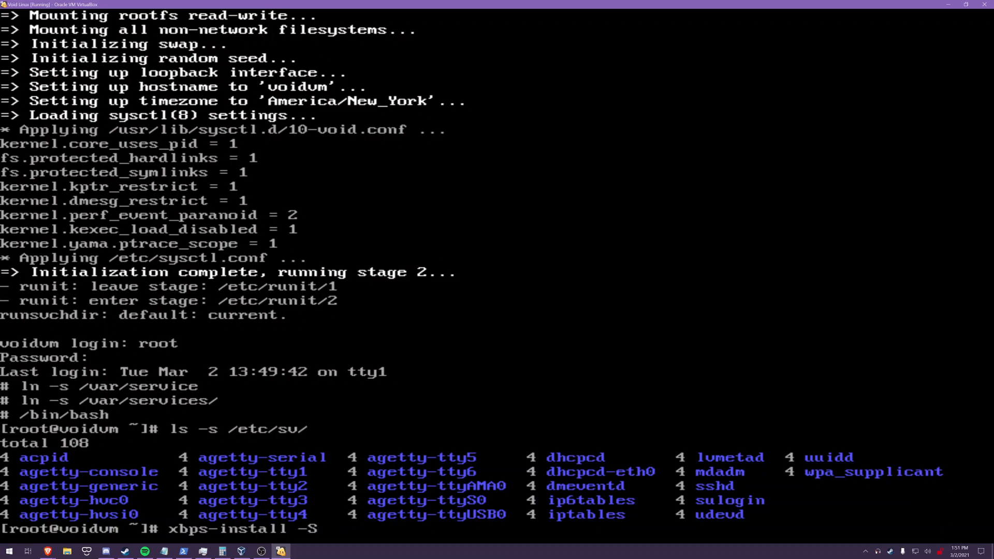
pyautogui.write('yu')
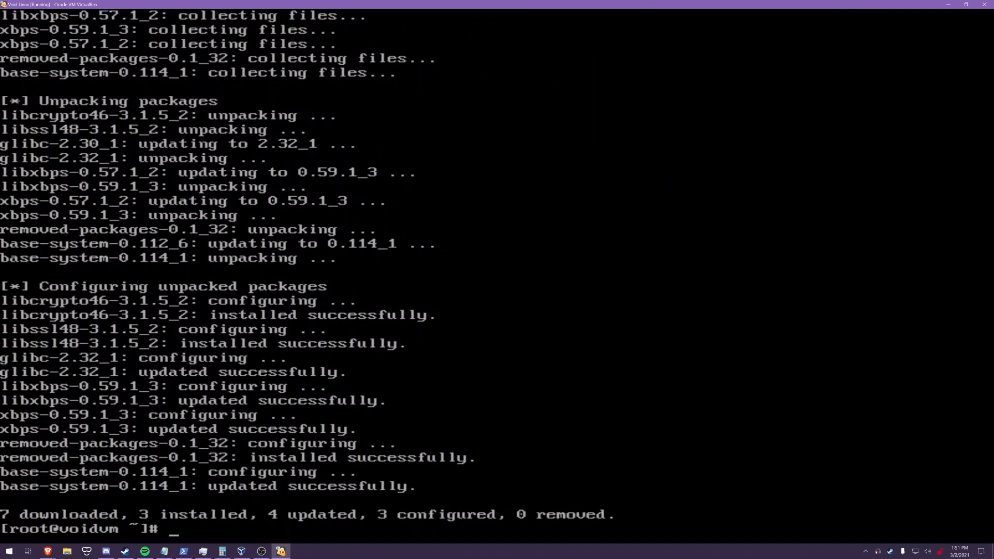
# Step: Run xbps-install -Suy again for the full upgrade: 117 downloaded, 5 installed, 112 updated
pyautogui.write('xbps-install -Suy')
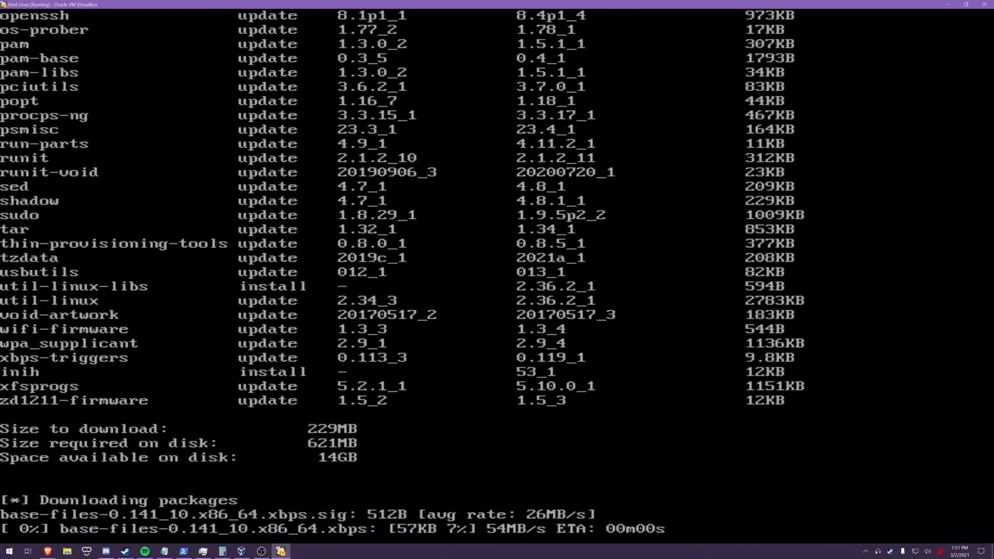
pyautogui.scroll(-3)
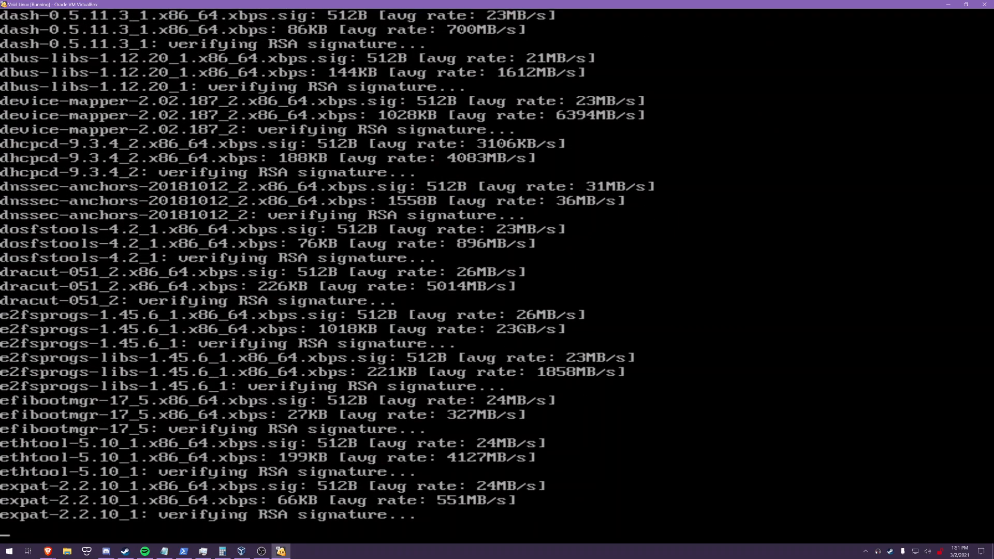
pyautogui.scroll(-3)
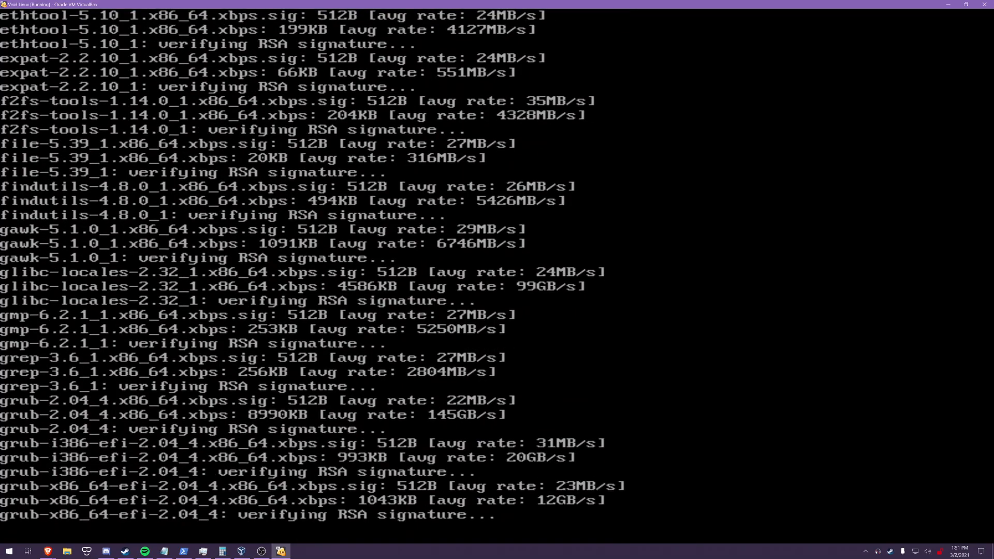
pyautogui.scroll(-3)
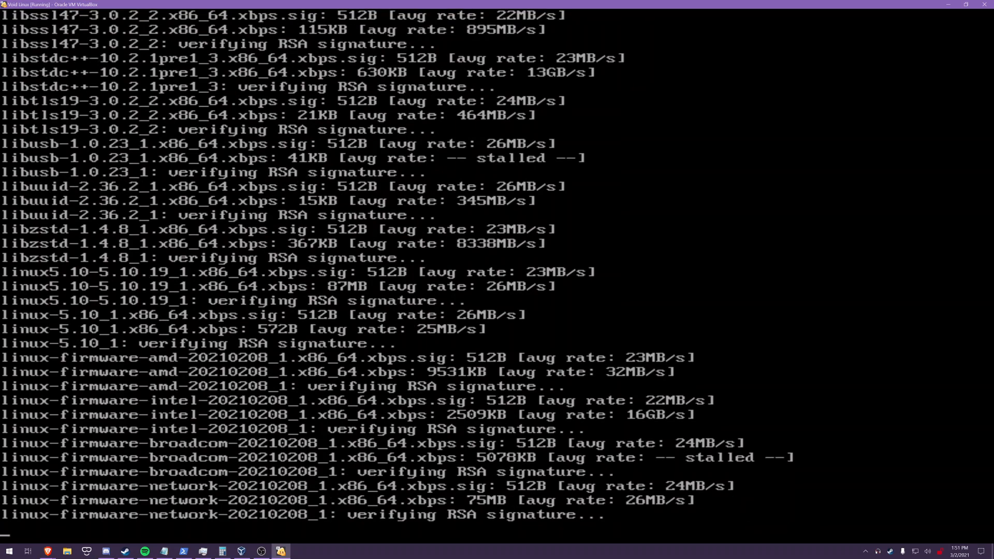
pyautogui.scroll(-3)
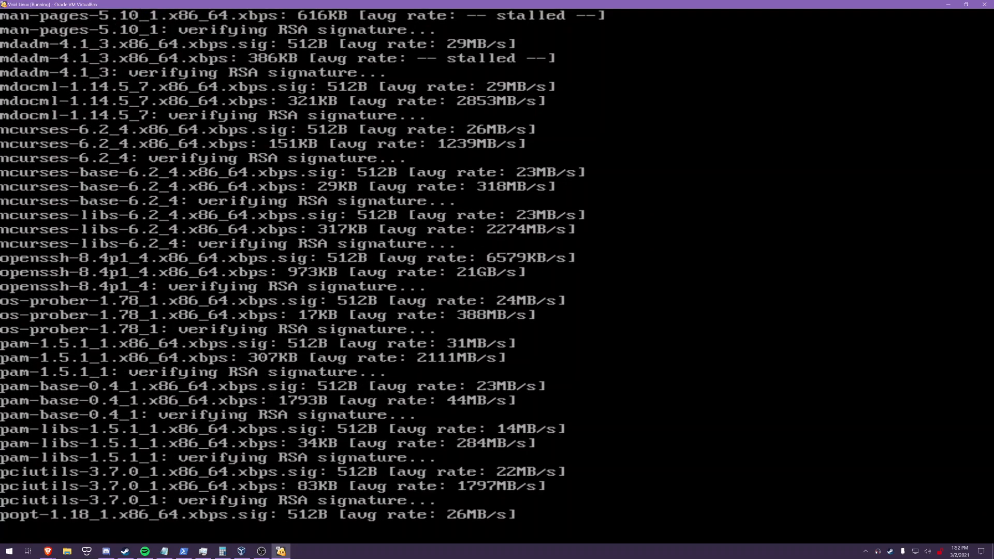
pyautogui.scroll(-3)
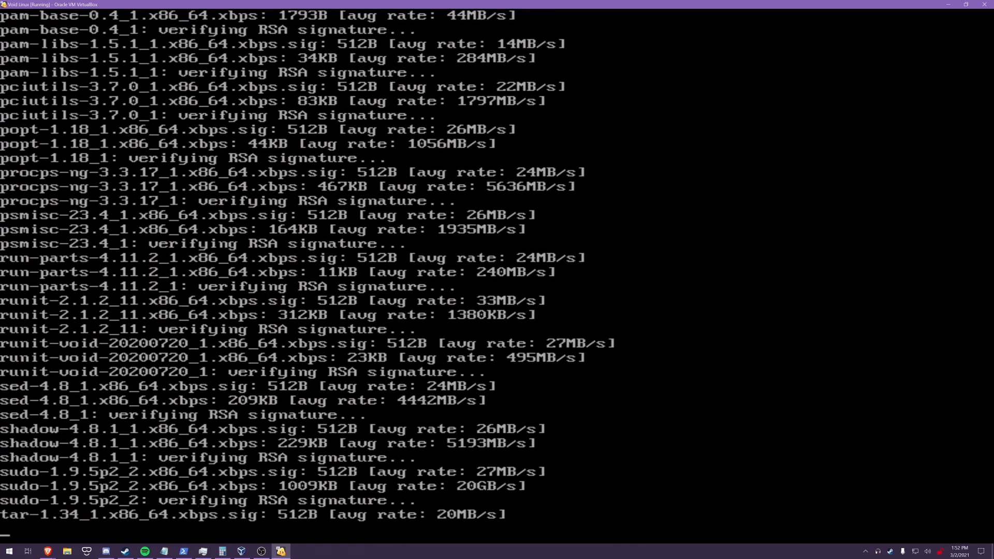
pyautogui.scroll(-3)
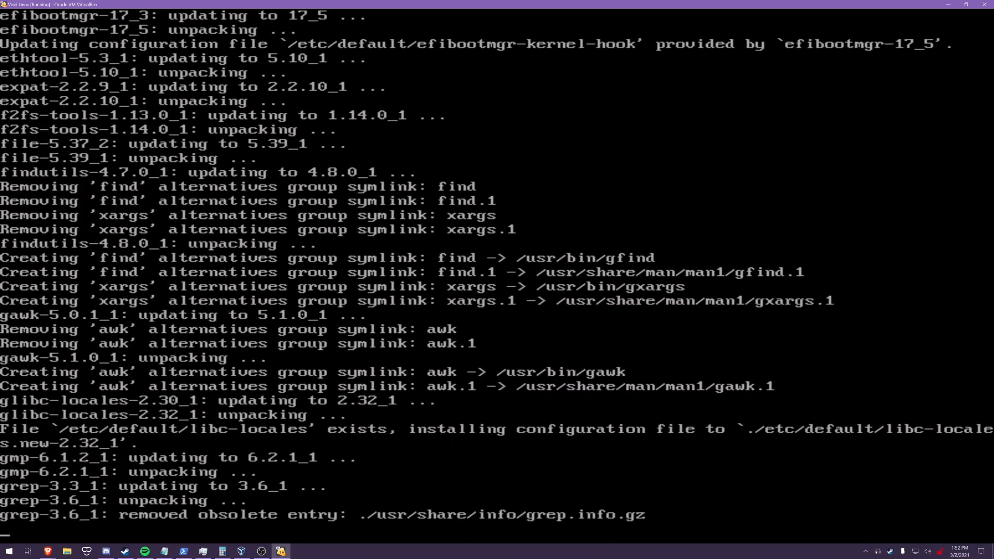
pyautogui.scroll(-3)
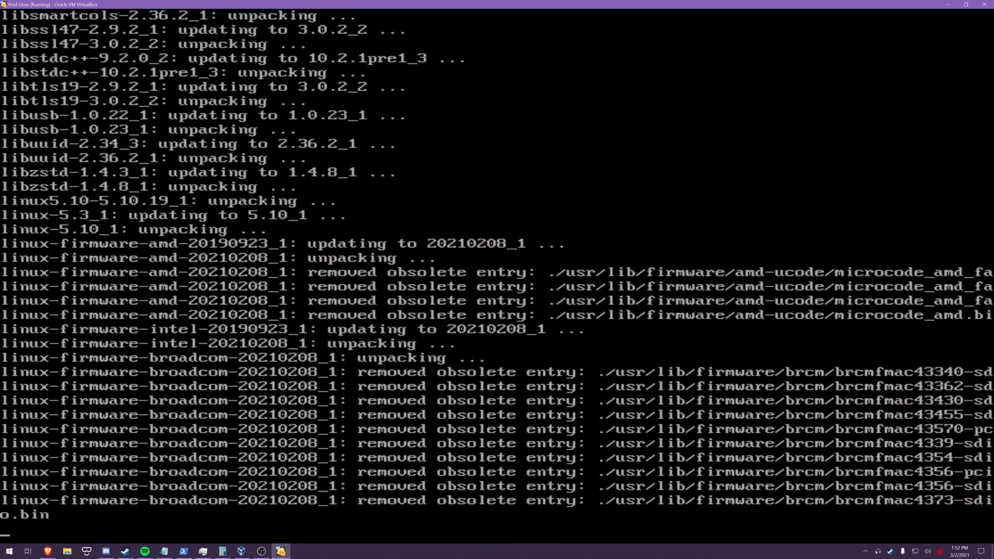
pyautogui.scroll(-3)
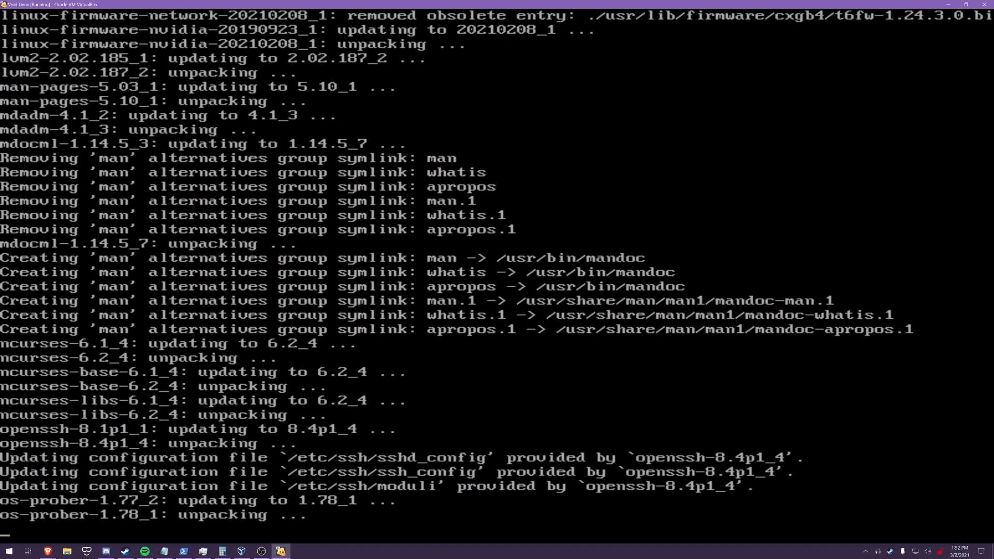
pyautogui.scroll(-3)
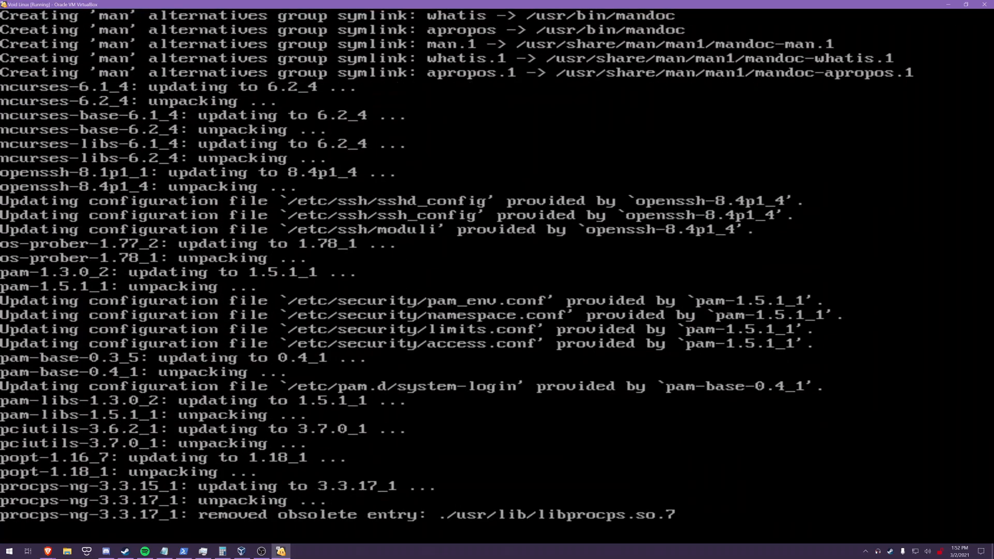
pyautogui.scroll(-3)
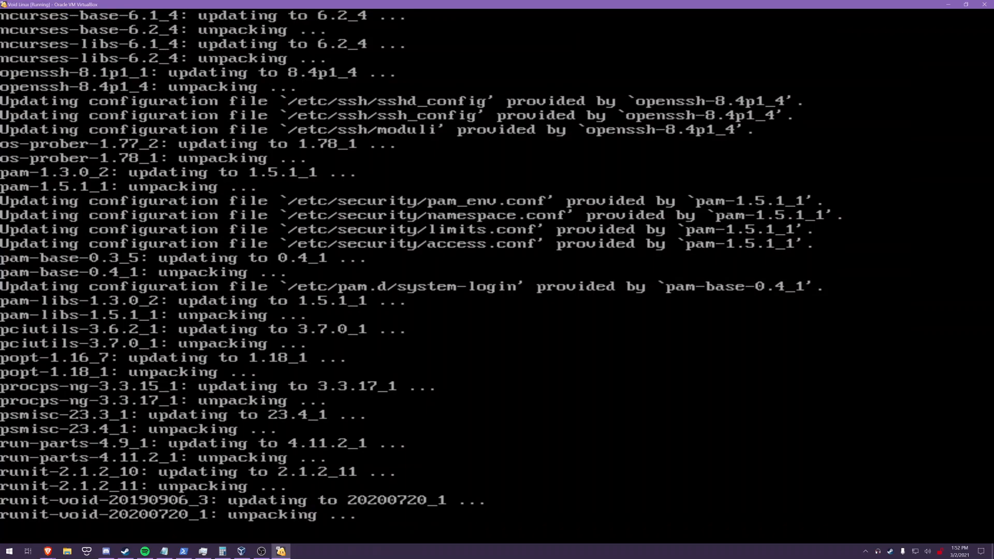
pyautogui.scroll(-3)
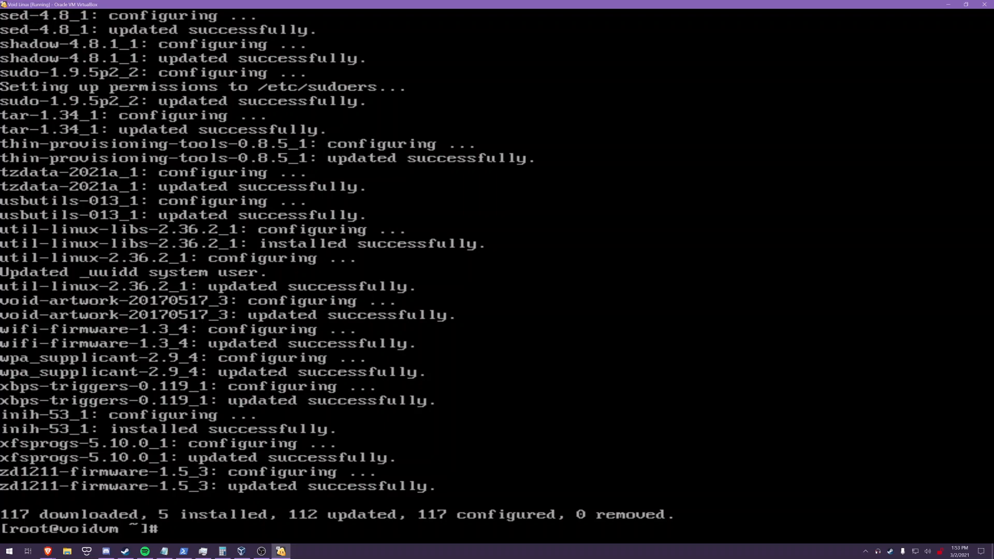
# Step: Check the kernel with uname -a, then reboot the guest onto kernel 5.10.19_1
pyautogui.write('uname -a')
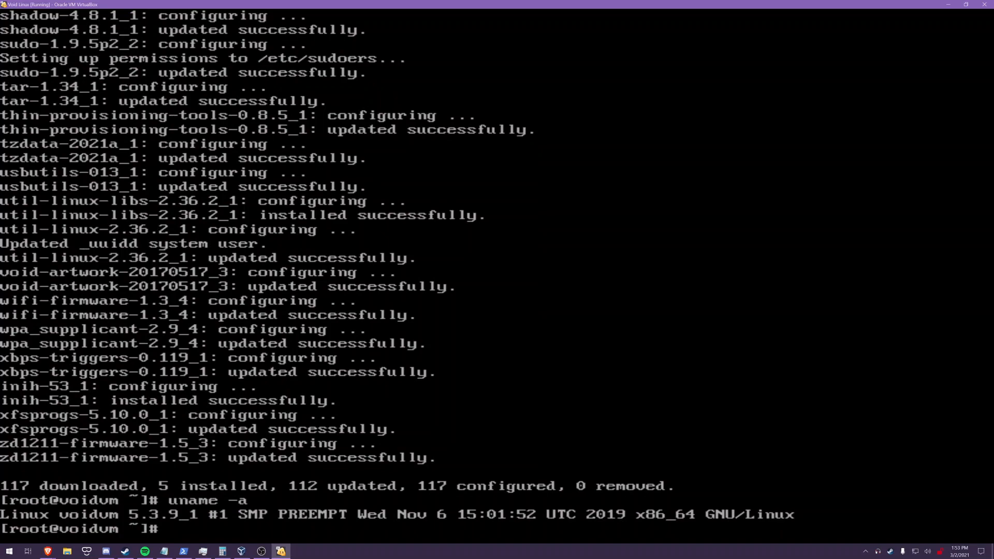
pyautogui.write('re')
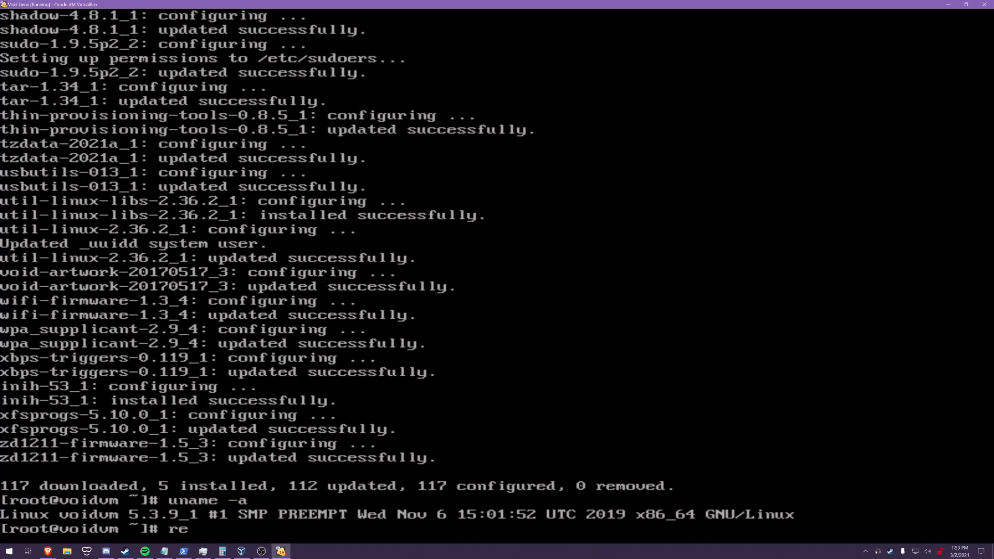
pyautogui.press('Return')
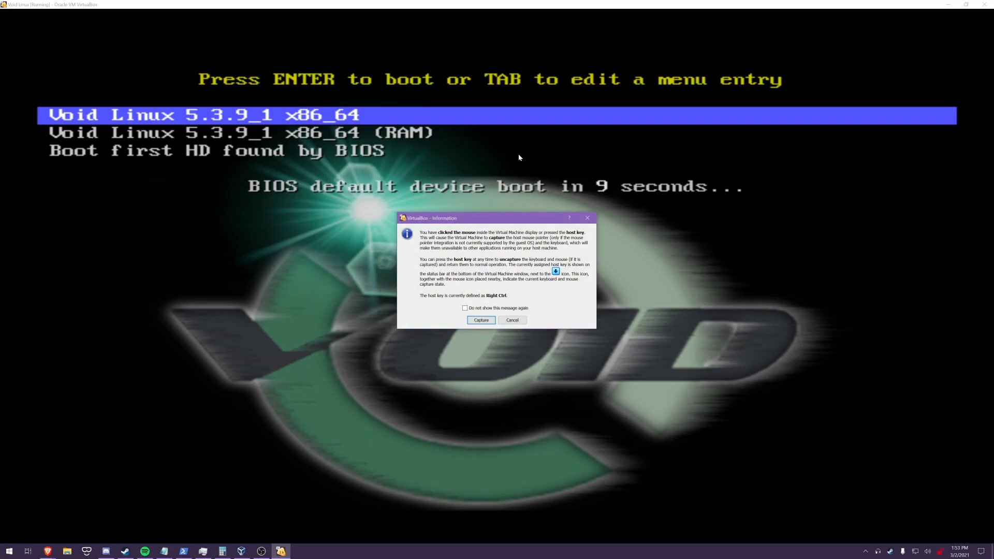
pyautogui.click(480, 320)
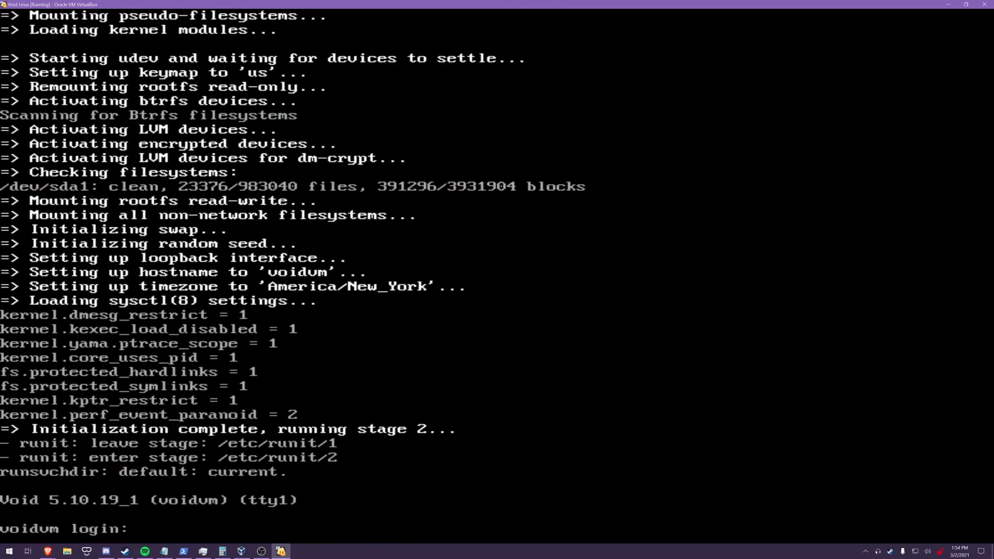
# Step: Log in as root, start /bin/bash and list the enabled services in /var/service
pyautogui.write('root')
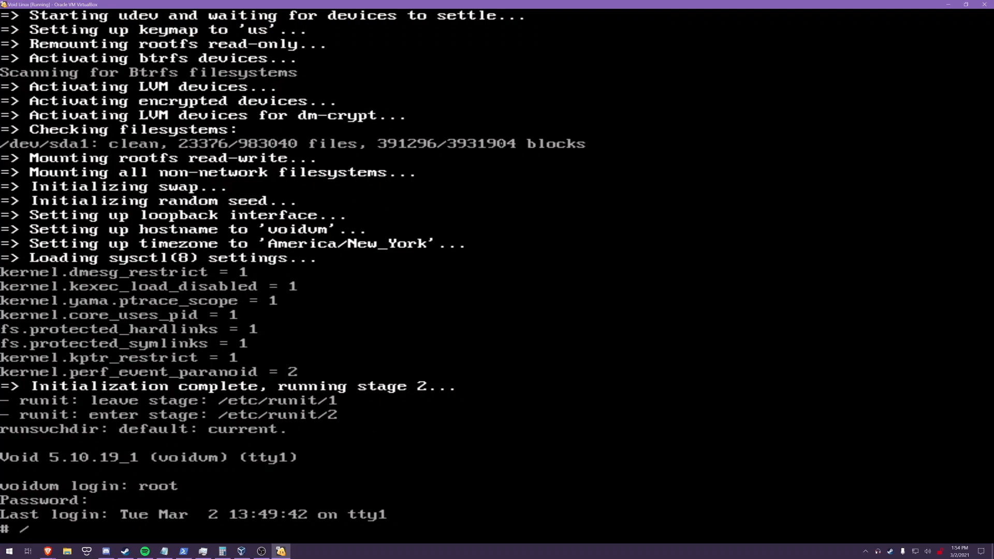
pyautogui.write('/bin/bash')
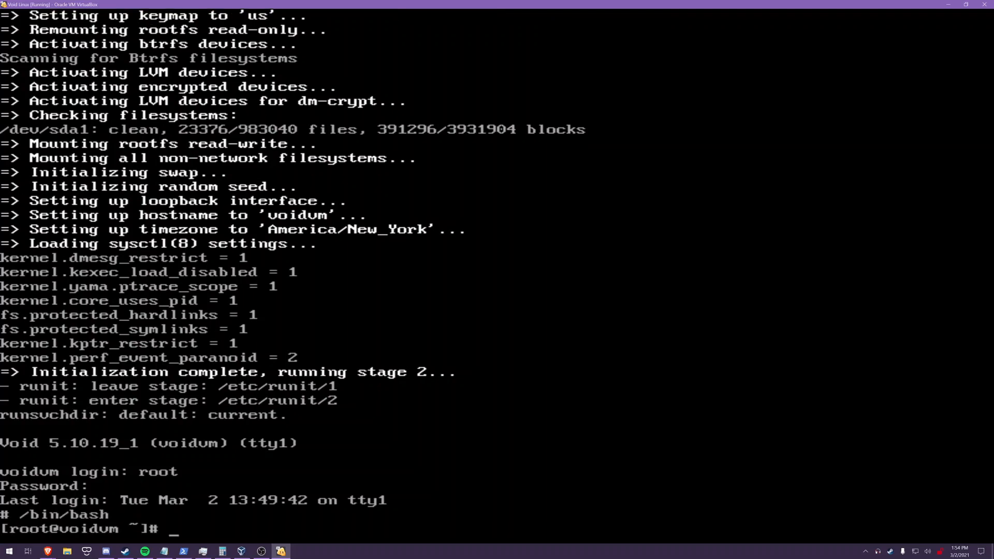
pyautogui.write('ls')
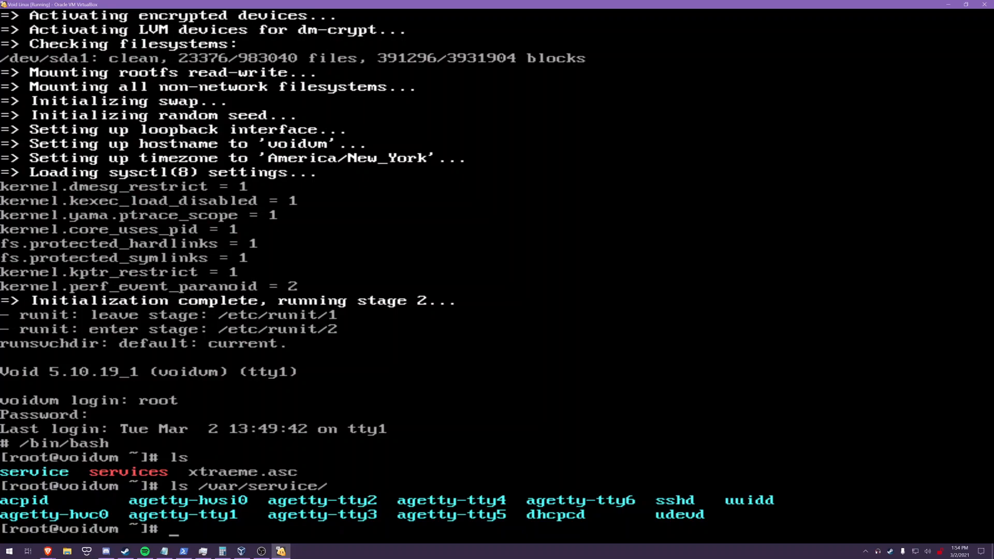
pyautogui.write('x')
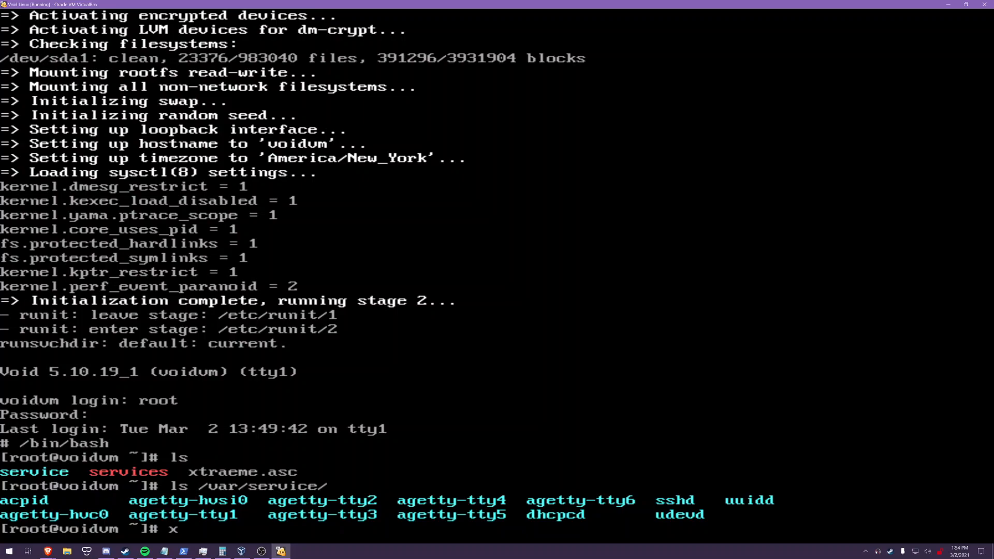
# Step: Install dbus and elogind with xbps-install and confirm the transaction
pyautogui.write('bps-install dbus e')
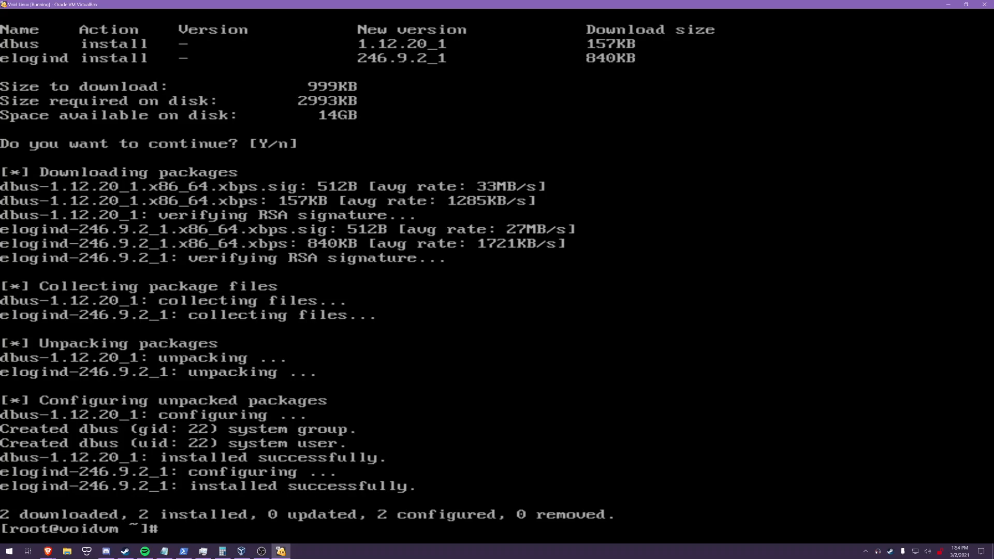
# Step: Begin the ln -s /etc/sv/dbus/ /var/service/ command to enable the dbus service
pyautogui.write('ln -s')
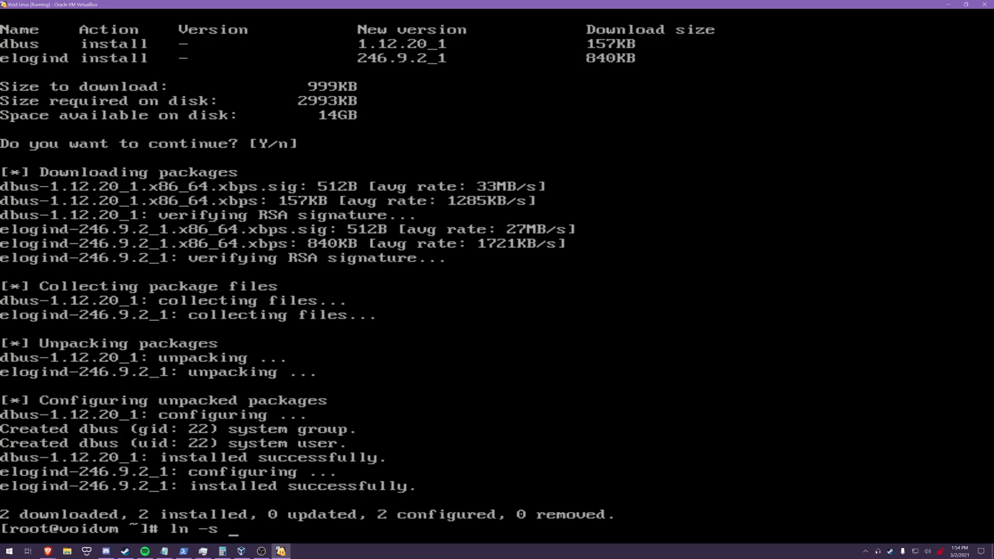
pyautogui.write('/etc/sv/')
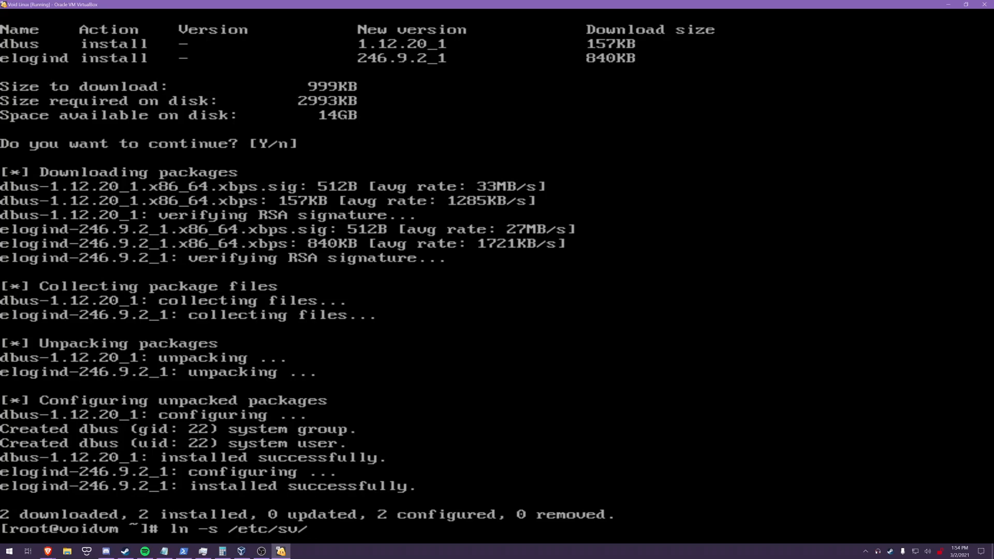
pyautogui.write('dbus/')
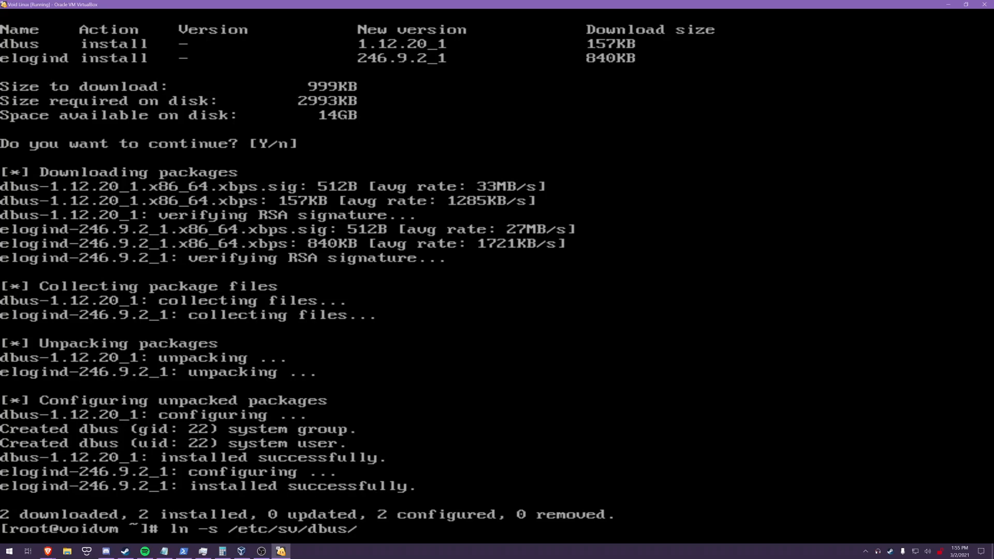
pyautogui.write('/var/s')
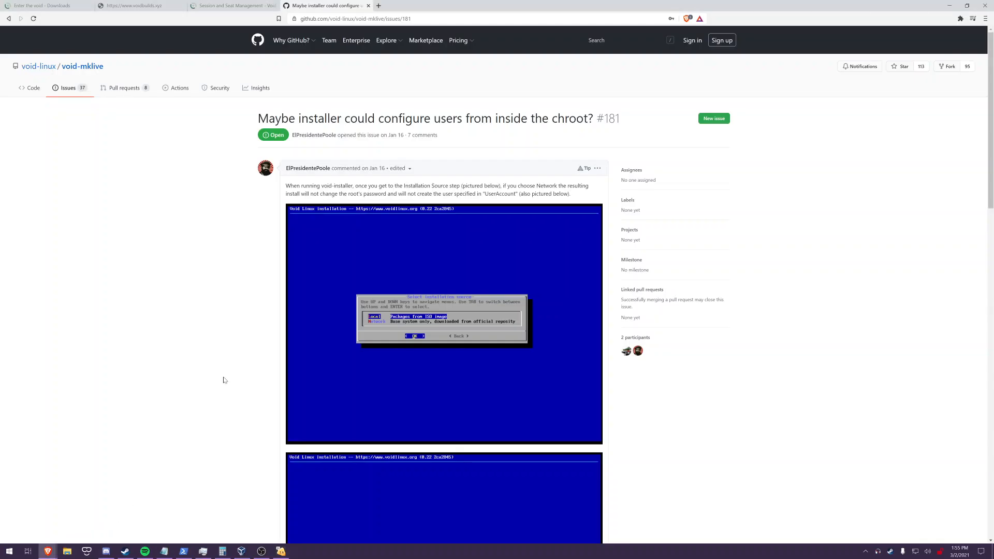
# Step: Review the Session and Seat Management handbook page, highlighting the elogind guidance
pyautogui.click(231, 7)
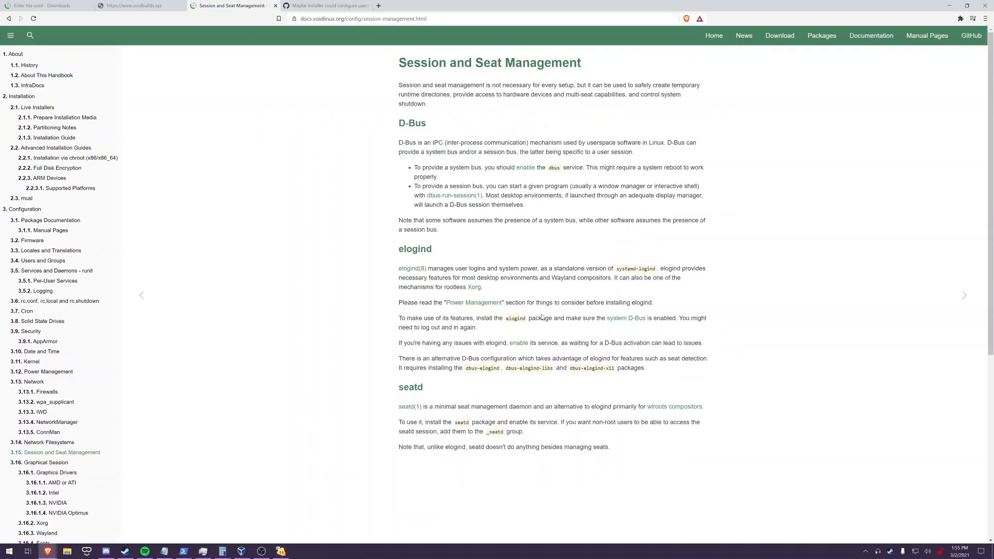
pyautogui.moveTo(413, 315)
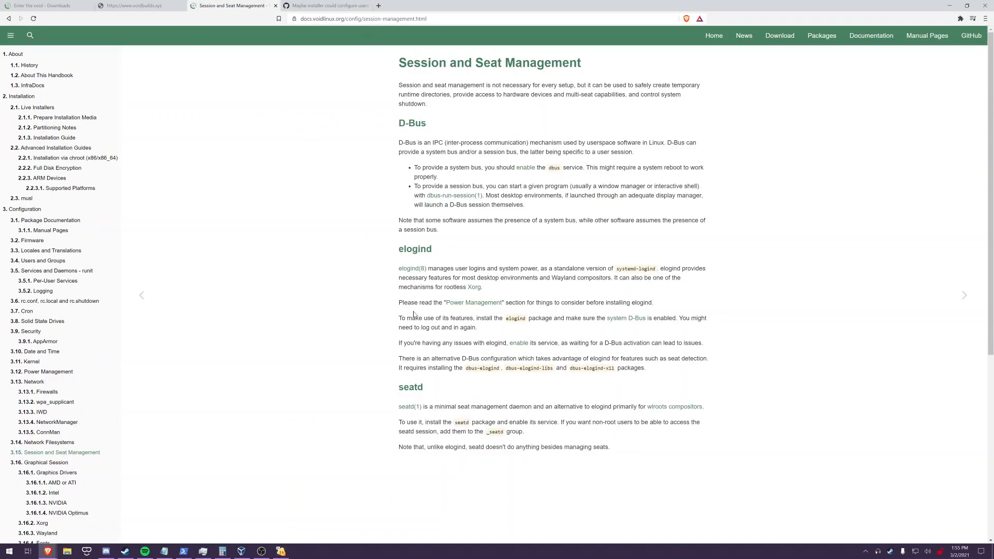
pyautogui.moveTo(397, 318); pyautogui.dragTo(476, 327)
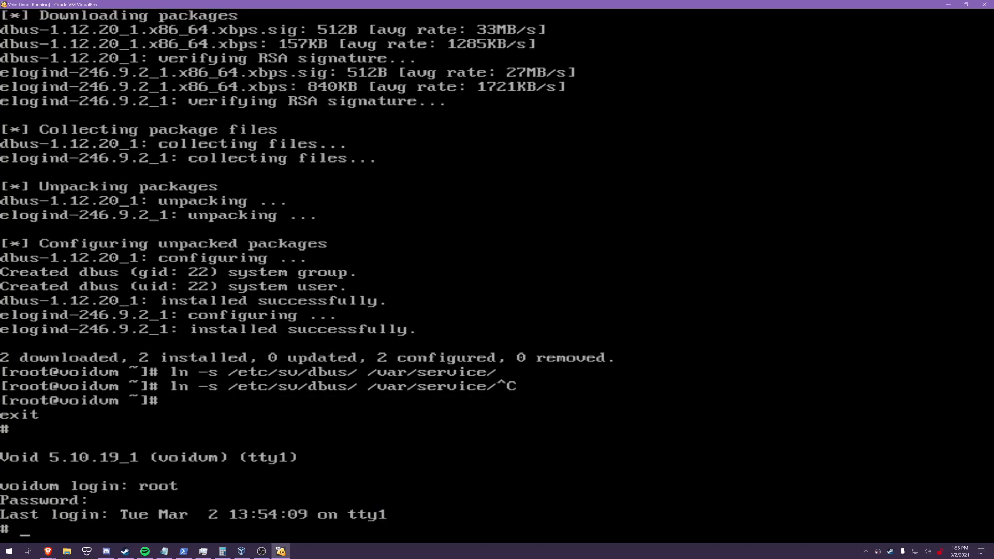
# Step: Start /bin/bash as root and install neofetch 7.1.0_2 with xbps-install, confirming Y
pyautogui.write('/bin/bas')
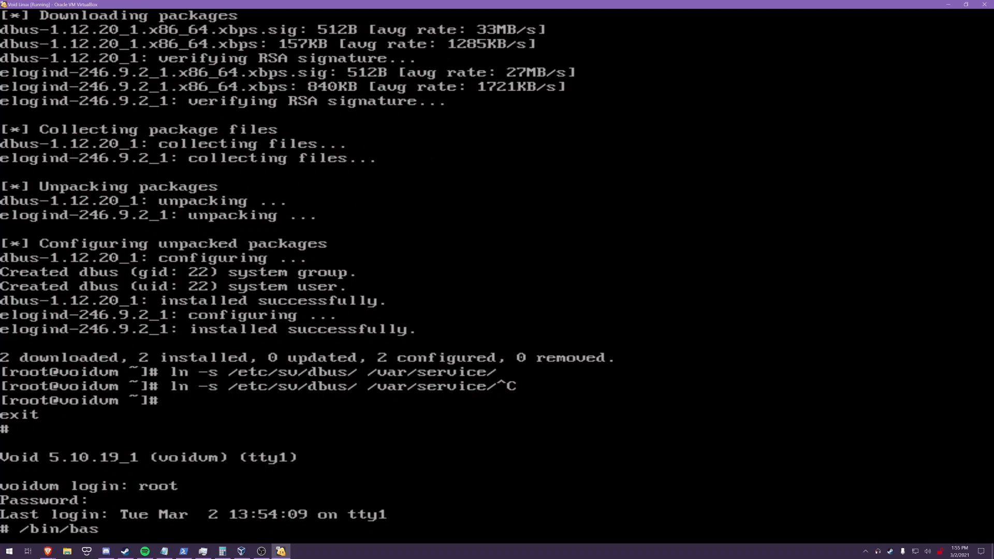
pyautogui.write('xbps-install neofetch')
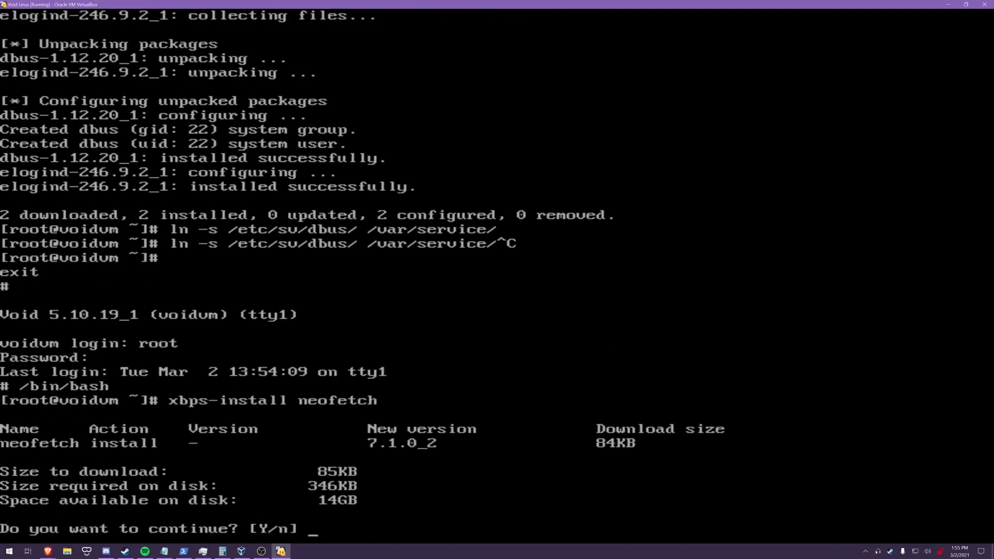
pyautogui.write('Y')
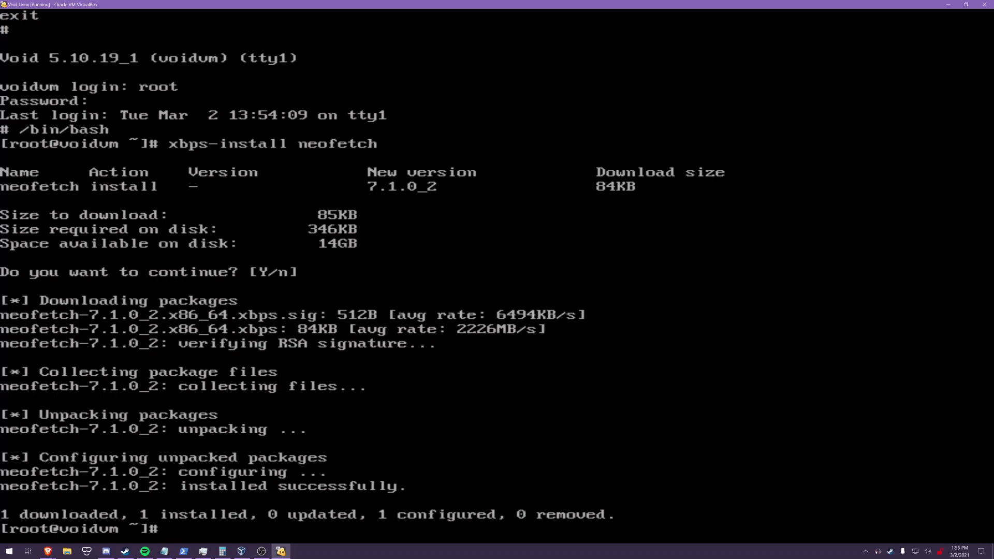
# Step: Run xbps-install tlp and reach its install prompt
pyautogui.write('xbps-install tlp')
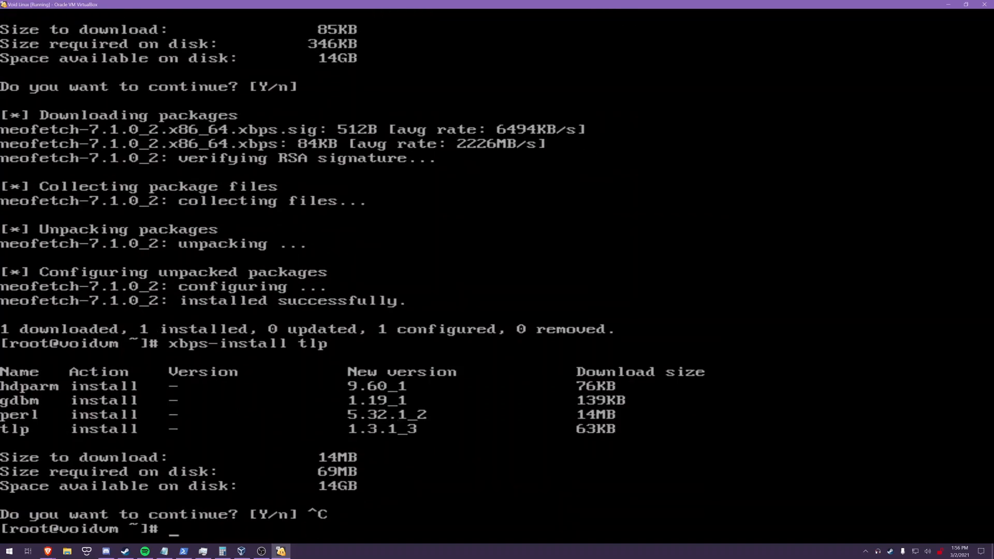
# Step: Link /etc/sv/tlp into /var/service to enable the tlp service
pyautogui.write('ln')
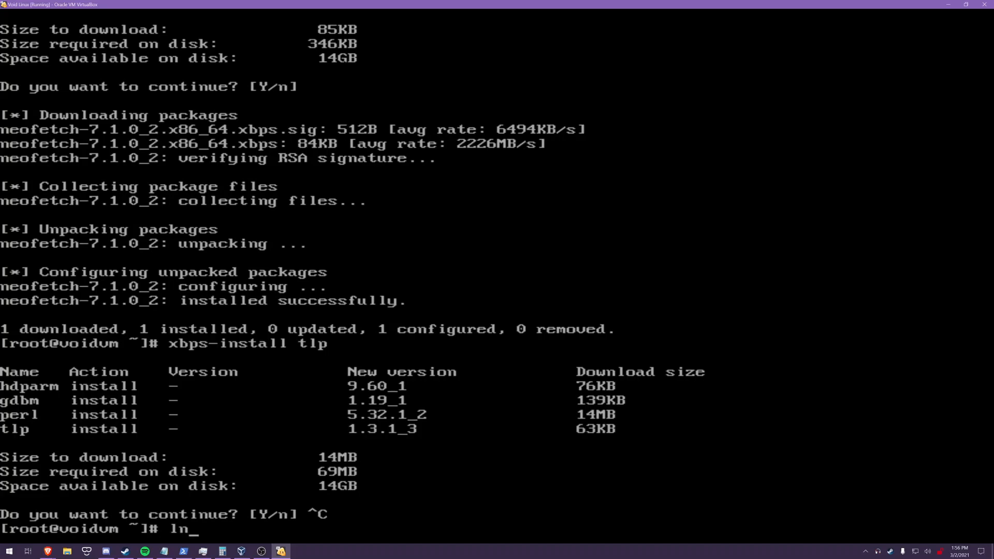
pyautogui.write('-s /etc/sv/')
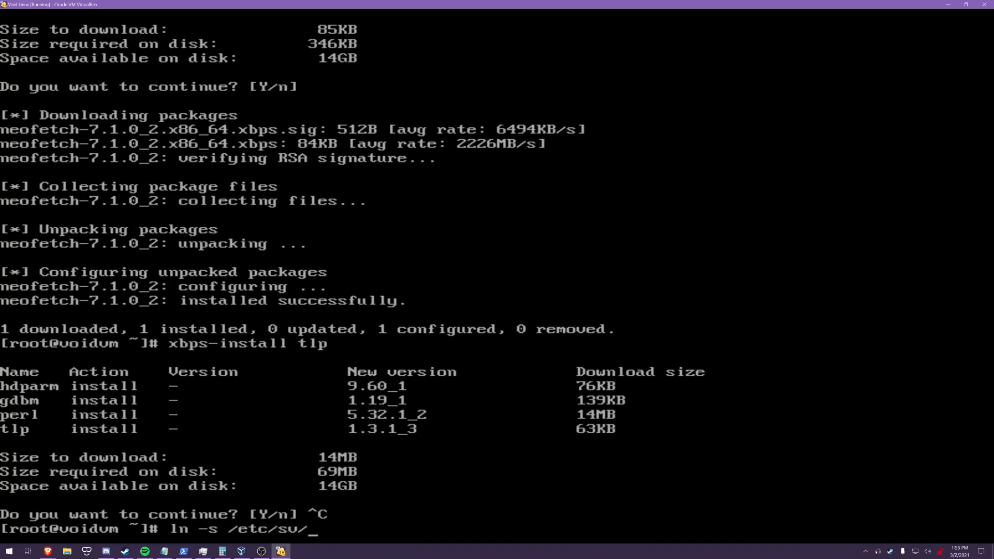
pyautogui.write('tlp /v')
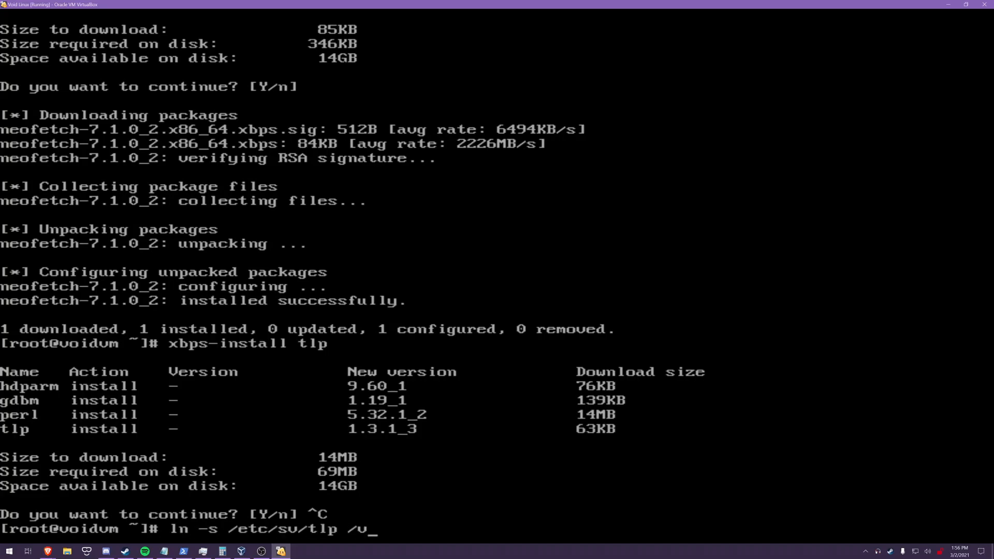
pyautogui.write('ar/service')
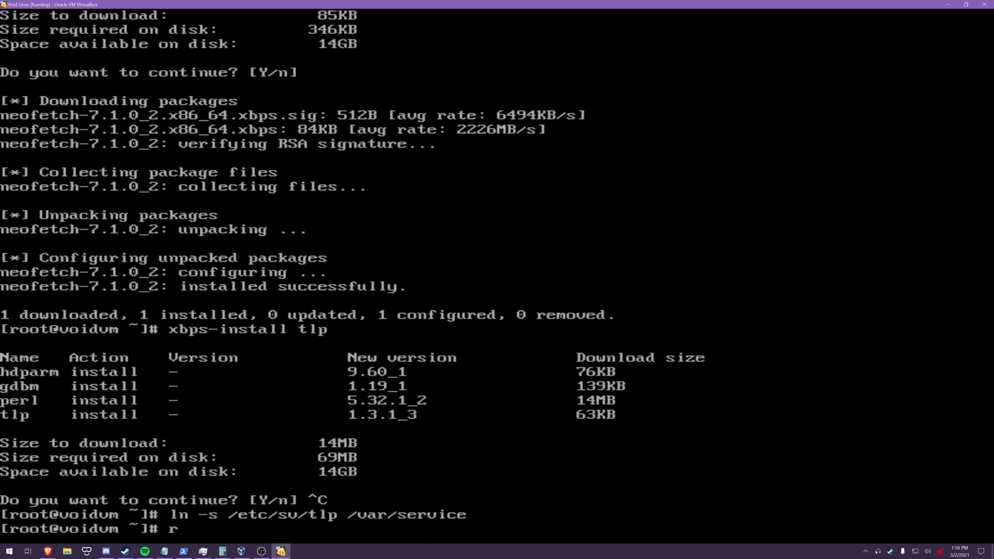
# Step: Remove the /var/service/tlp link again, leaving tlp disabled
pyautogui.write('m /var/service/tlp')
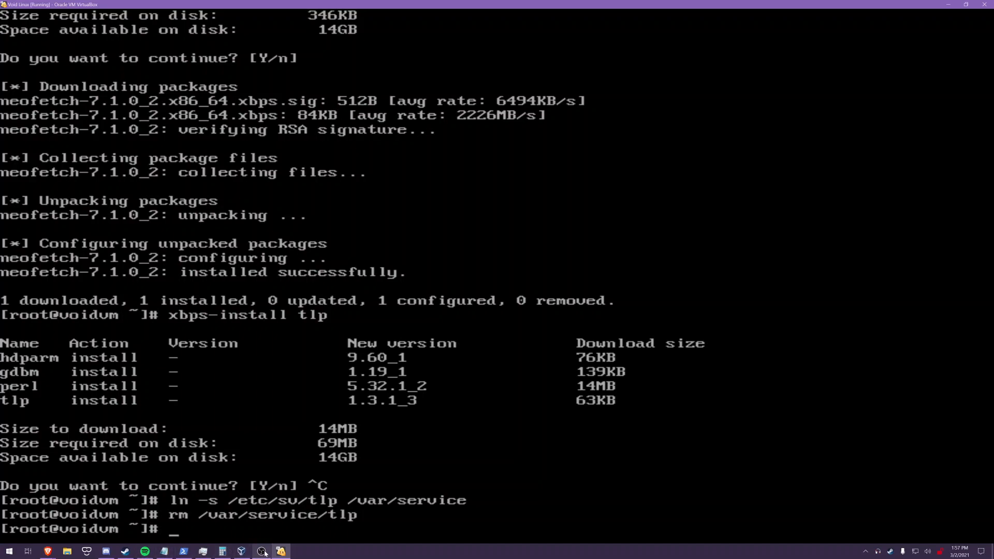
pyautogui.click(261, 551)
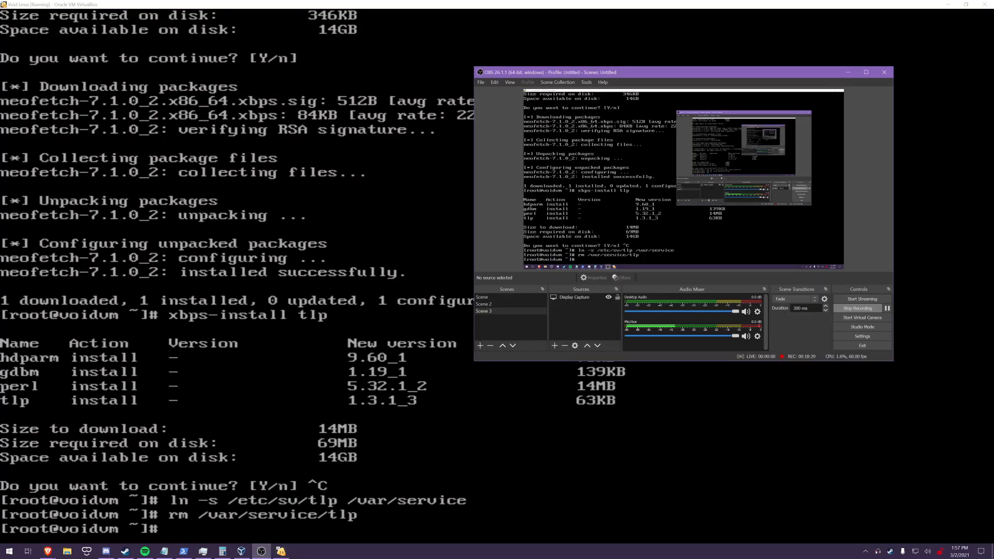